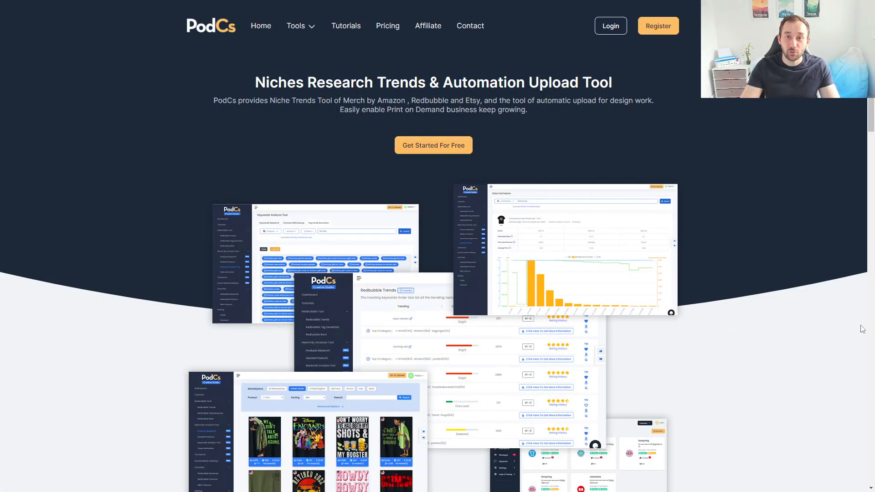
{"action": "mouse_move", "coordinate": [657, 175]}
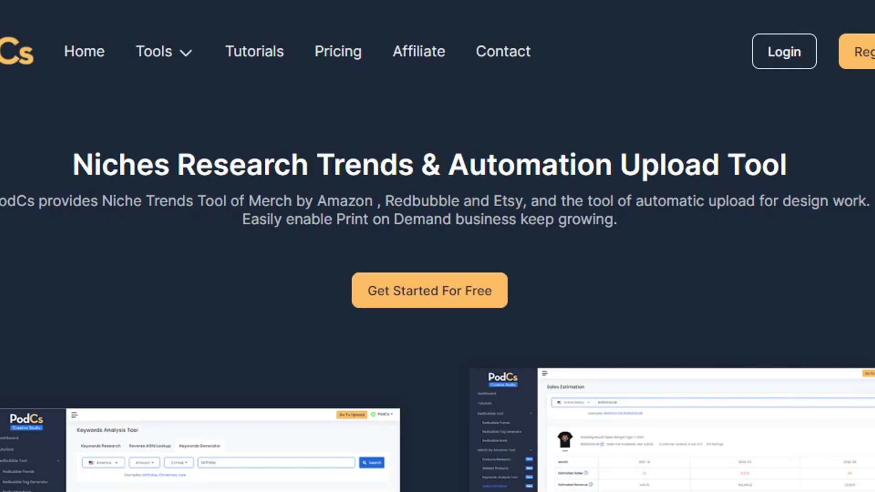
{"action": "mouse_move", "coordinate": [447, 305]}
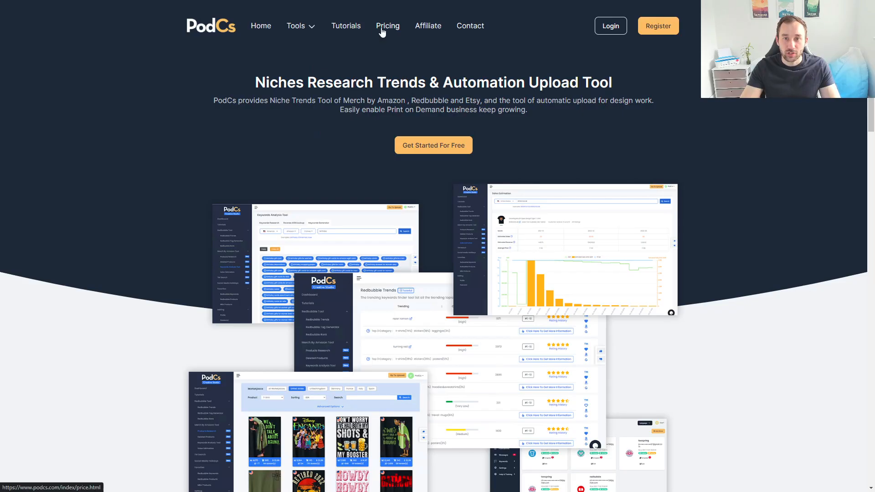
Browse the PodCs Pricing page's Free versus Pro plan comparison table
{"action": "left_click", "coordinate": [387, 25]}
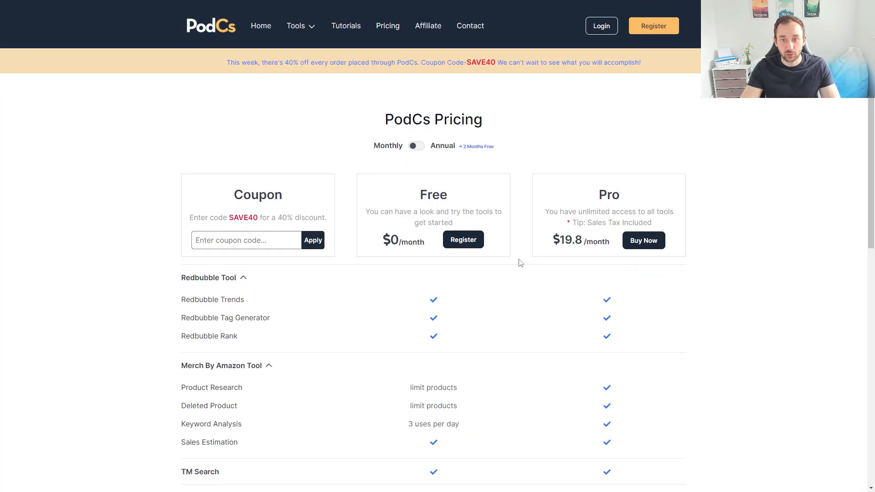
{"action": "scroll", "scroll_direction": "down", "scroll_amount": 3}
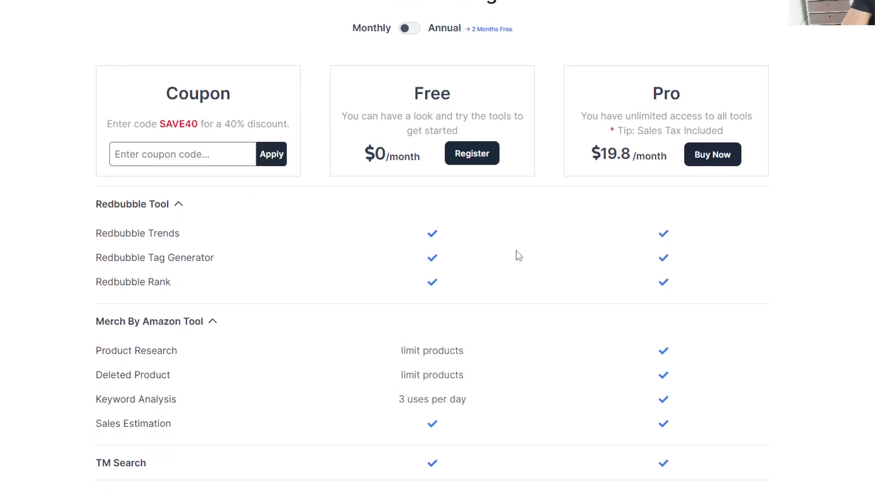
{"action": "scroll", "scroll_direction": "down", "scroll_amount": 3}
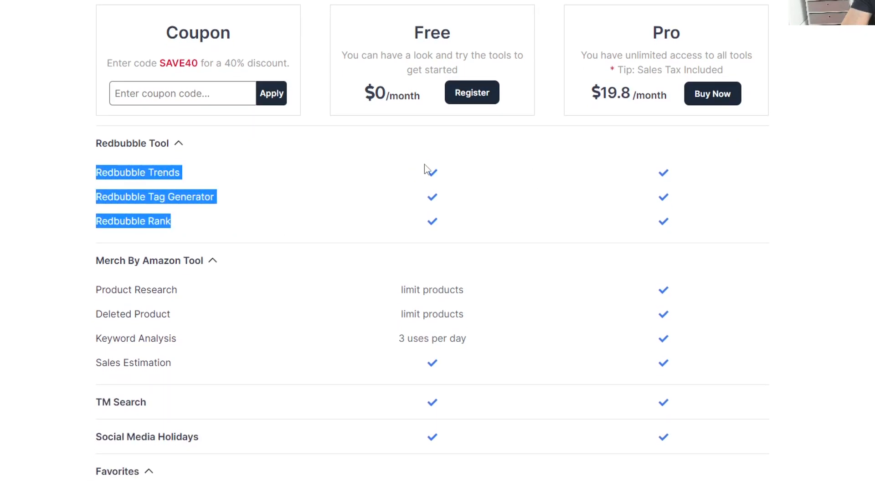
{"action": "scroll", "scroll_direction": "down", "scroll_amount": 3}
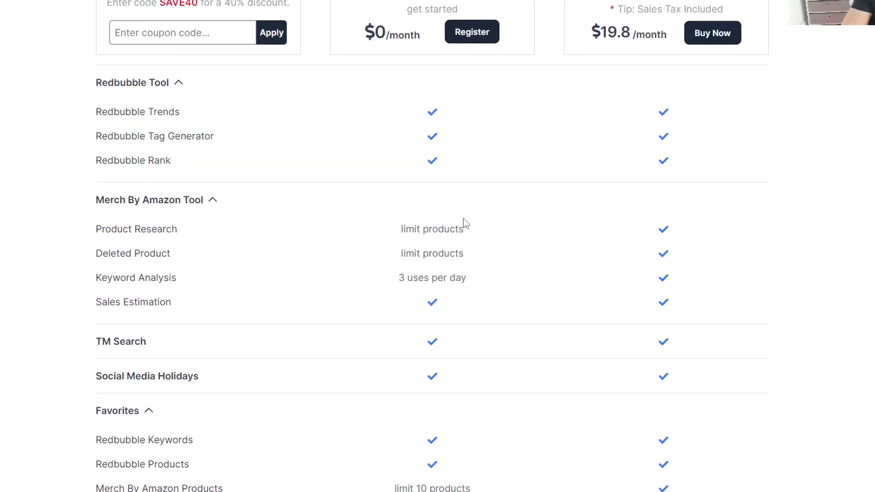
{"action": "scroll", "scroll_direction": "down", "scroll_amount": 3}
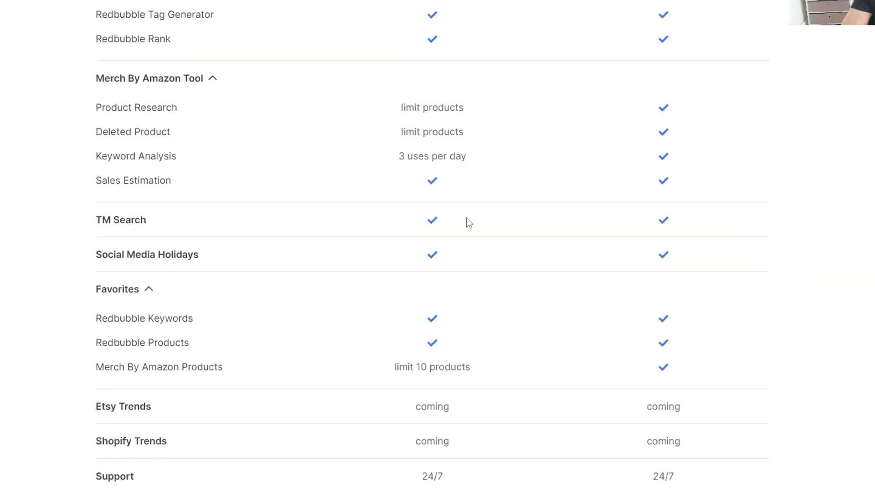
{"action": "scroll", "scroll_direction": "down", "scroll_amount": 3}
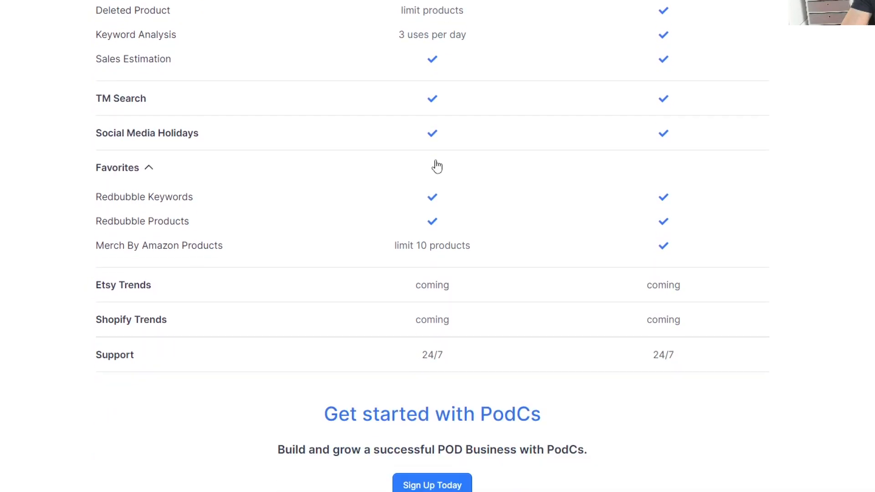
{"action": "scroll", "scroll_direction": "up", "scroll_amount": 3}
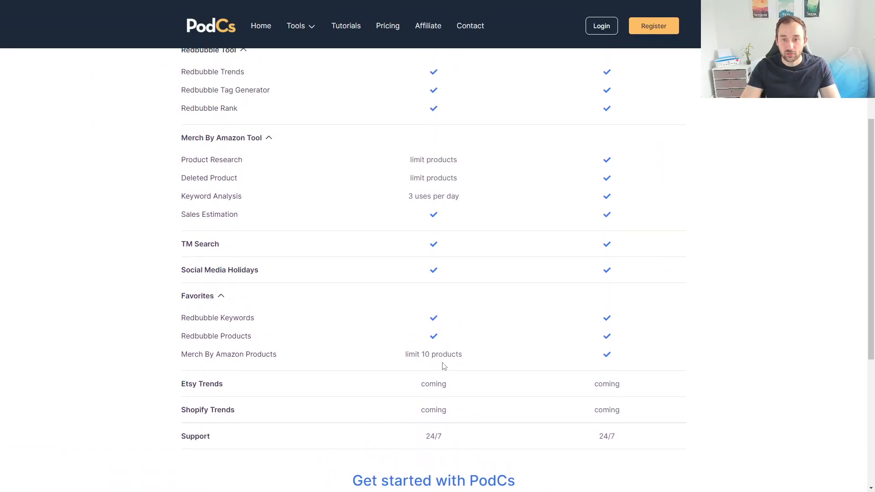
{"action": "scroll", "scroll_direction": "up", "scroll_amount": 3}
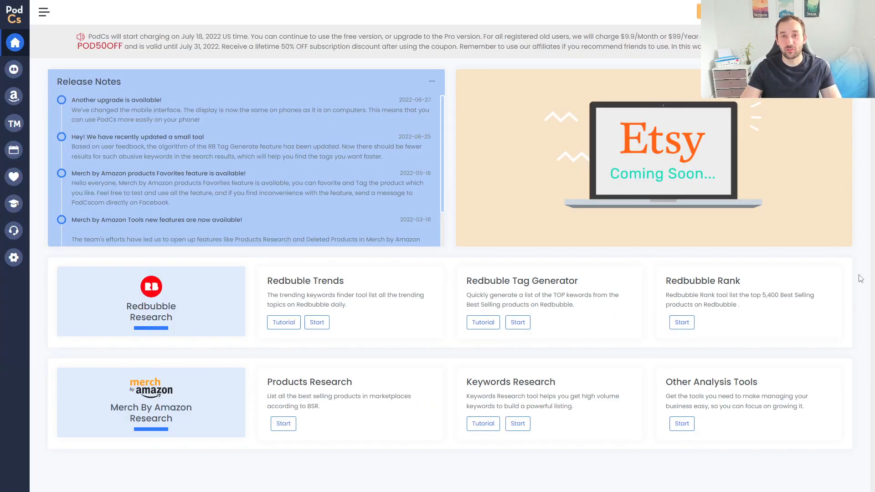
{"action": "mouse_move", "coordinate": [641, 104]}
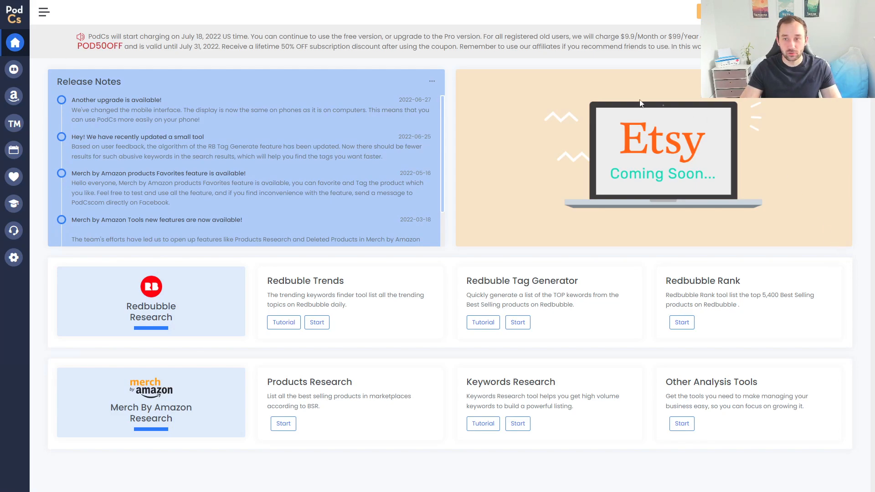
{"action": "mouse_move", "coordinate": [277, 197]}
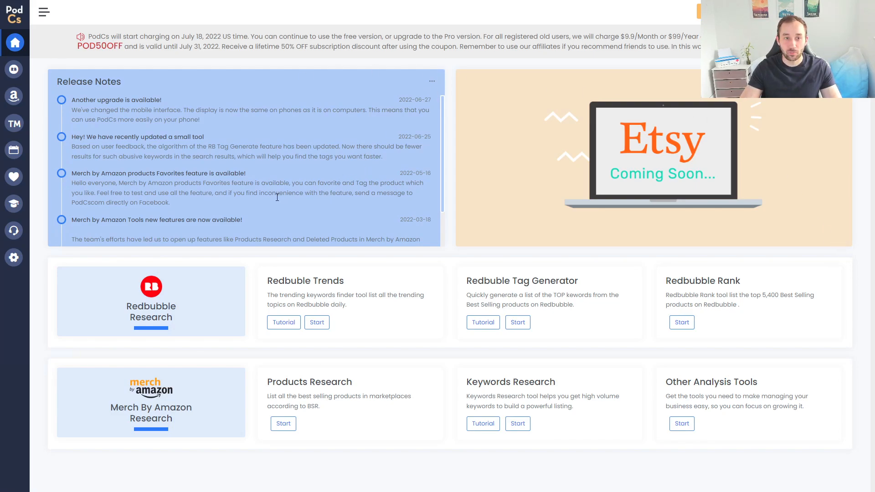
{"action": "scroll", "scroll_direction": "down", "scroll_amount": 3}
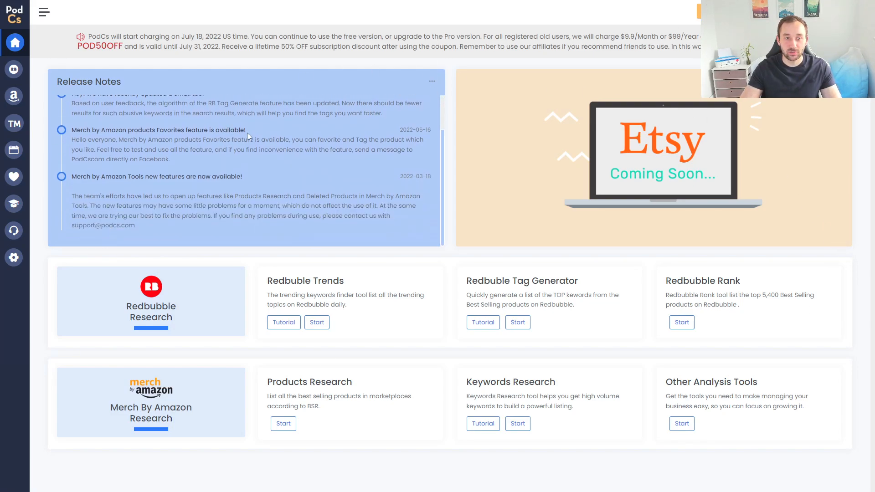
{"action": "mouse_move", "coordinate": [729, 120]}
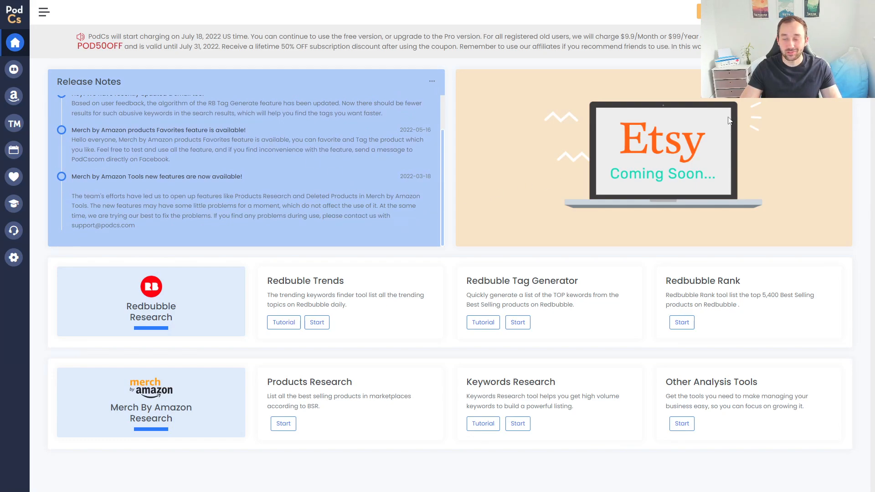
{"action": "mouse_move", "coordinate": [718, 134]}
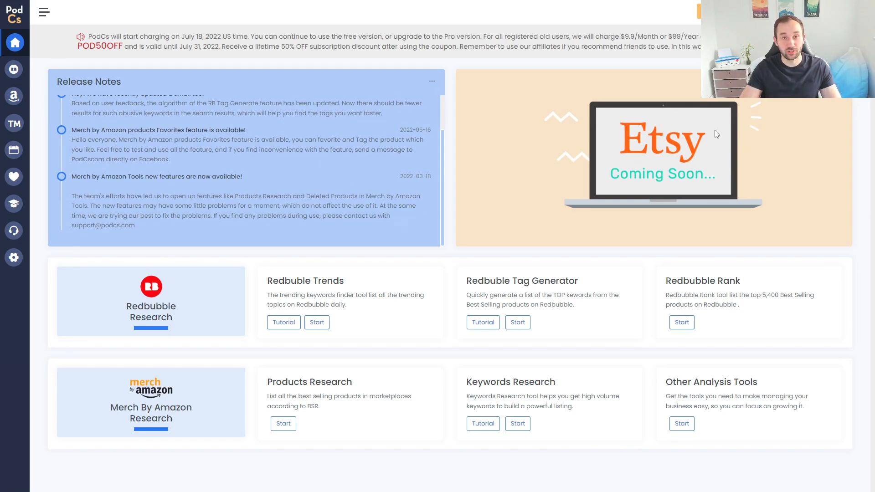
{"action": "mouse_move", "coordinate": [211, 307]}
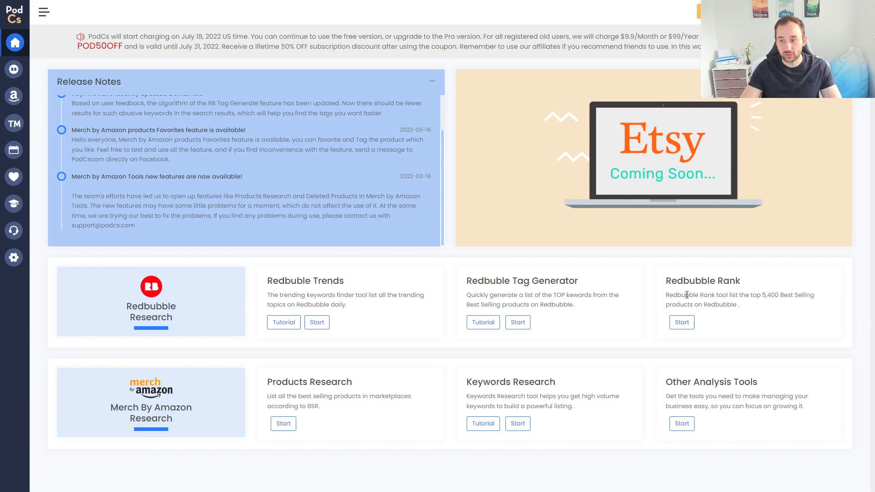
{"action": "mouse_move", "coordinate": [382, 397]}
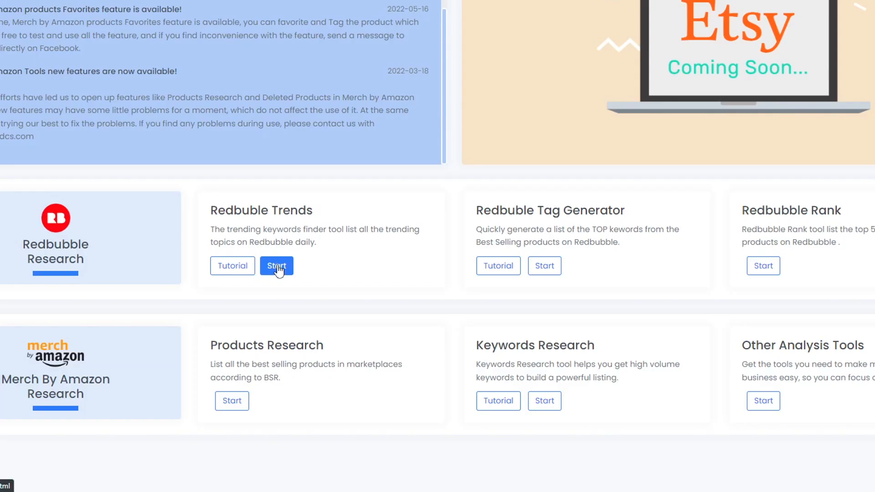
{"action": "mouse_move", "coordinate": [764, 265]}
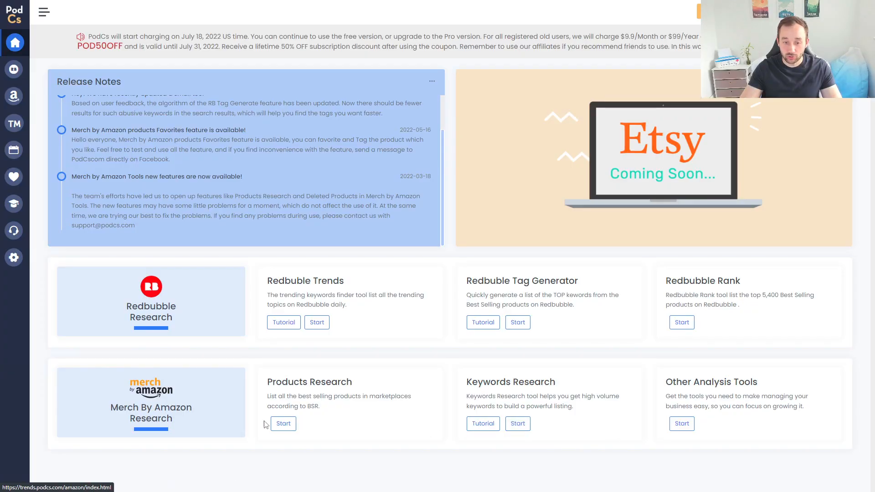
{"action": "left_click", "coordinate": [44, 12]}
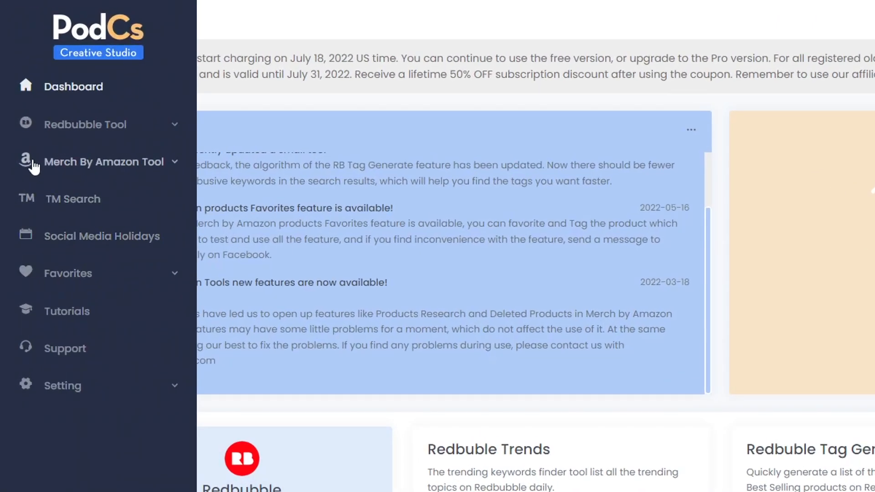
{"action": "mouse_move", "coordinate": [148, 134]}
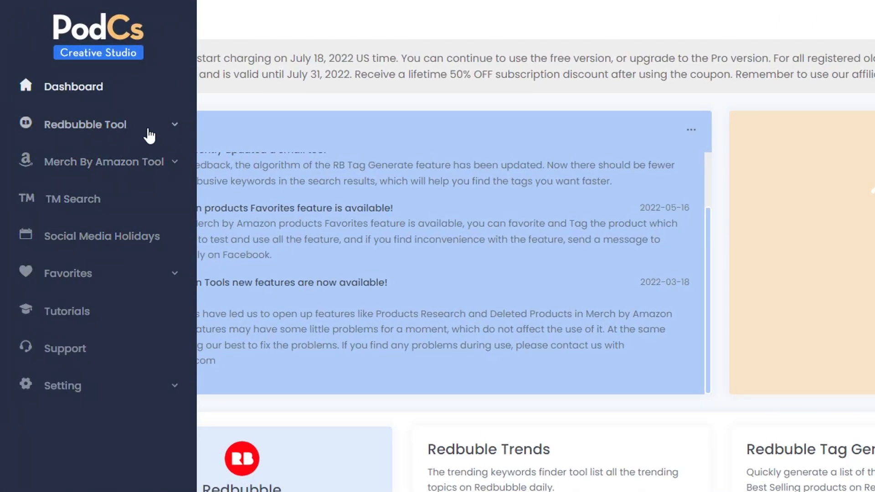
{"action": "left_click", "coordinate": [86, 124]}
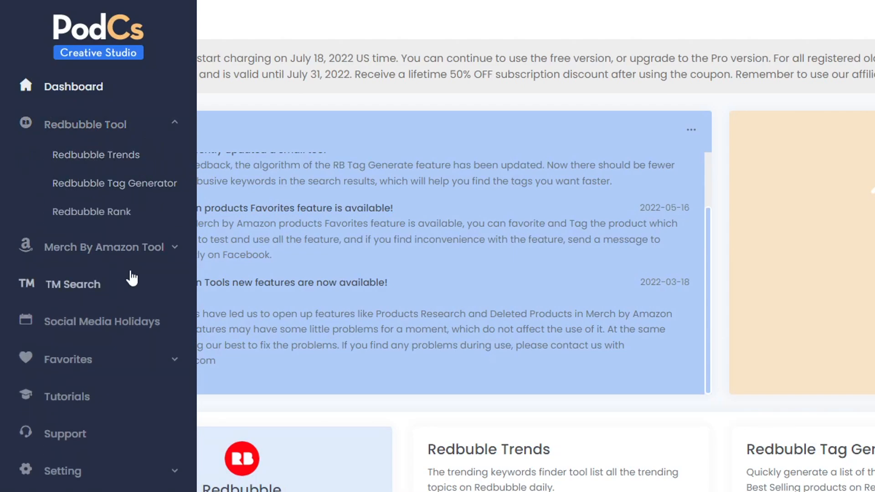
{"action": "mouse_move", "coordinate": [129, 340]}
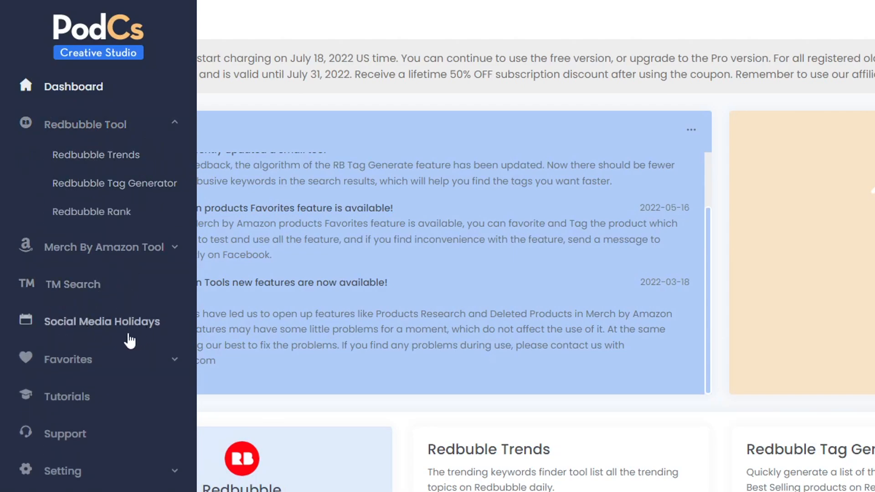
{"action": "left_click", "coordinate": [44, 12]}
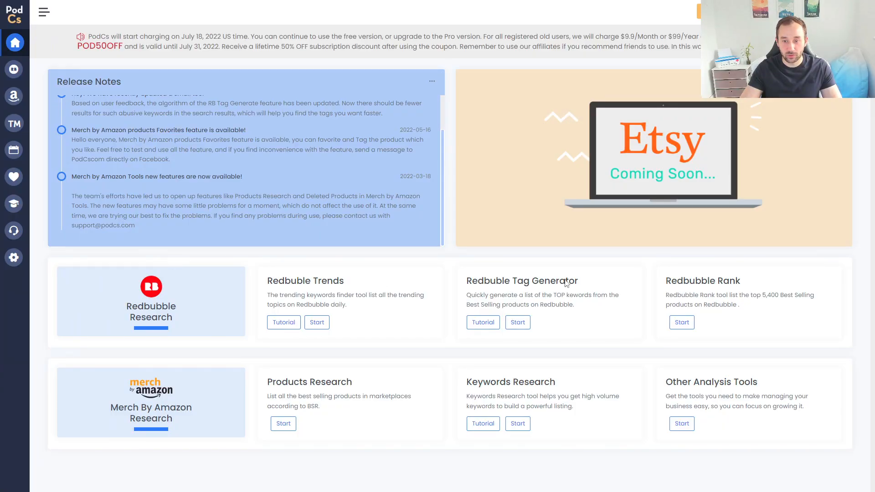
{"action": "scroll", "scroll_direction": "down", "scroll_amount": 3}
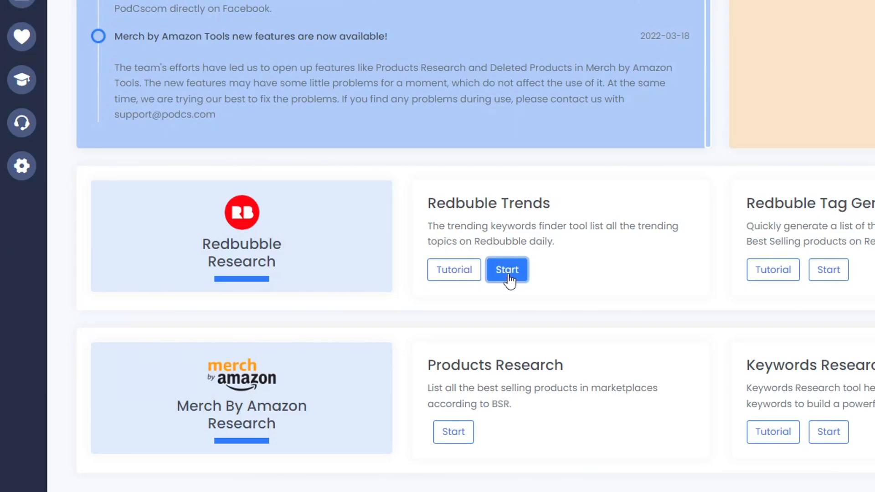
Launch Redbubble Trends and highlight trending keyword entries, including the db cooper product count
{"action": "left_click", "coordinate": [507, 270]}
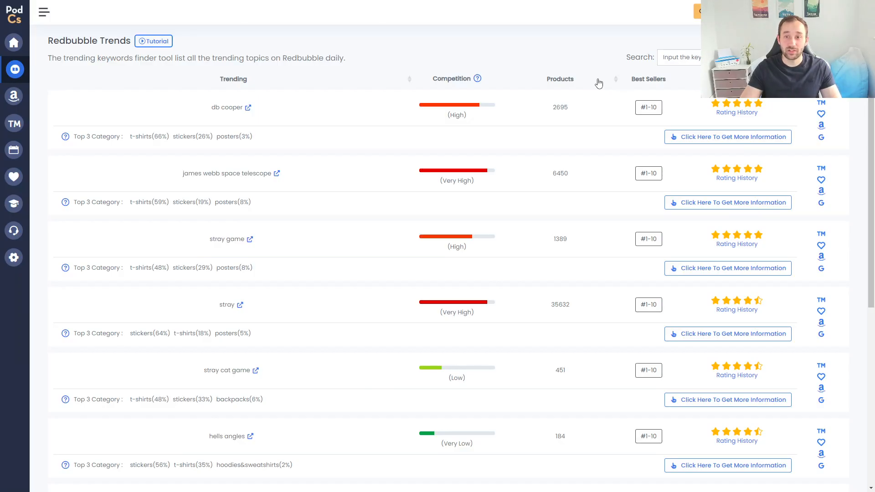
{"action": "mouse_move", "coordinate": [572, 60]}
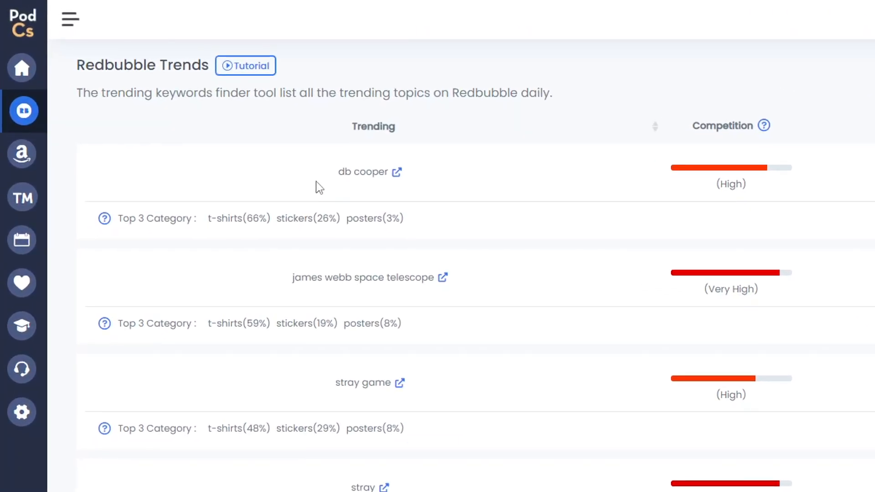
{"action": "double_click", "coordinate": [363, 173]}
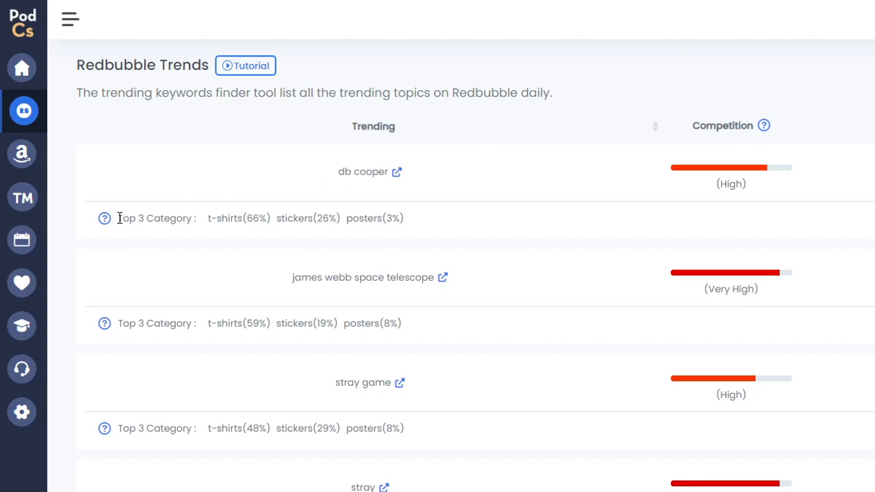
{"action": "mouse_move", "coordinate": [255, 217]}
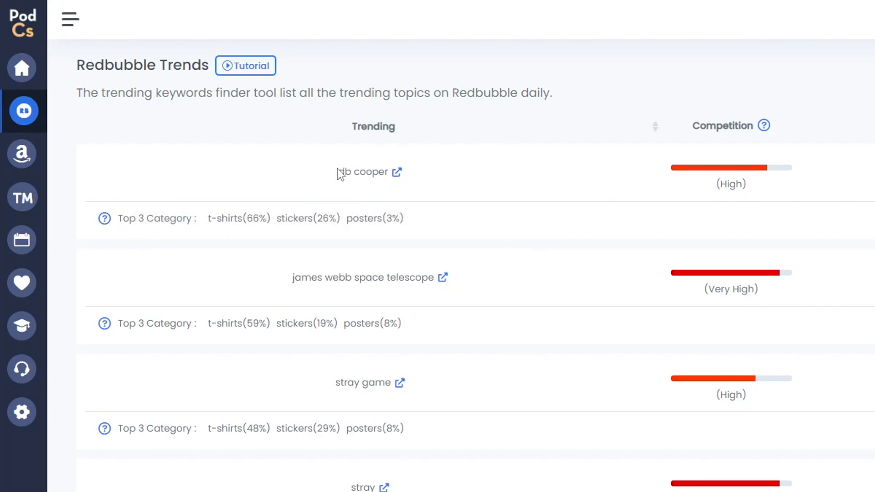
{"action": "double_click", "coordinate": [238, 218]}
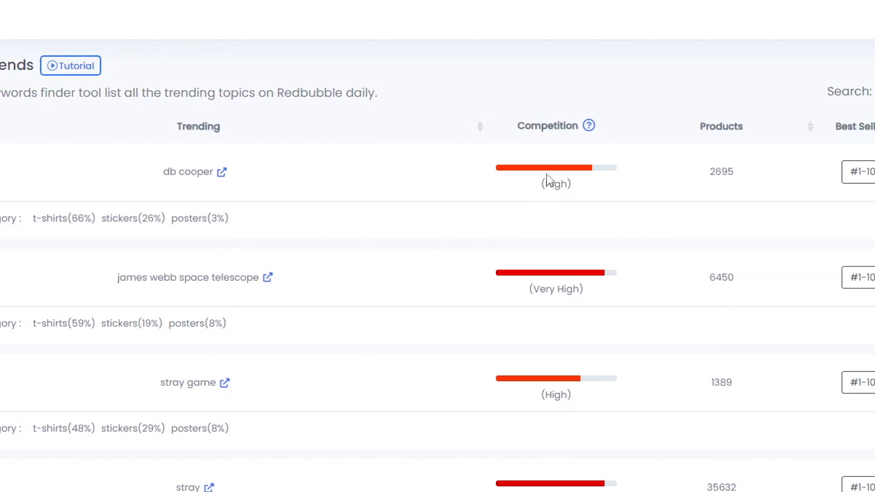
{"action": "mouse_move", "coordinate": [583, 178]}
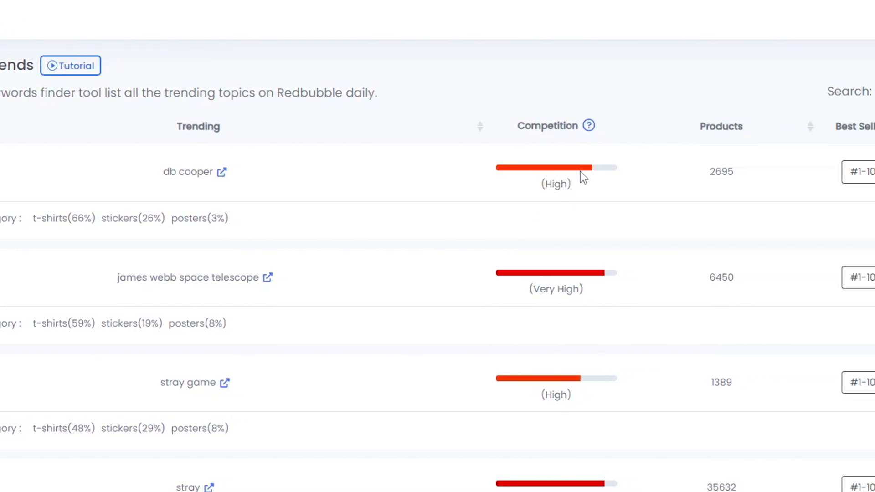
{"action": "double_click", "coordinate": [720, 171]}
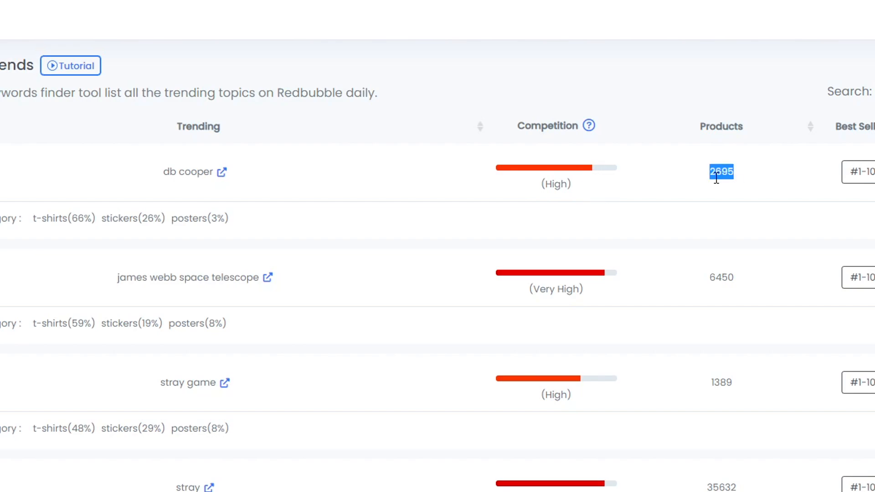
{"action": "mouse_move", "coordinate": [636, 170]}
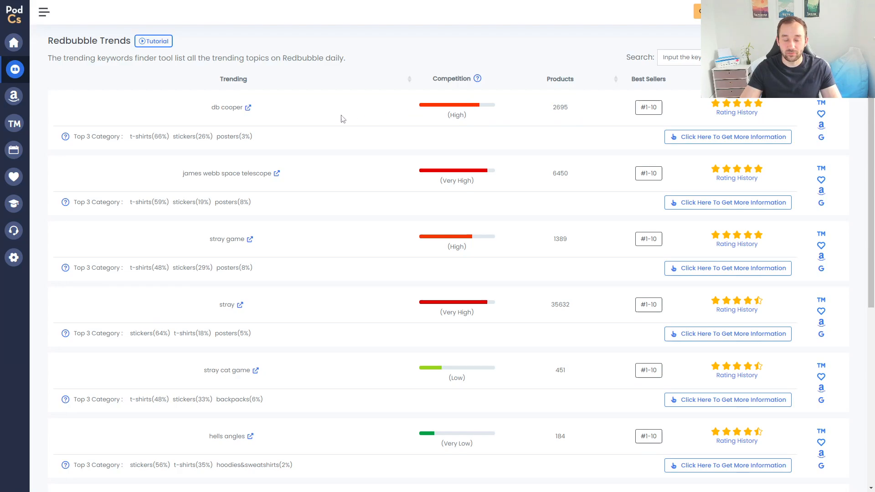
{"action": "mouse_move", "coordinate": [399, 141]}
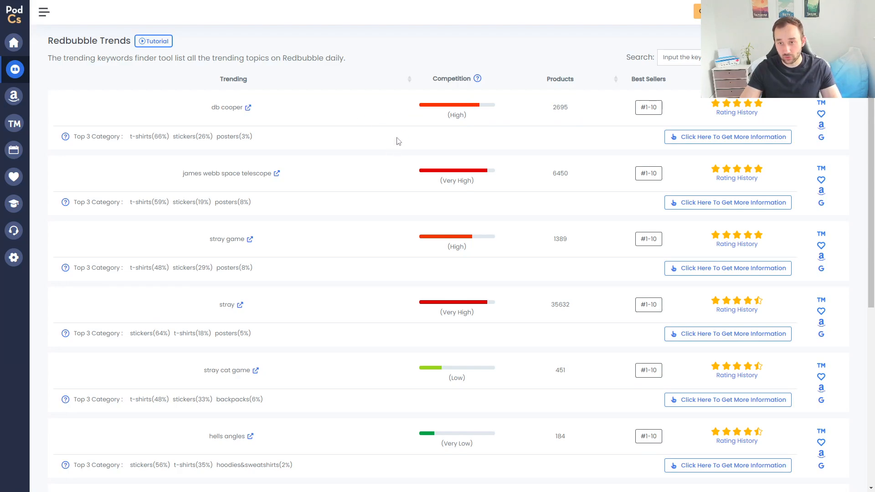
{"action": "scroll", "scroll_direction": "down", "scroll_amount": 3}
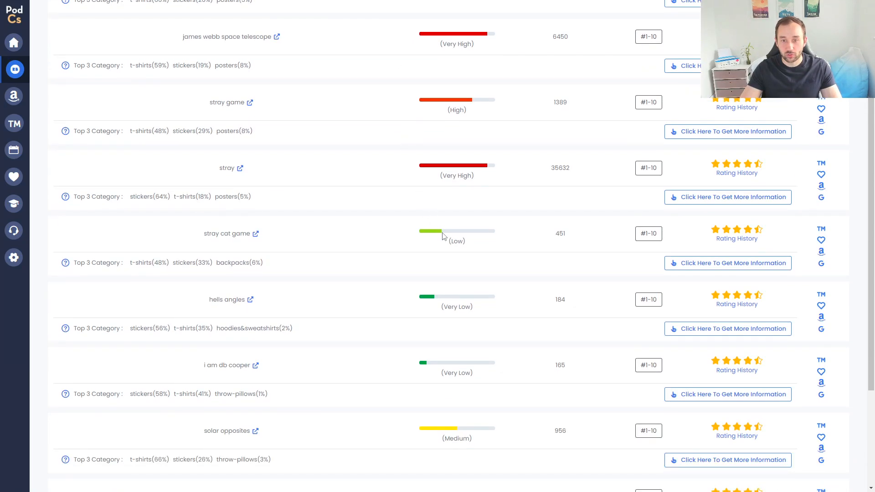
{"action": "scroll", "scroll_direction": "down", "scroll_amount": 3}
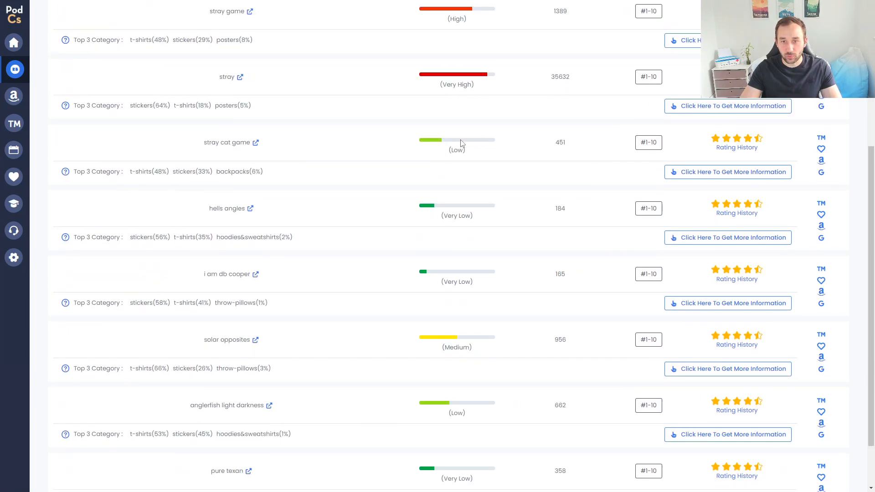
{"action": "mouse_move", "coordinate": [357, 153]}
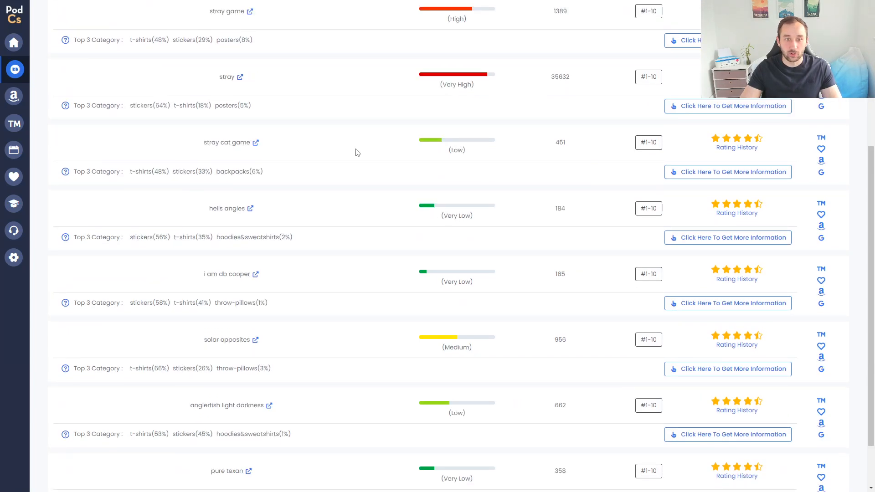
{"action": "mouse_move", "coordinate": [248, 158]}
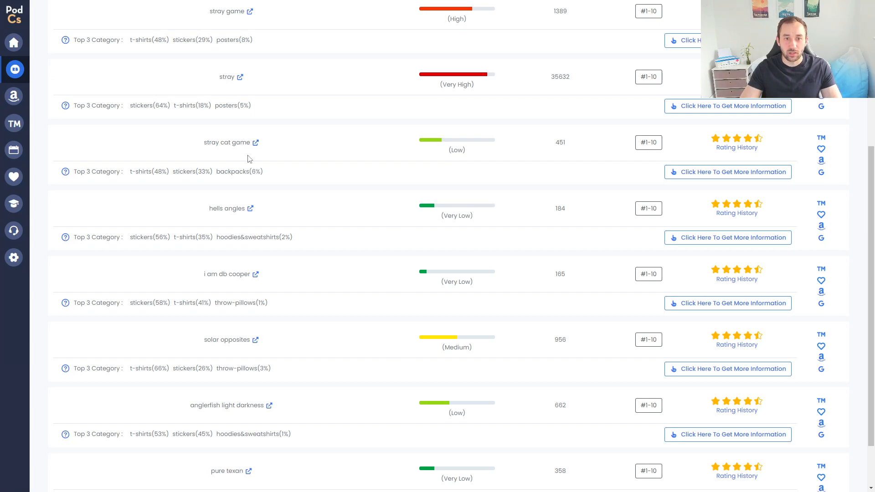
{"action": "scroll", "scroll_direction": "down", "scroll_amount": 3}
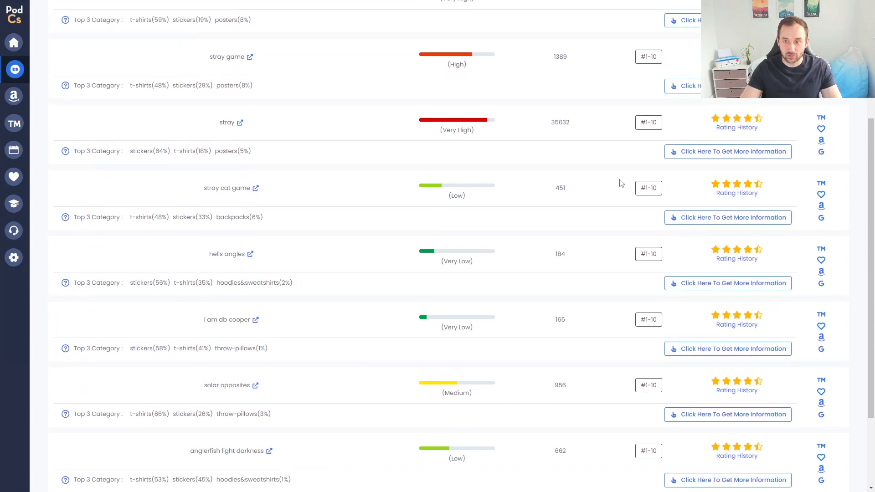
{"action": "mouse_move", "coordinate": [617, 193]}
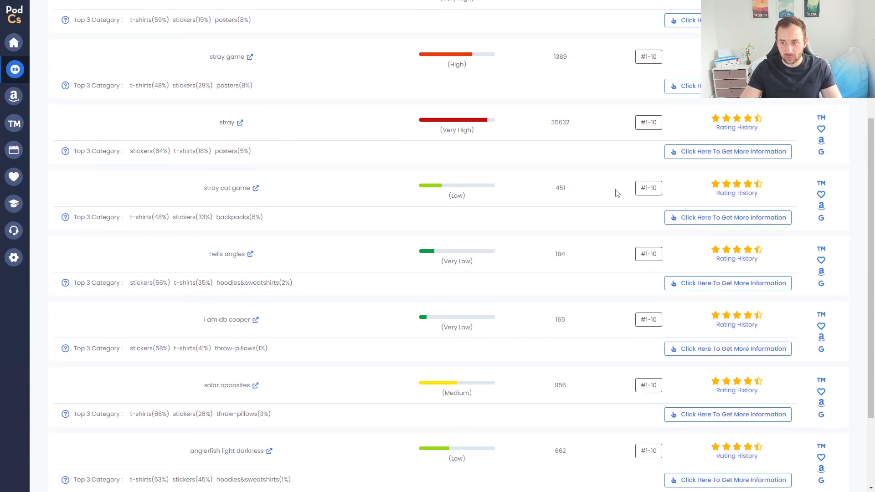
{"action": "left_click", "coordinate": [649, 187]}
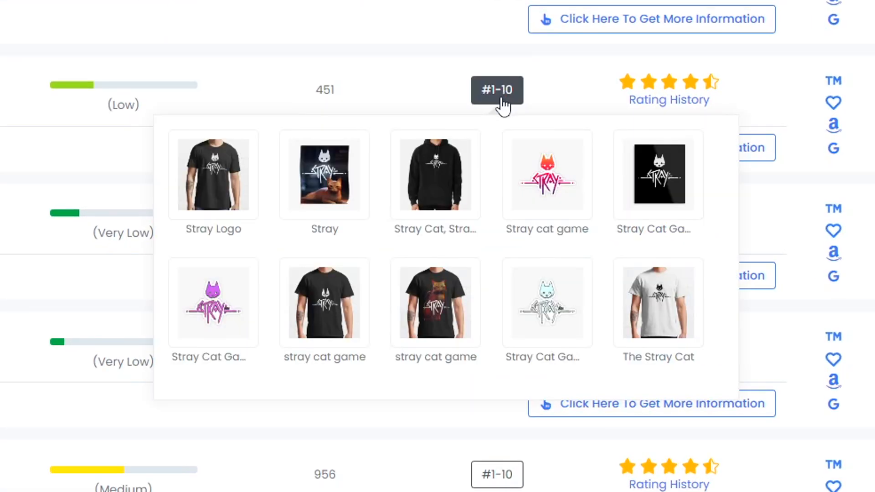
{"action": "mouse_move", "coordinate": [606, 210]}
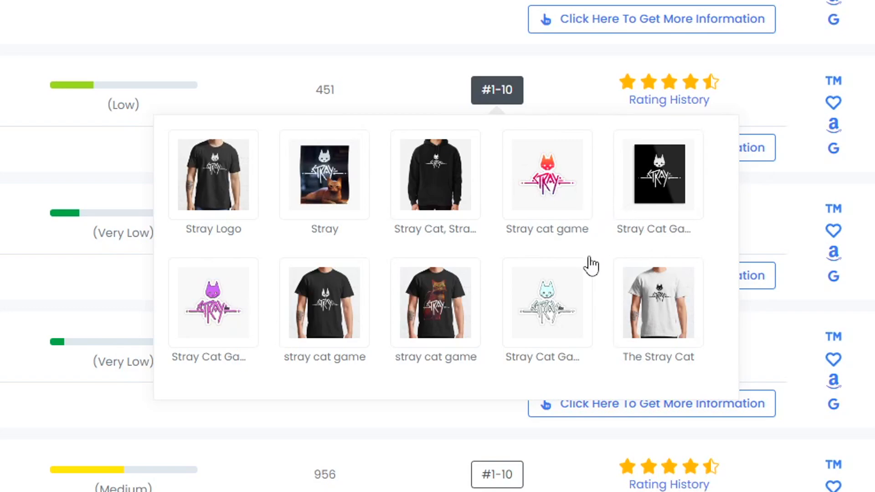
{"action": "mouse_move", "coordinate": [613, 260]}
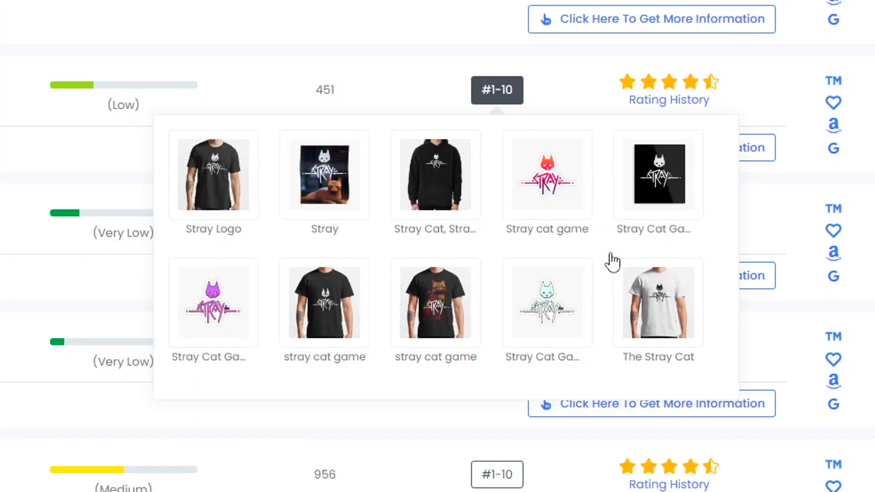
{"action": "mouse_move", "coordinate": [553, 197]}
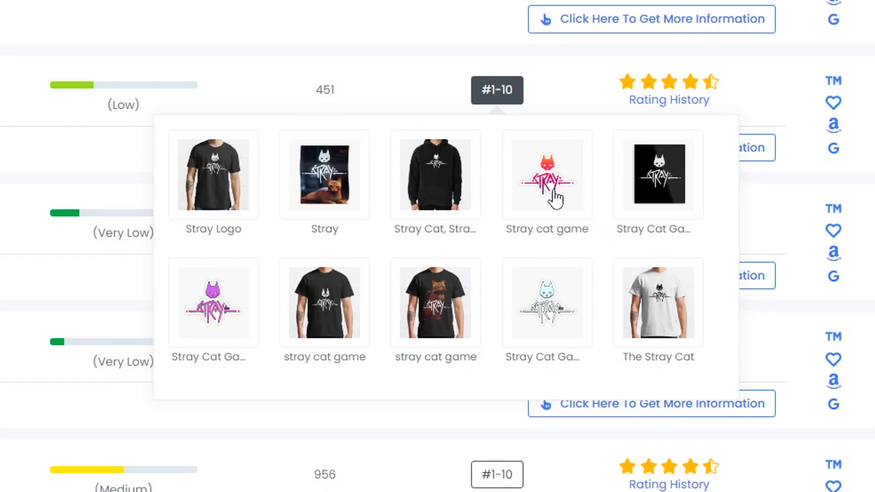
{"action": "mouse_move", "coordinate": [334, 194]}
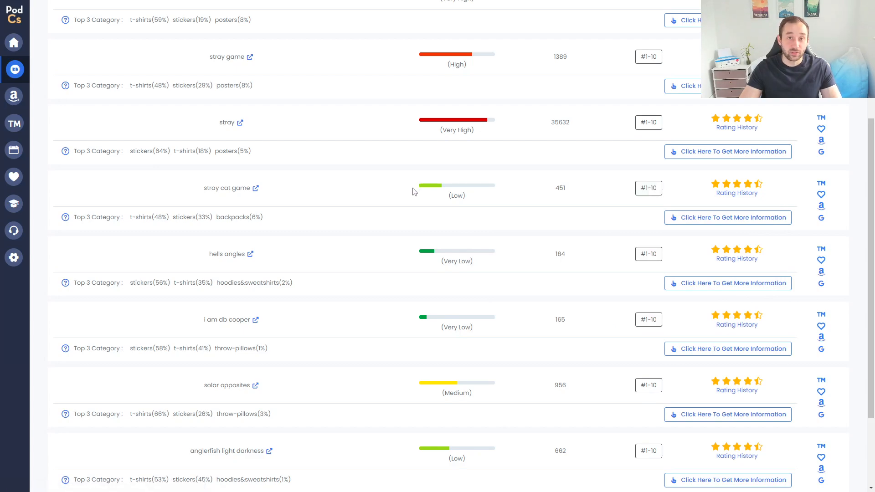
{"action": "mouse_move", "coordinate": [373, 177]}
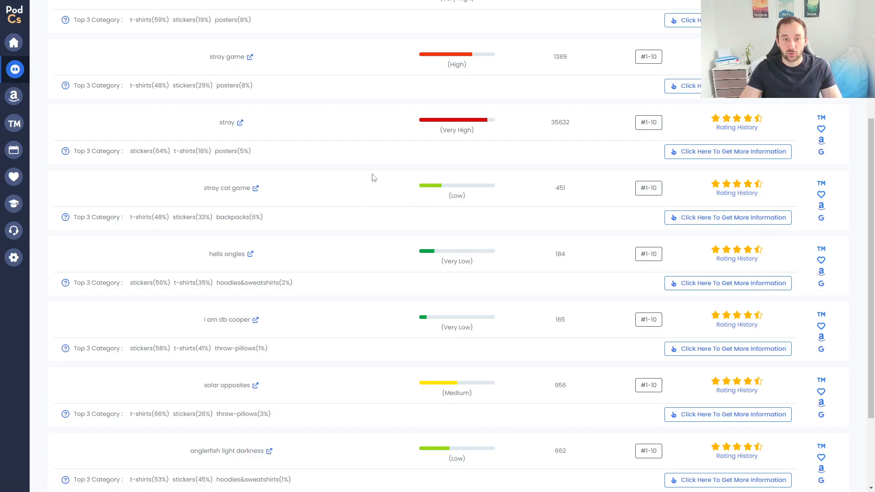
{"action": "scroll", "scroll_direction": "down", "scroll_amount": 3}
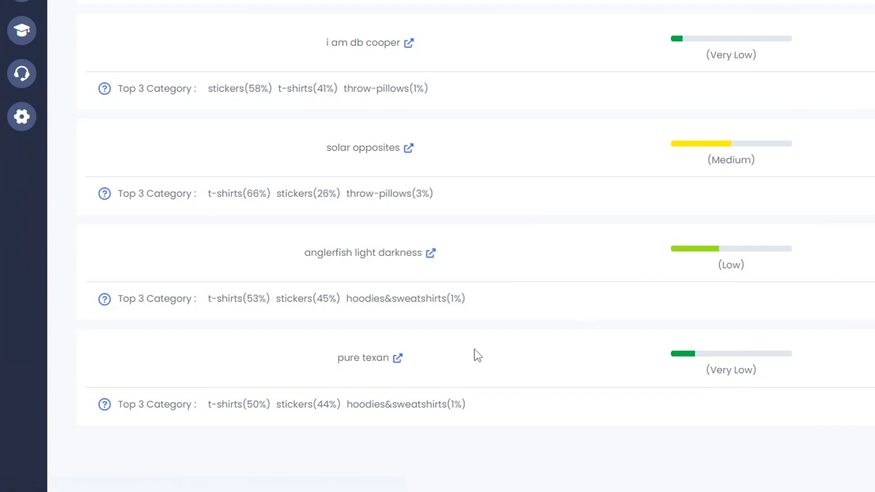
{"action": "mouse_move", "coordinate": [474, 362]}
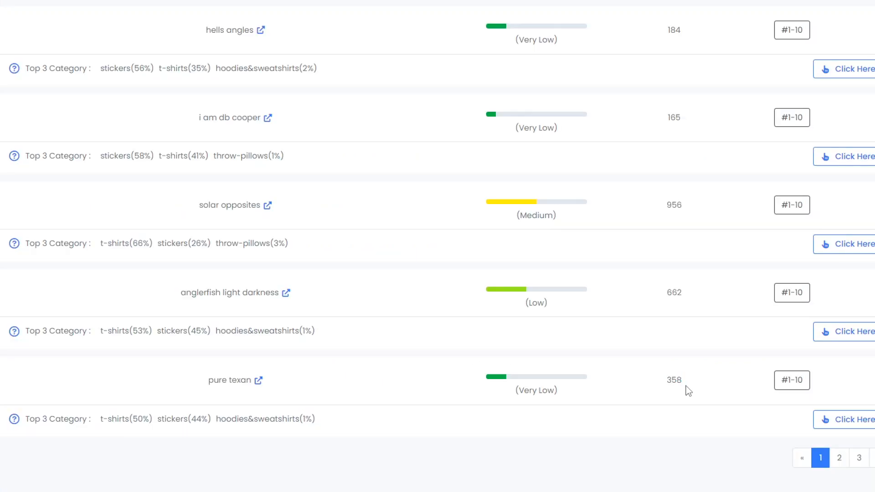
{"action": "mouse_move", "coordinate": [207, 439]}
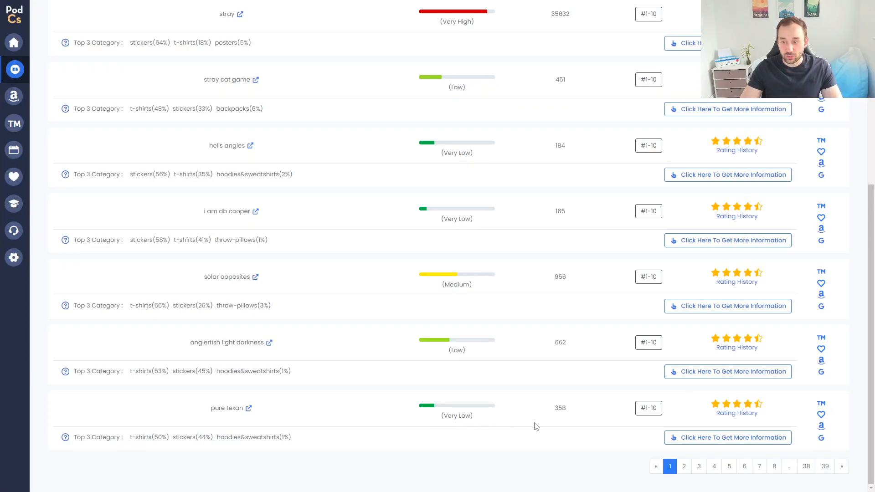
{"action": "left_click", "coordinate": [649, 408]}
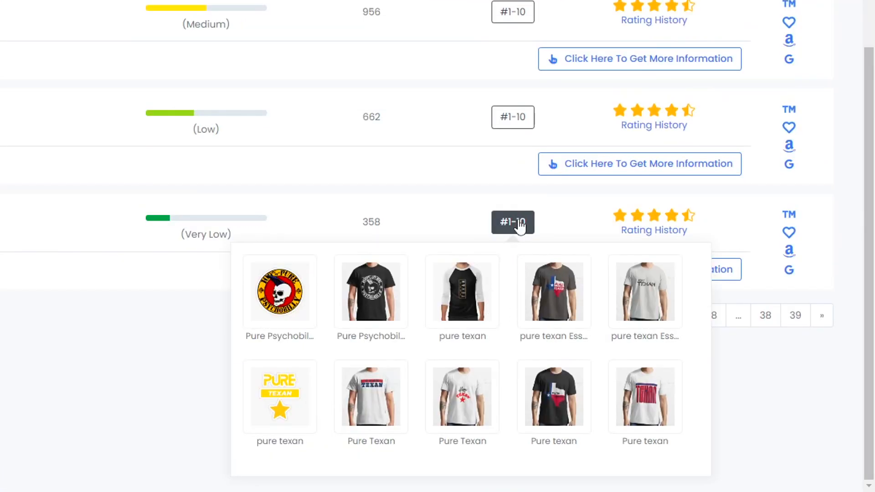
{"action": "mouse_move", "coordinate": [502, 402]}
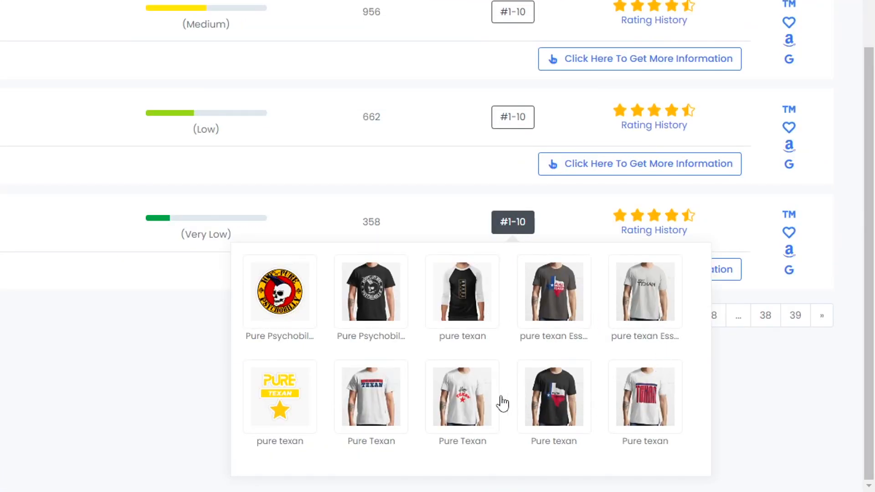
{"action": "mouse_move", "coordinate": [296, 402]}
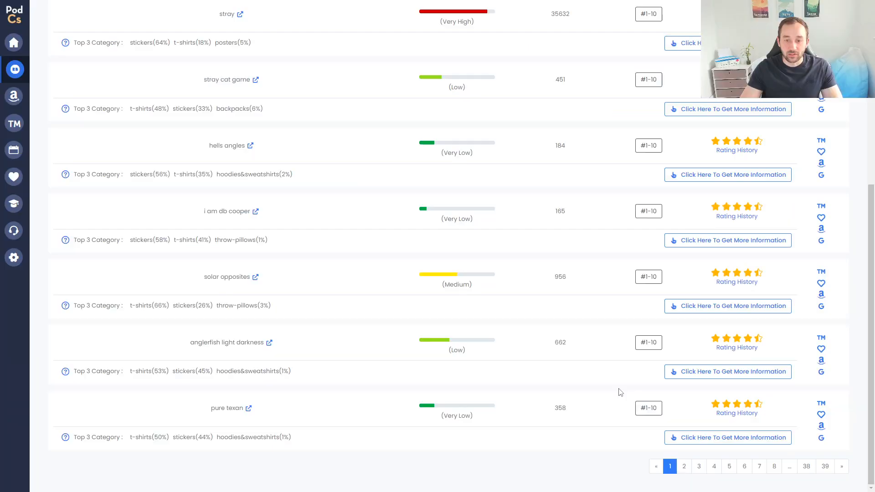
{"action": "mouse_move", "coordinate": [249, 416]}
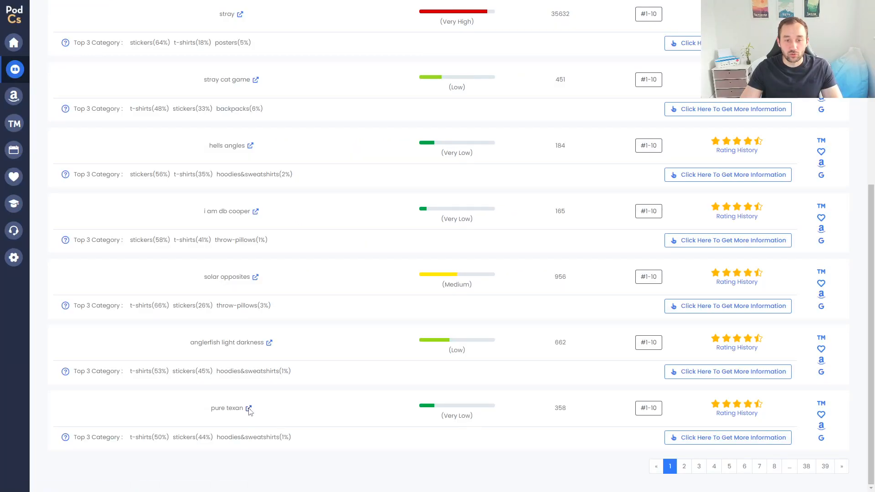
Browse the 929 Pure Texan best-selling results on Redbubble via the external link
{"action": "left_click", "coordinate": [250, 408]}
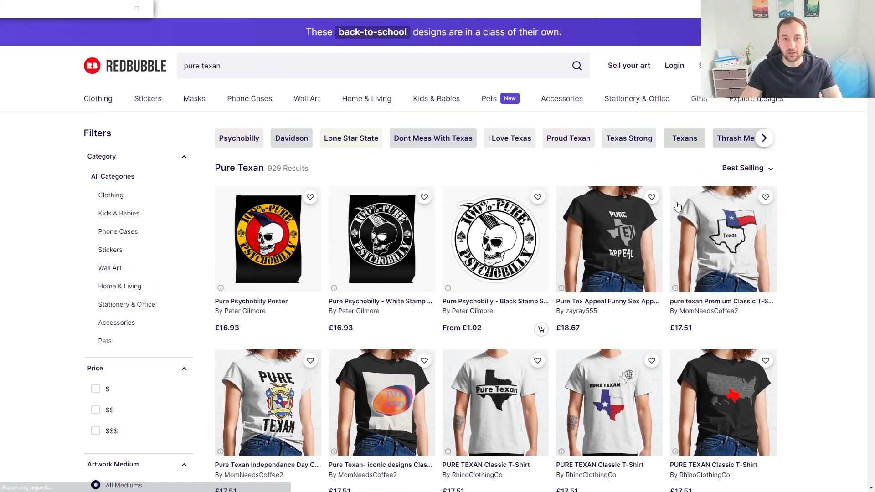
{"action": "left_click", "coordinate": [335, 65]}
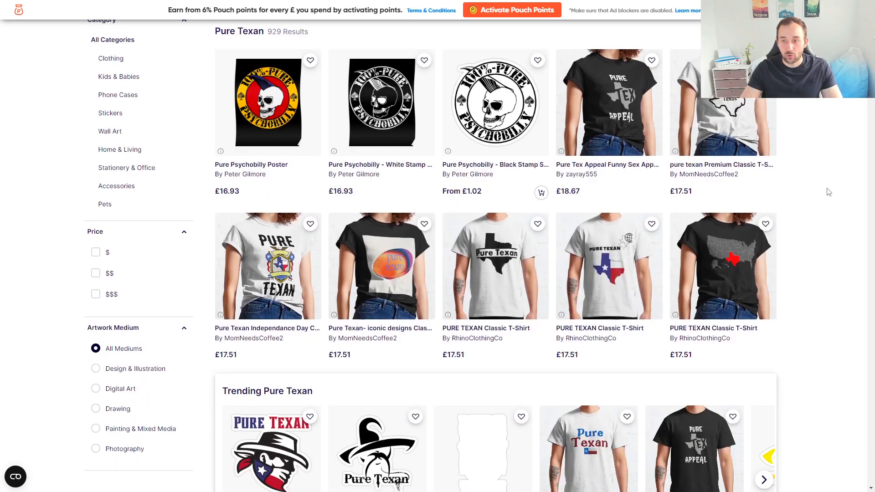
{"action": "scroll", "scroll_direction": "down", "scroll_amount": 3}
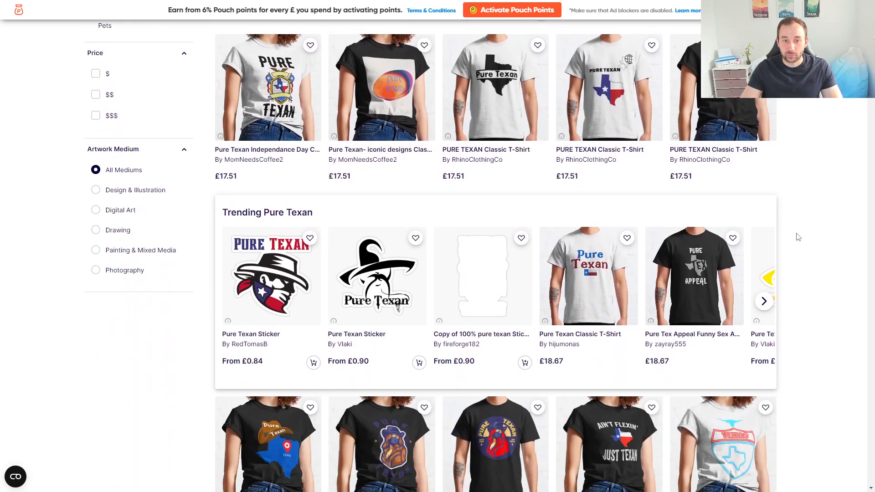
{"action": "scroll", "scroll_direction": "down", "scroll_amount": 3}
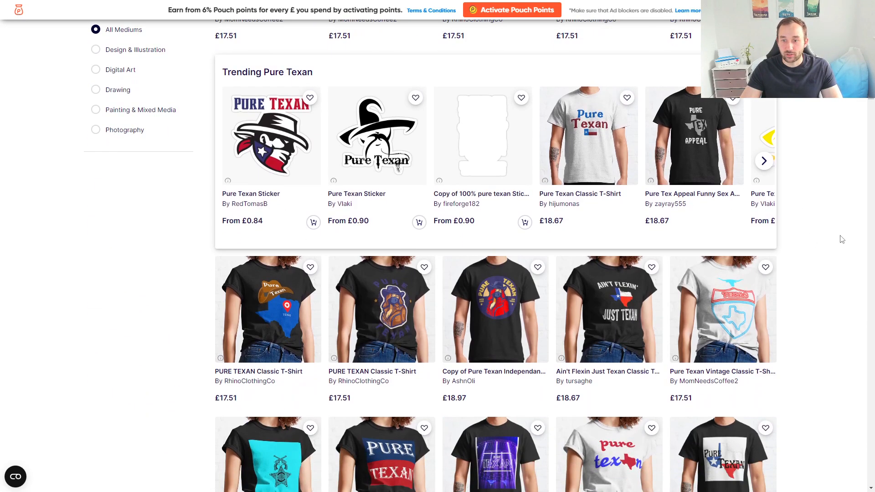
{"action": "scroll", "scroll_direction": "down", "scroll_amount": 3}
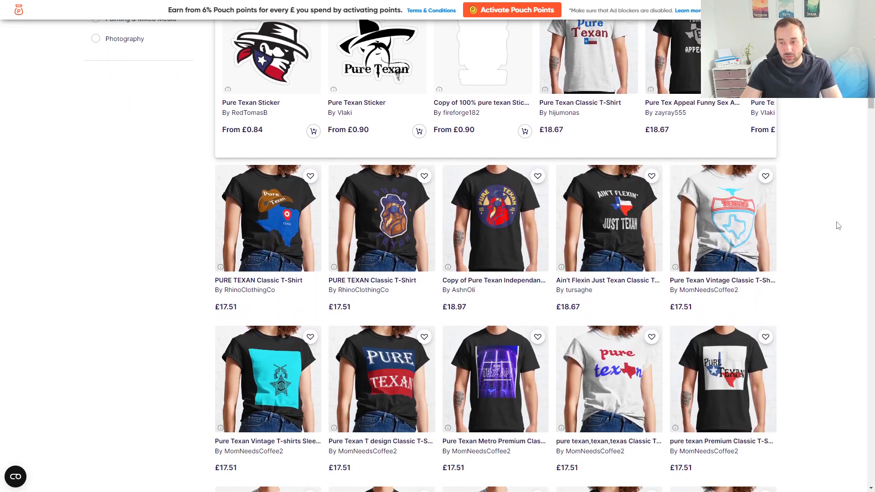
{"action": "scroll", "scroll_direction": "down", "scroll_amount": 3}
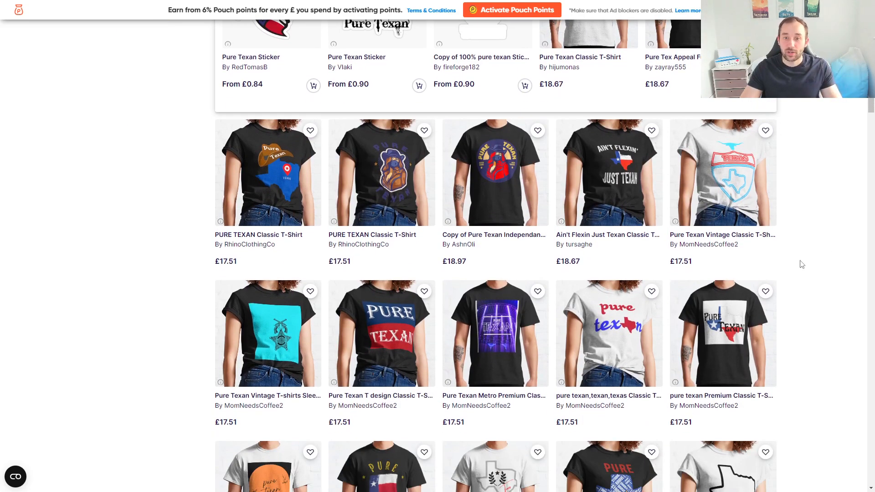
{"action": "scroll", "scroll_direction": "up", "scroll_amount": 3}
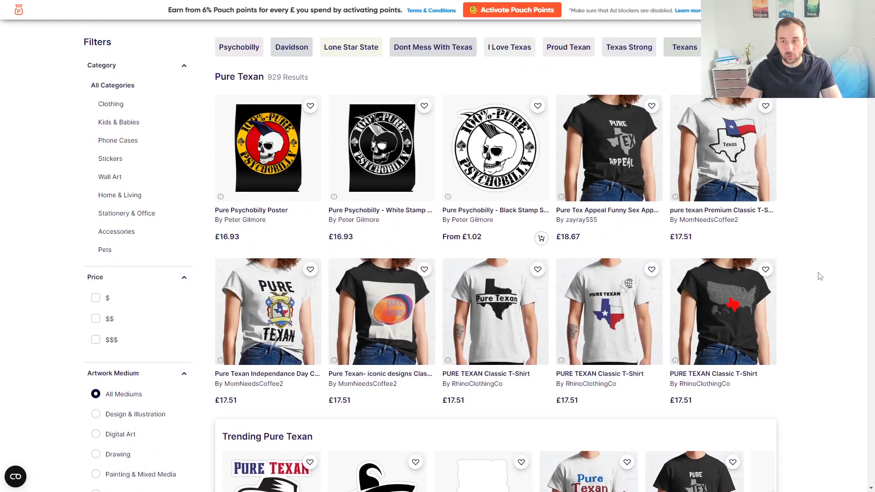
{"action": "scroll", "scroll_direction": "down", "scroll_amount": 3}
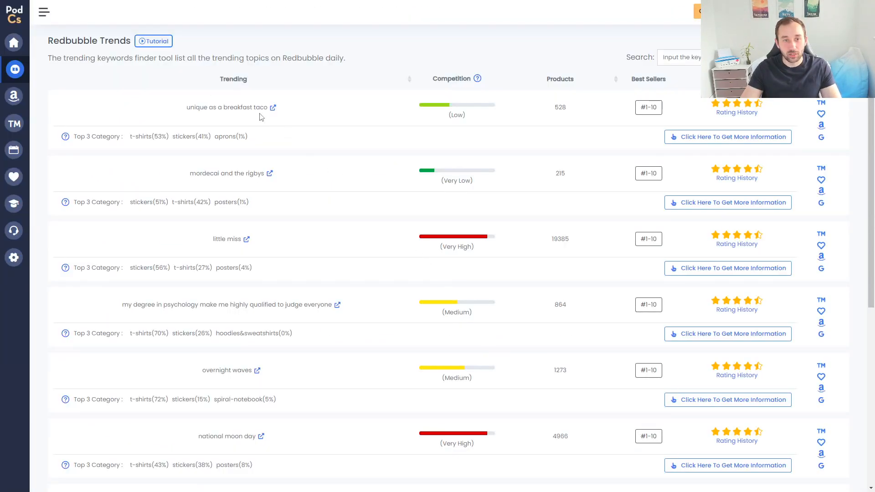
{"action": "mouse_move", "coordinate": [215, 98]}
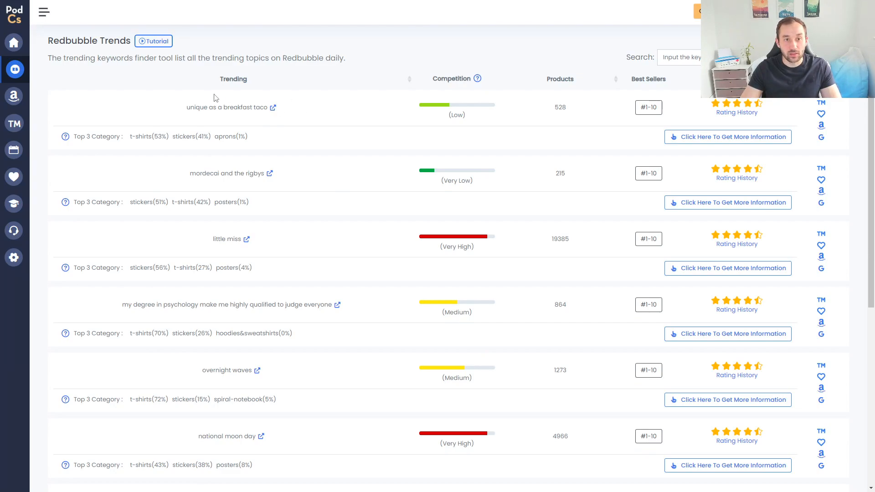
{"action": "mouse_move", "coordinate": [257, 121]}
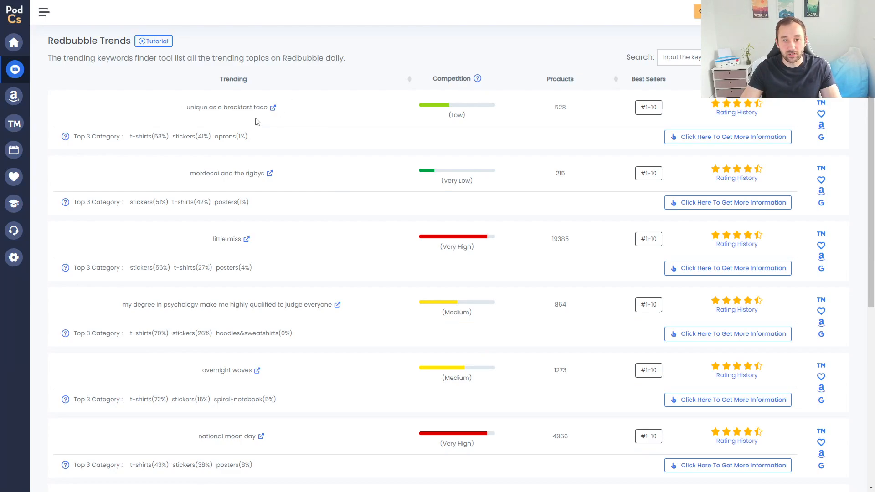
{"action": "mouse_move", "coordinate": [447, 111]}
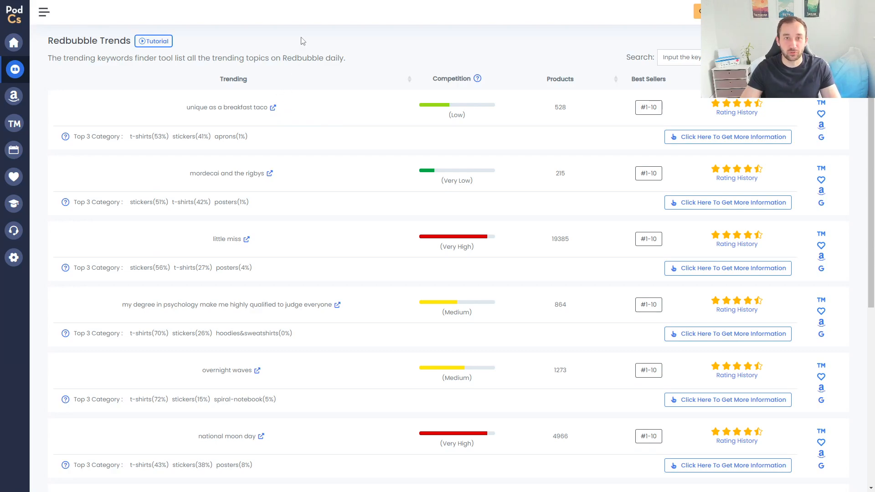
{"action": "mouse_move", "coordinate": [613, 118]}
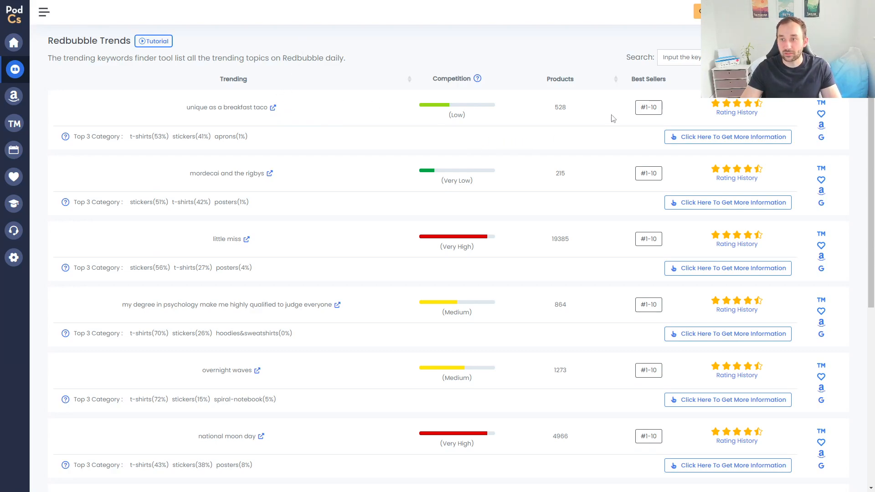
Show the #1-10 best-selling designs for the unique as a breakfast taco trend
{"action": "left_click", "coordinate": [648, 107]}
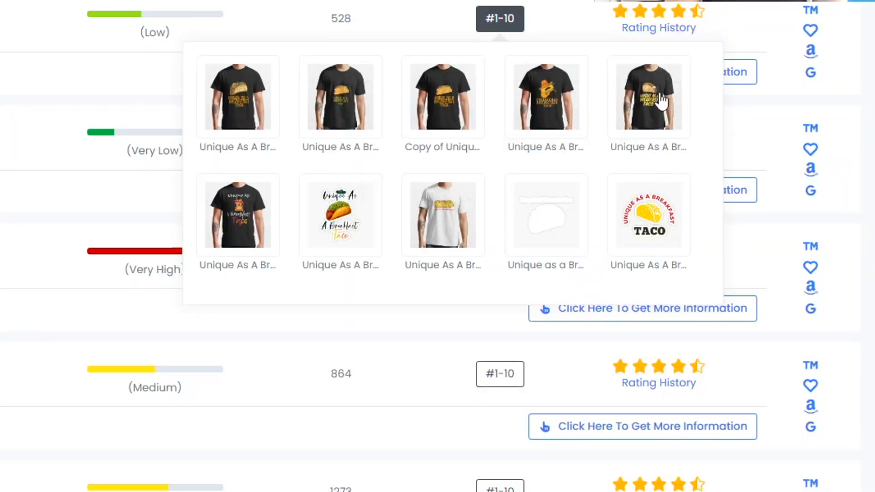
{"action": "mouse_move", "coordinate": [392, 247]}
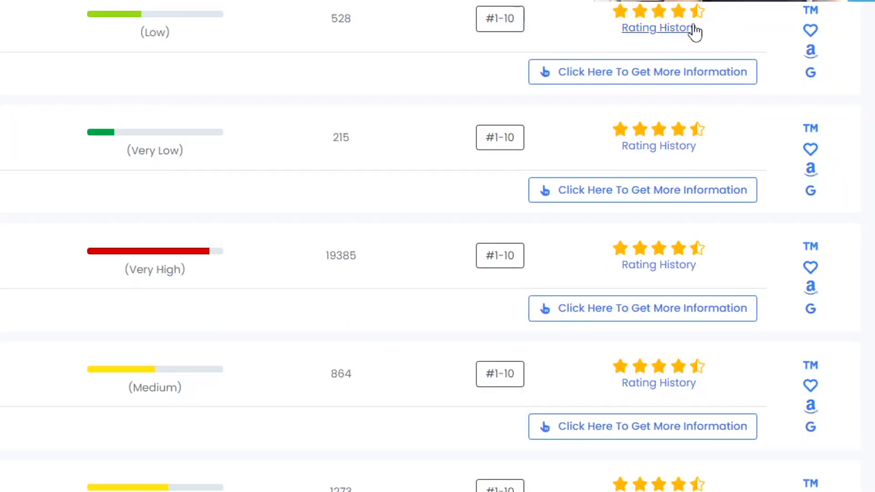
{"action": "mouse_move", "coordinate": [645, 31]}
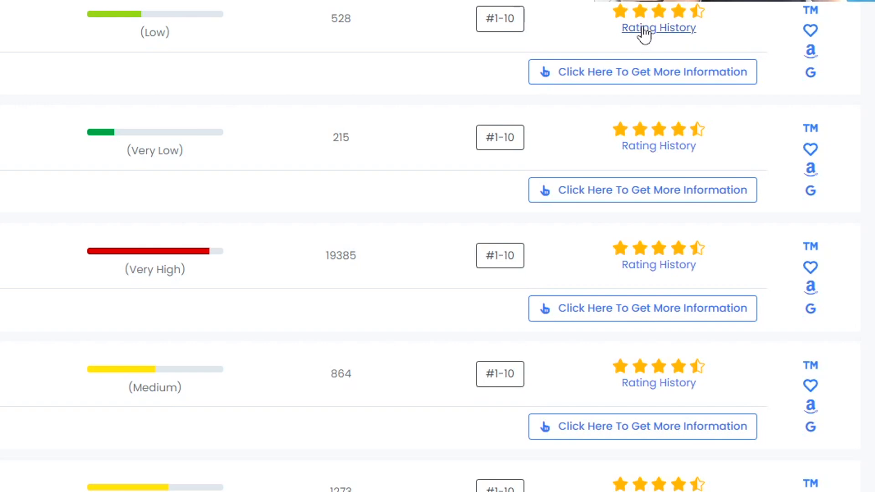
View the Rating Trends graph for the breakfast taco trend, rising to about 4.5 stars
{"action": "left_click", "coordinate": [659, 26]}
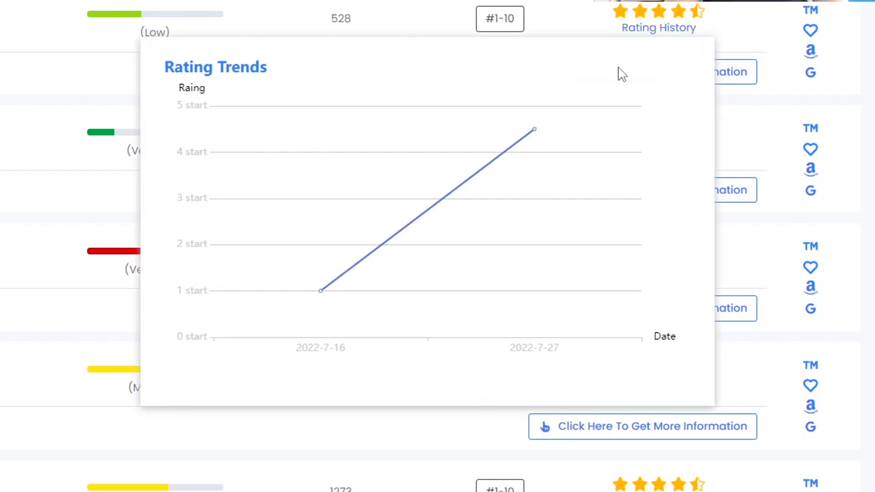
{"action": "mouse_move", "coordinate": [321, 290]}
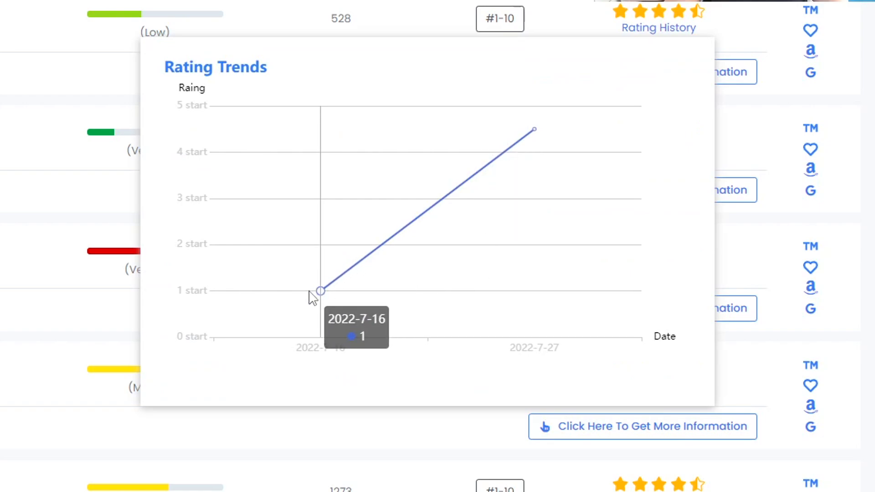
{"action": "mouse_move", "coordinate": [321, 290]}
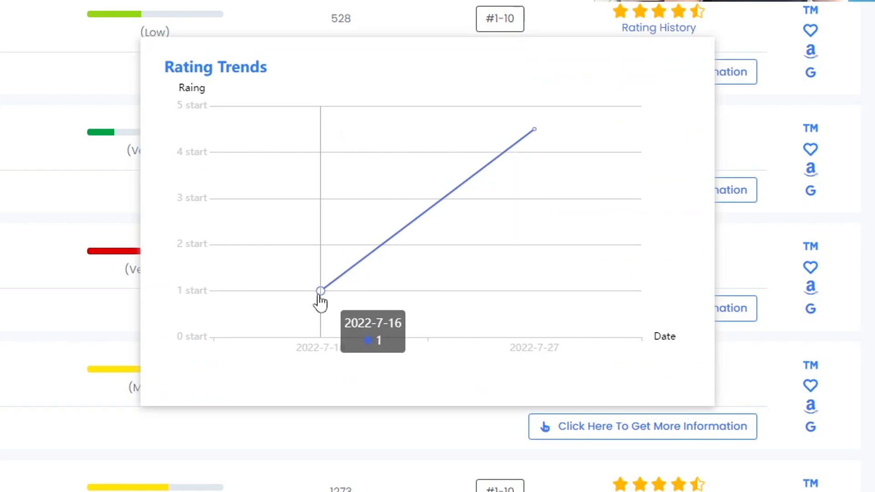
{"action": "mouse_move", "coordinate": [321, 290]}
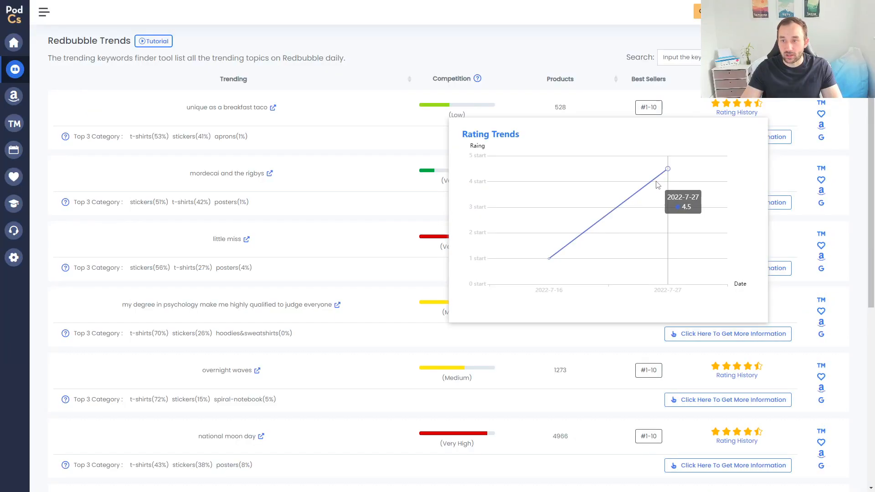
{"action": "mouse_move", "coordinate": [664, 172]}
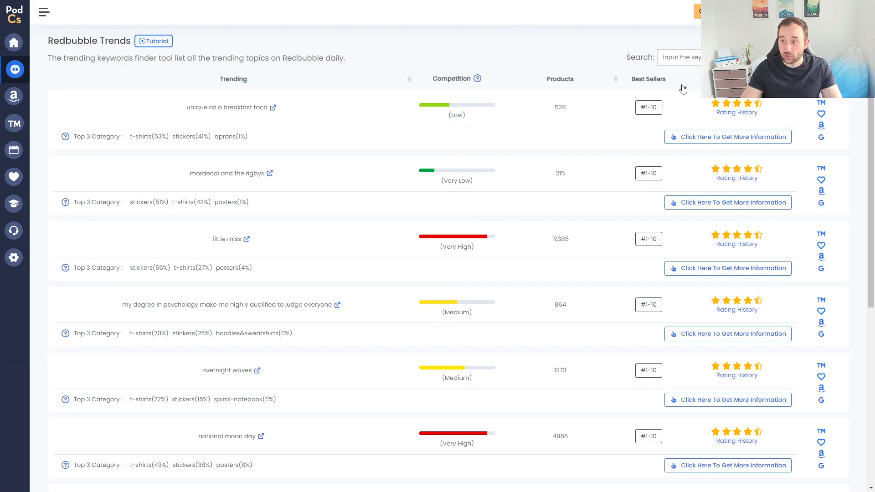
{"action": "mouse_move", "coordinate": [728, 137]}
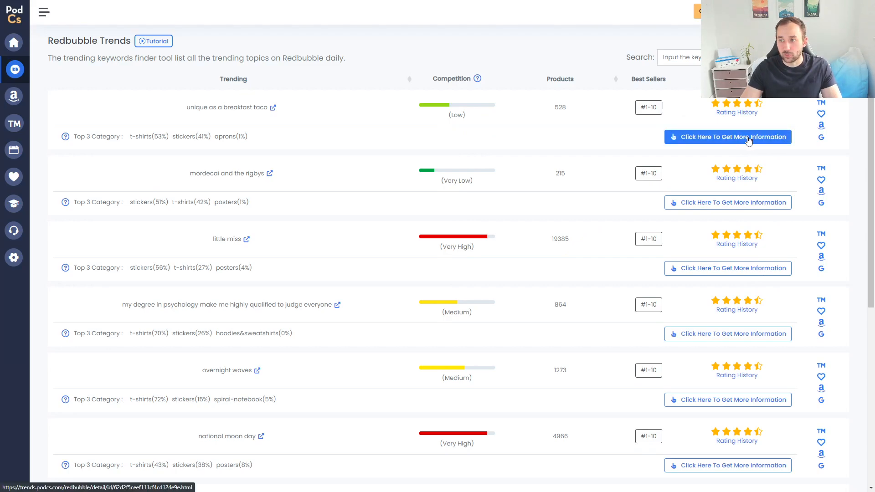
{"action": "mouse_move", "coordinate": [831, 108]}
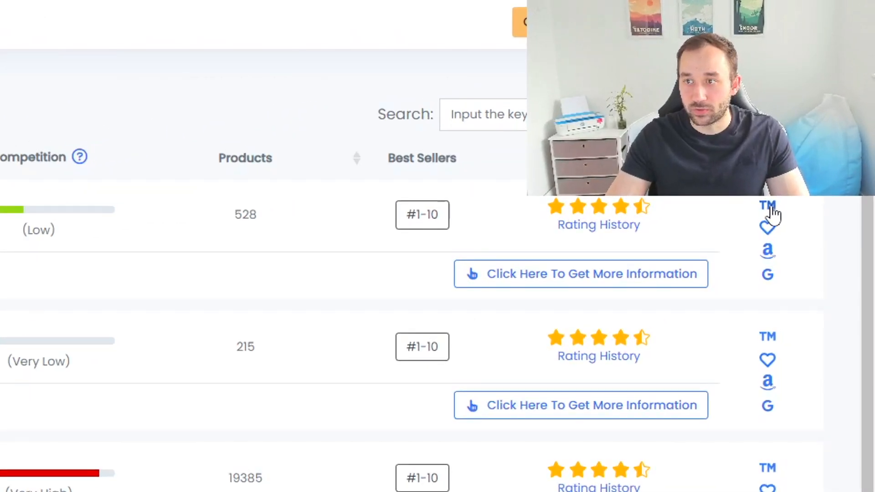
{"action": "mouse_move", "coordinate": [776, 237]}
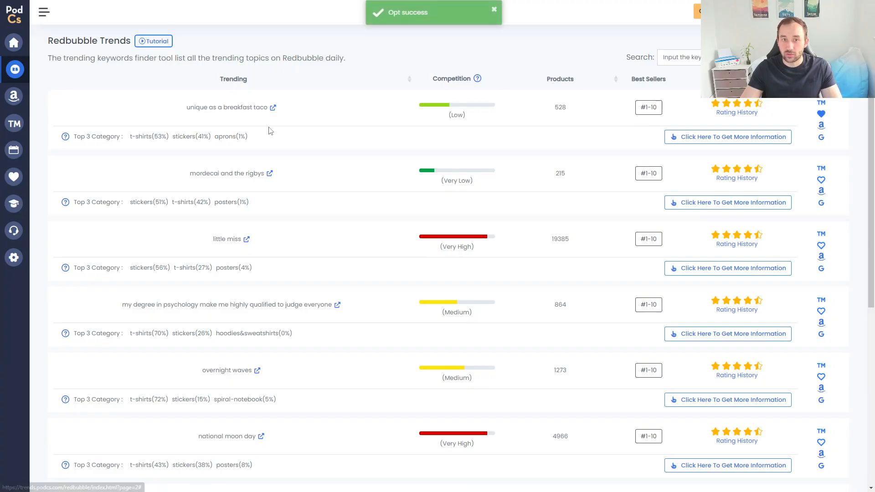
{"action": "mouse_move", "coordinate": [215, 133]}
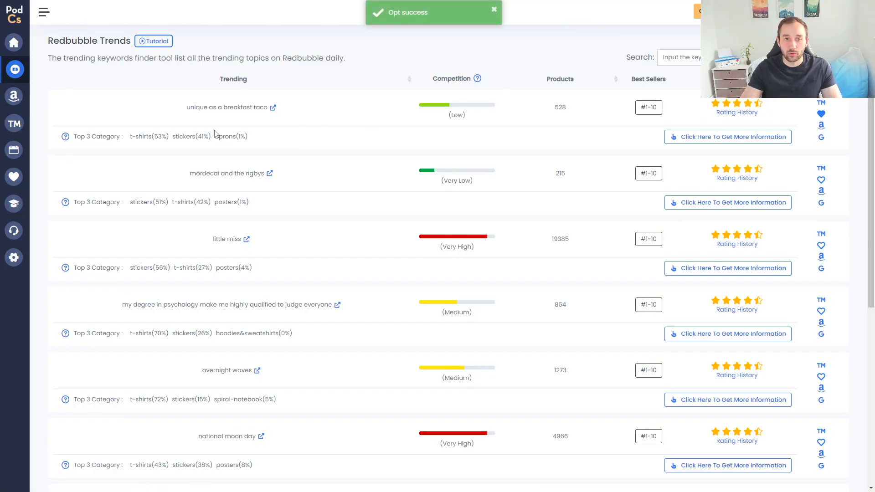
{"action": "left_click", "coordinate": [44, 12]}
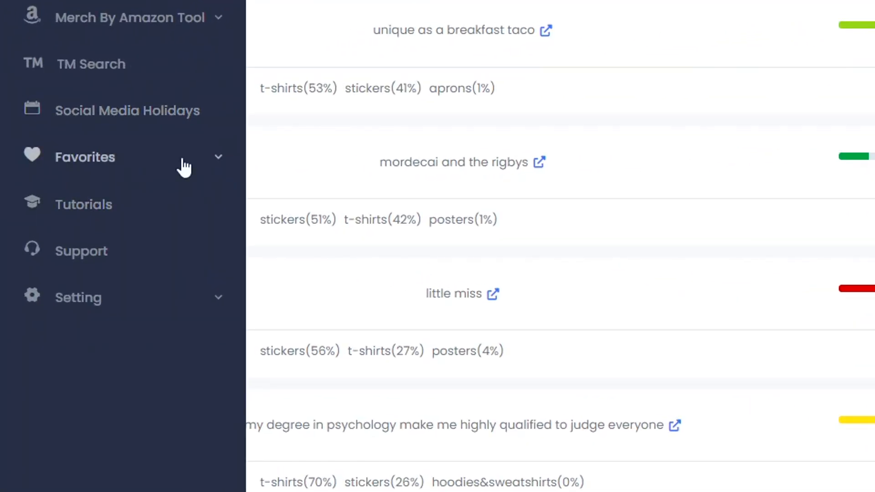
{"action": "left_click", "coordinate": [85, 157]}
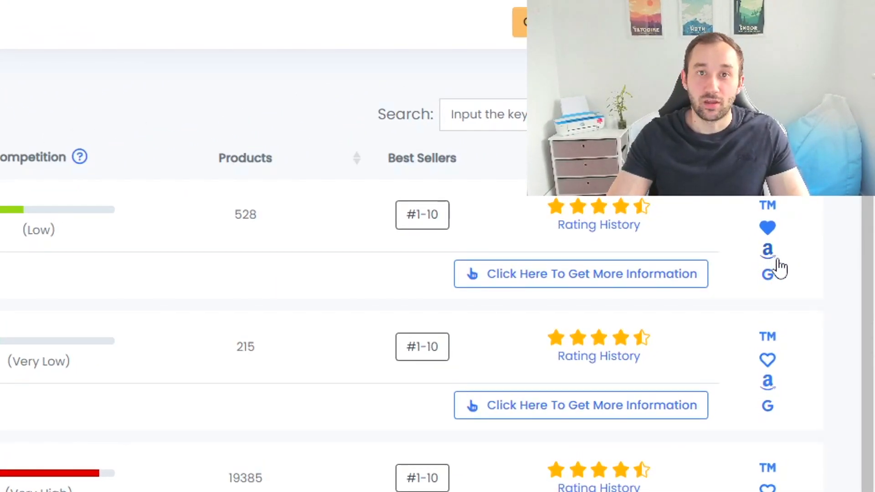
{"action": "mouse_move", "coordinate": [803, 298]}
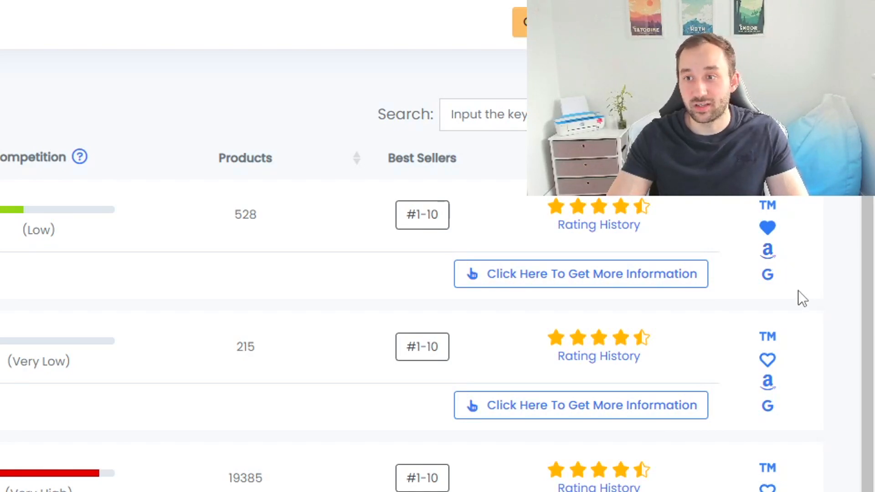
{"action": "mouse_move", "coordinate": [781, 279]}
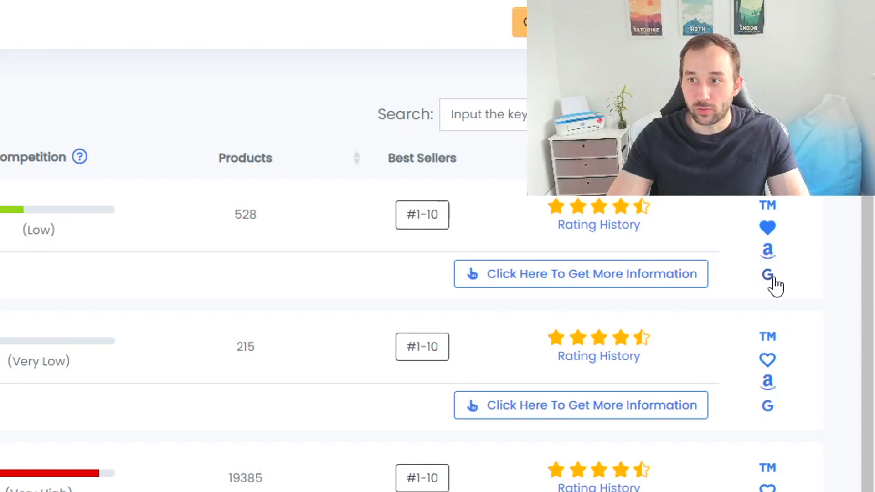
{"action": "mouse_move", "coordinate": [581, 405]}
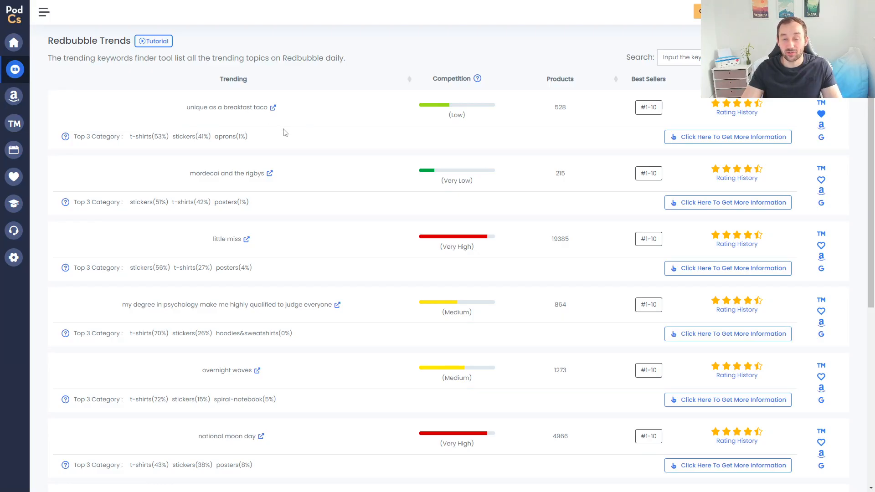
{"action": "mouse_move", "coordinate": [279, 125]}
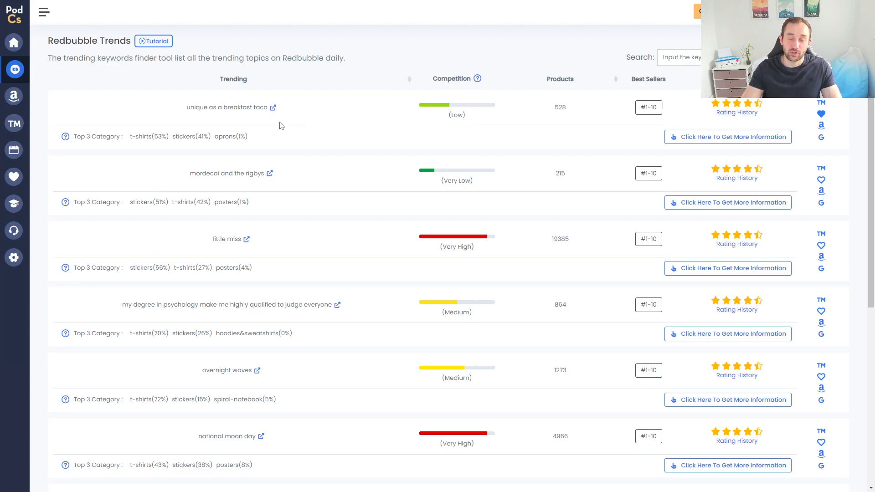
{"action": "mouse_move", "coordinate": [263, 197]}
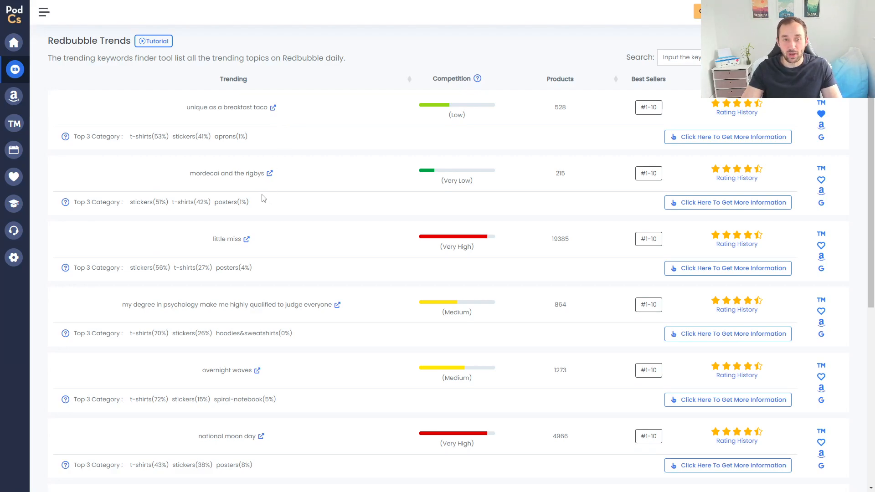
{"action": "mouse_move", "coordinate": [258, 196]}
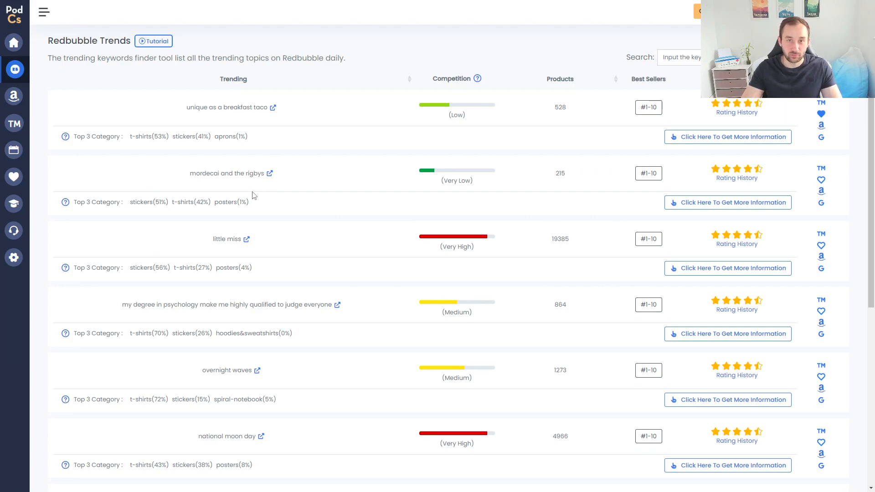
{"action": "mouse_move", "coordinate": [255, 187]}
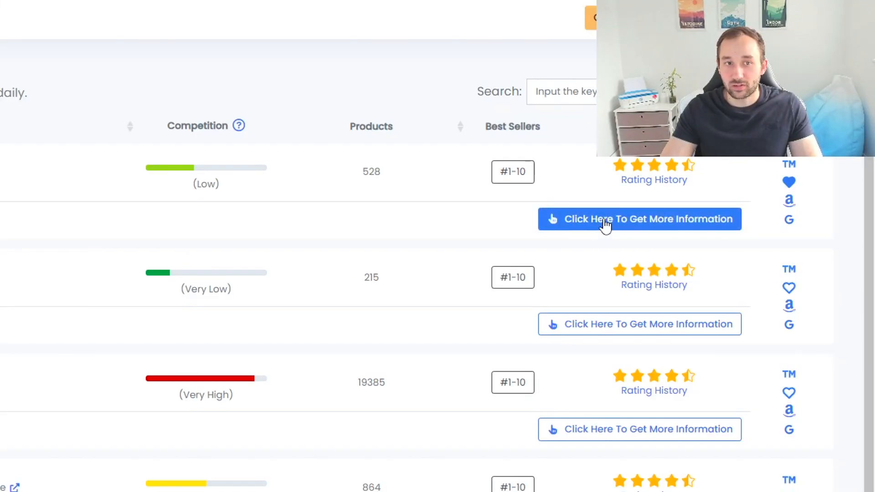
{"action": "mouse_move", "coordinate": [710, 232]}
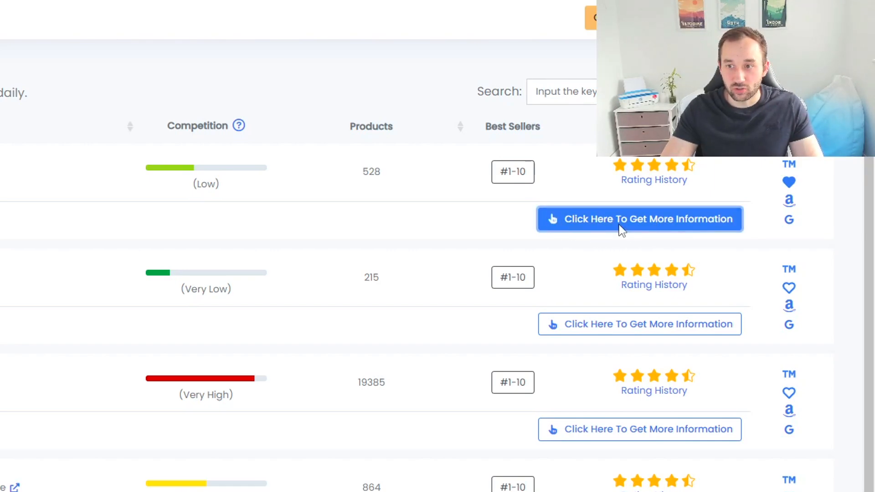
Bring up the detailed analysis and Related Tags table for the breakfast taco trend
{"action": "left_click", "coordinate": [638, 219]}
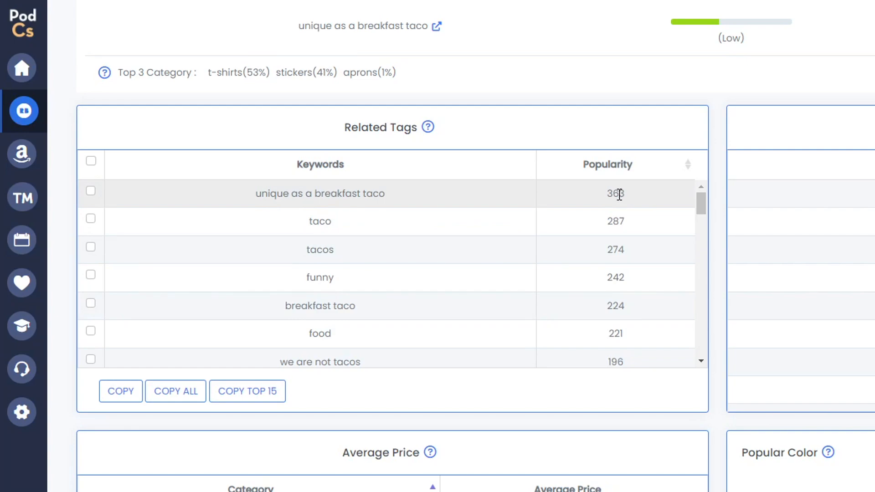
{"action": "mouse_move", "coordinate": [625, 220]}
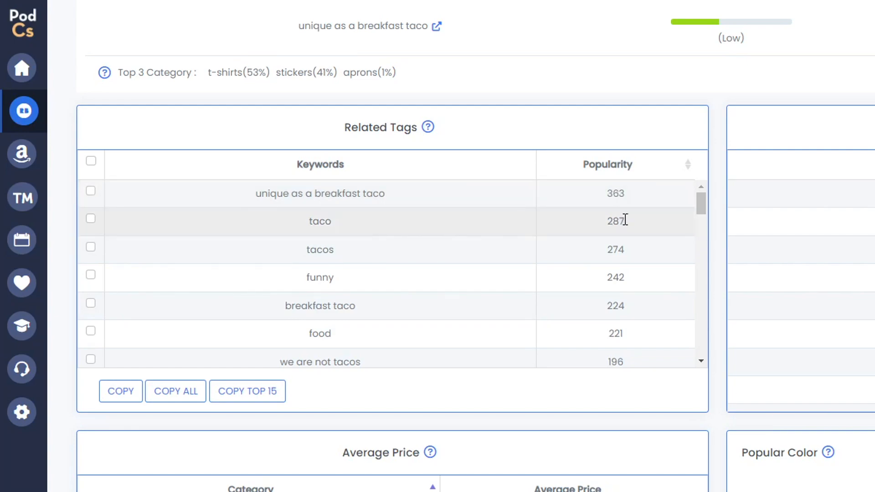
{"action": "scroll", "scroll_direction": "down", "scroll_amount": 3}
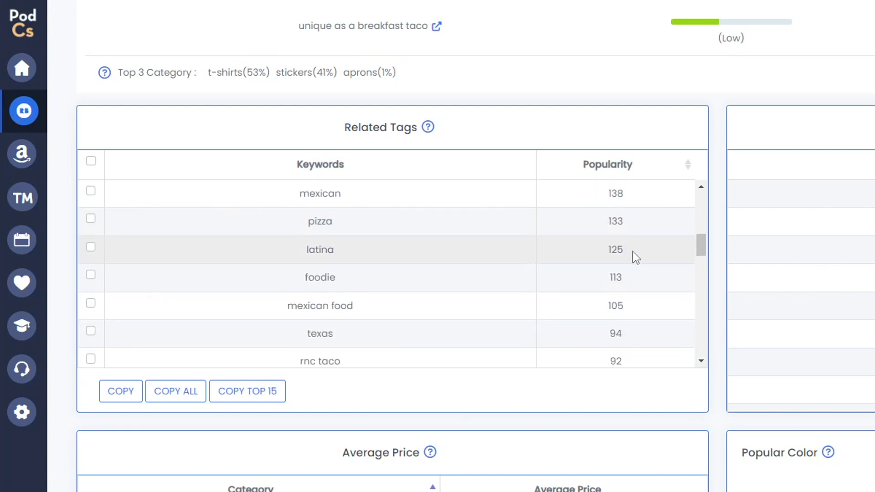
{"action": "scroll", "scroll_direction": "up", "scroll_amount": 3}
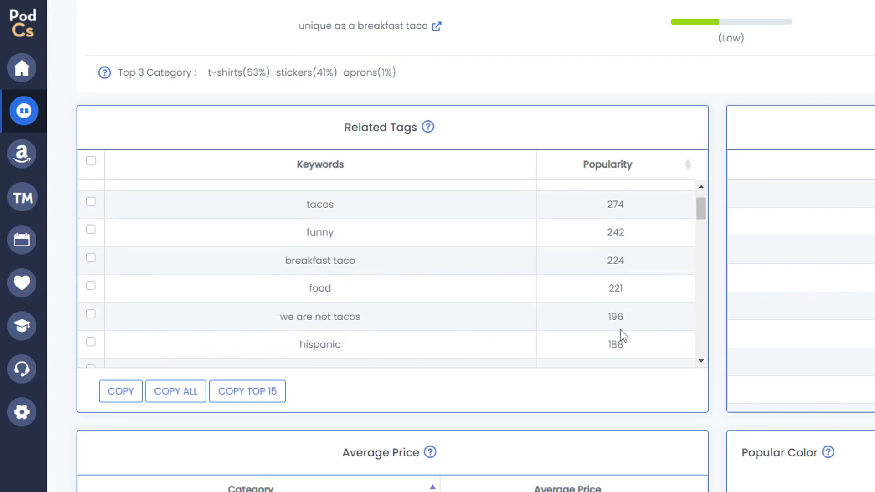
{"action": "scroll", "scroll_direction": "up", "scroll_amount": 3}
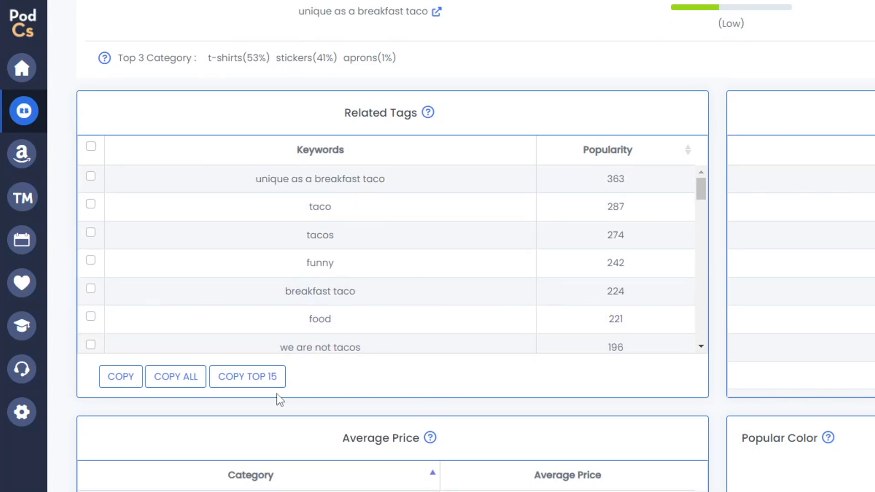
Tick taco and other related tags, then copy the top fifteen tags to the clipboard
{"action": "left_click", "coordinate": [175, 377]}
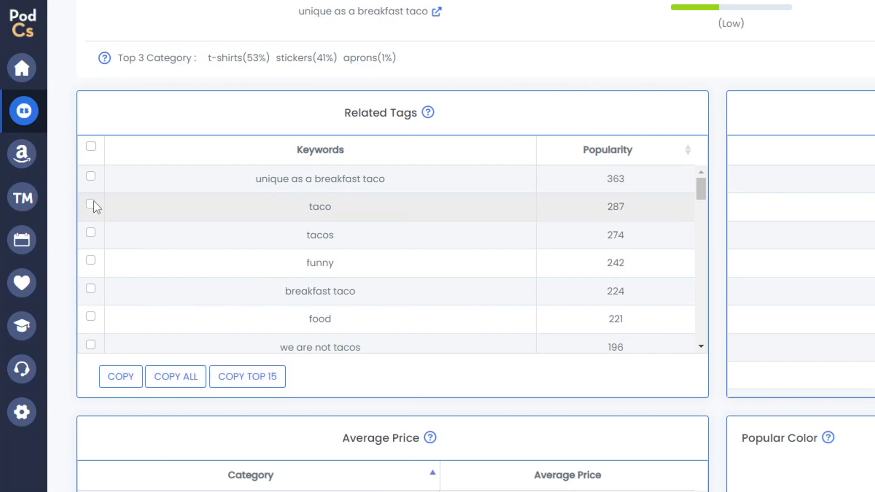
{"action": "left_click", "coordinate": [91, 260]}
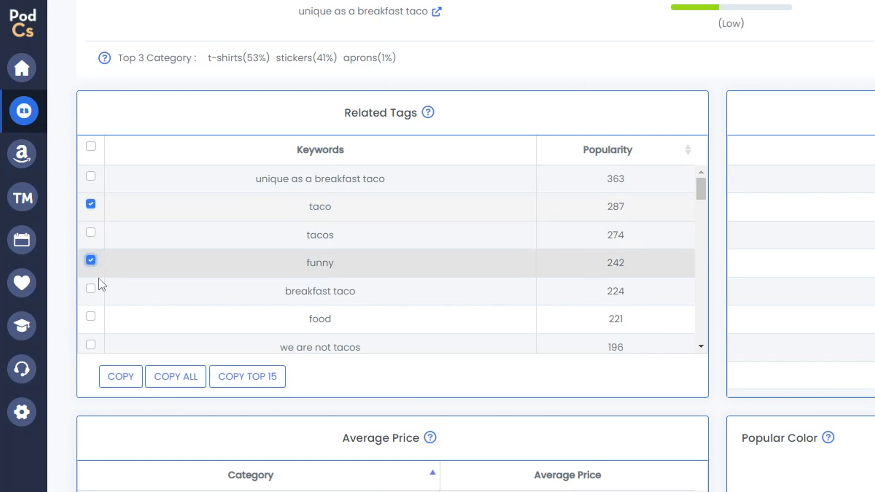
{"action": "left_click", "coordinate": [90, 319]}
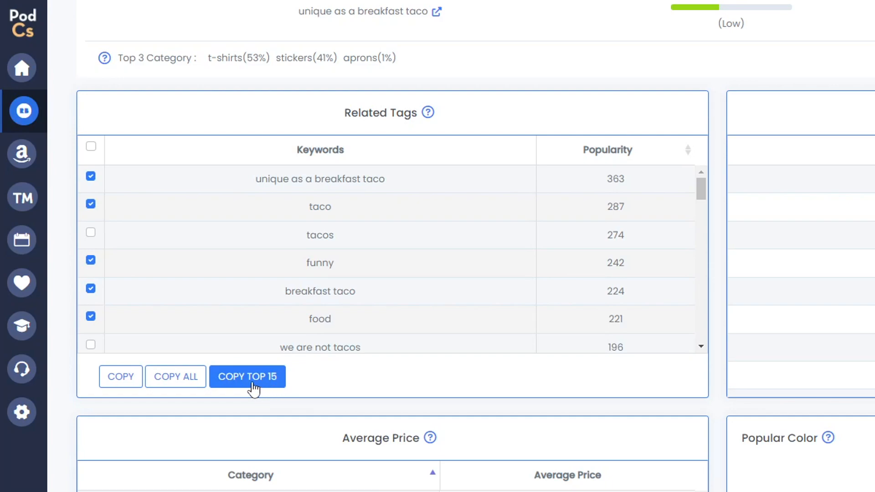
{"action": "left_click", "coordinate": [247, 377]}
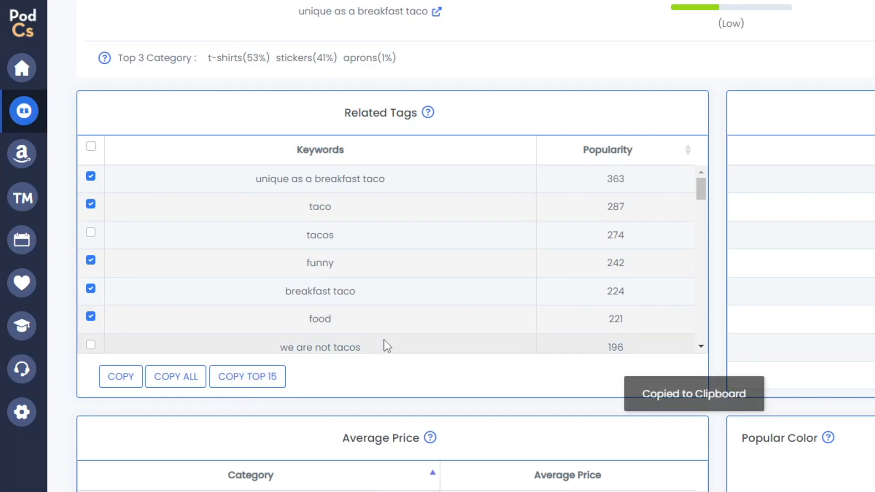
{"action": "mouse_move", "coordinate": [456, 357]}
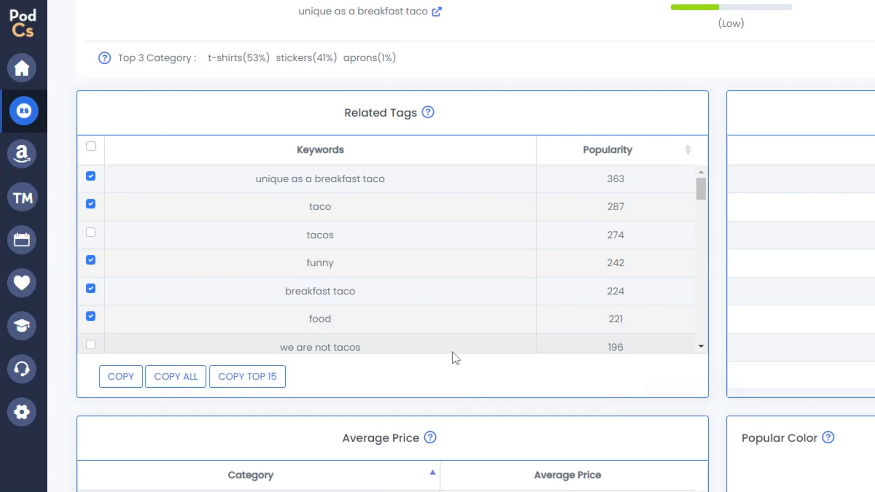
{"action": "mouse_move", "coordinate": [556, 434]}
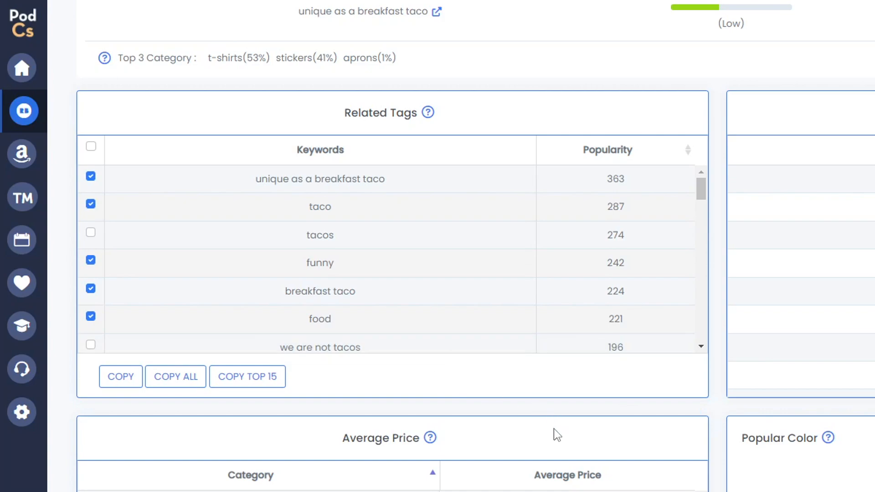
{"action": "mouse_move", "coordinate": [559, 394]}
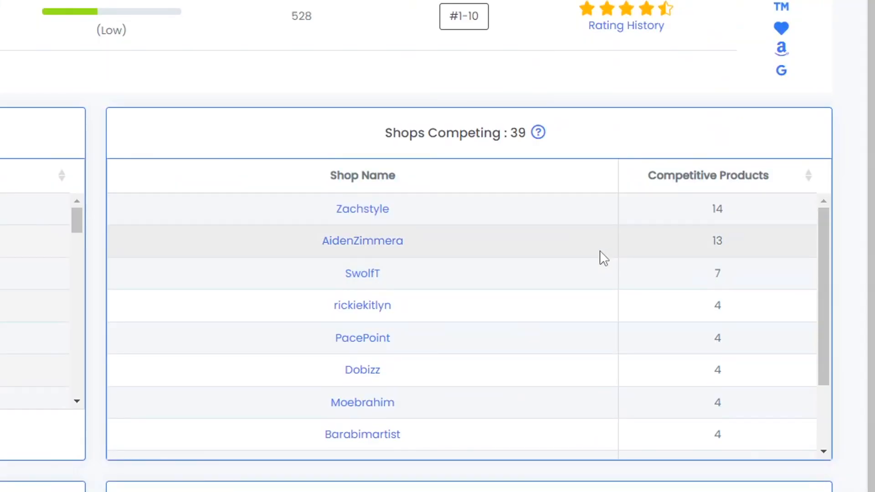
{"action": "mouse_move", "coordinate": [537, 133]}
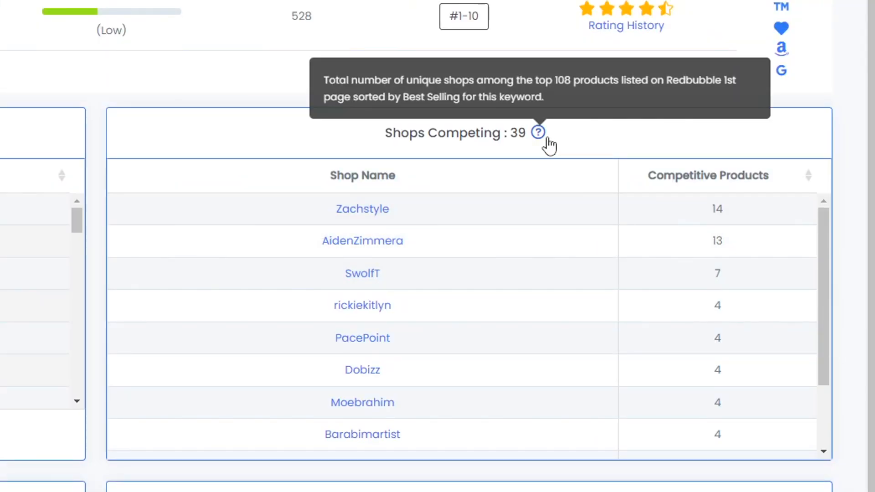
{"action": "mouse_move", "coordinate": [521, 139]}
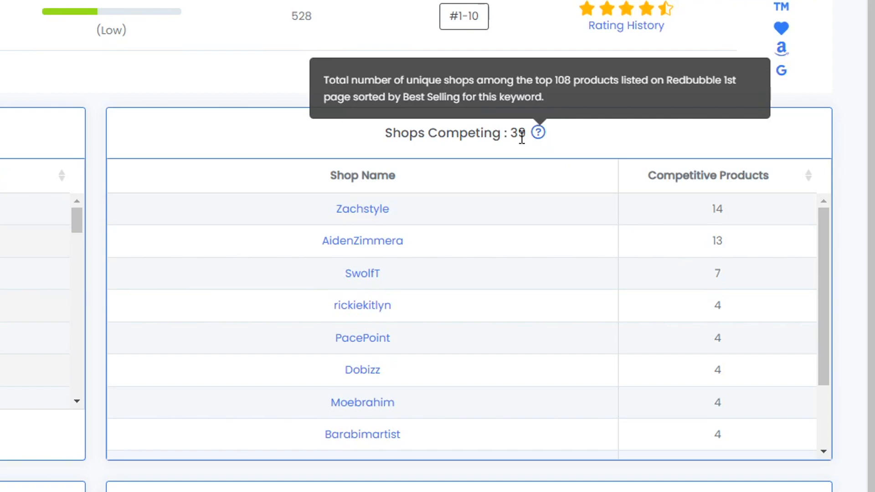
{"action": "scroll", "scroll_direction": "down", "scroll_amount": 3}
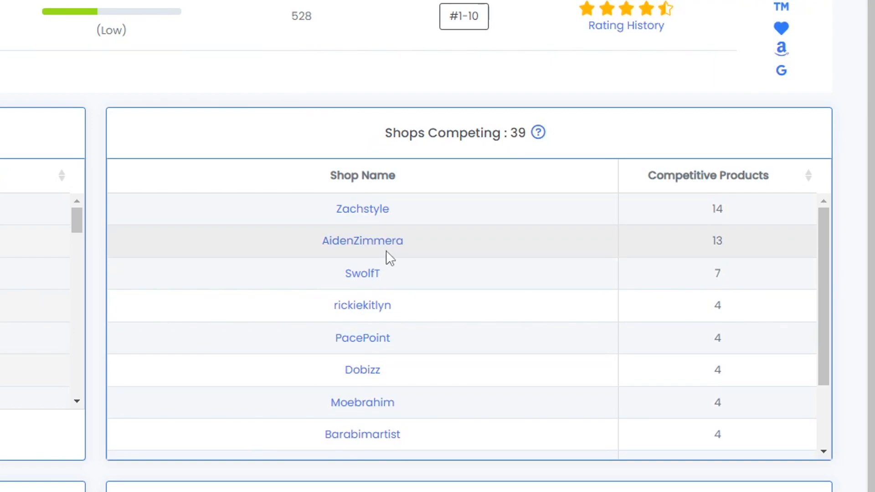
{"action": "mouse_move", "coordinate": [362, 274]}
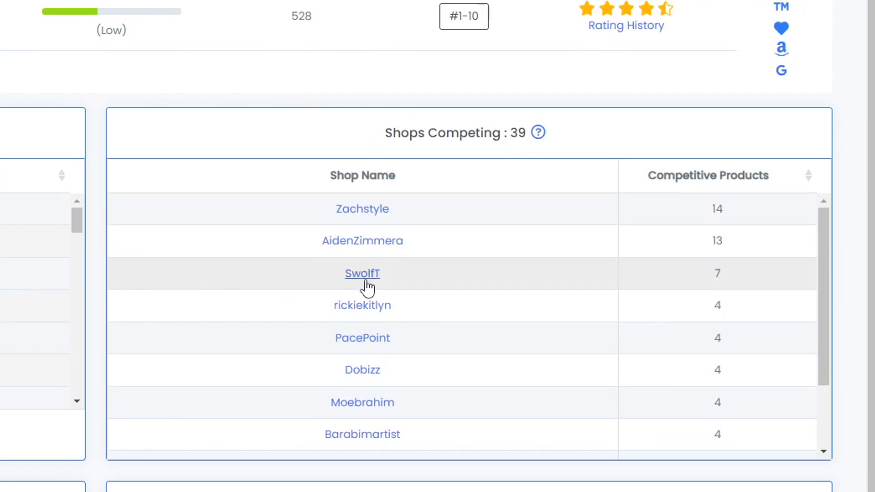
{"action": "mouse_move", "coordinate": [726, 205]}
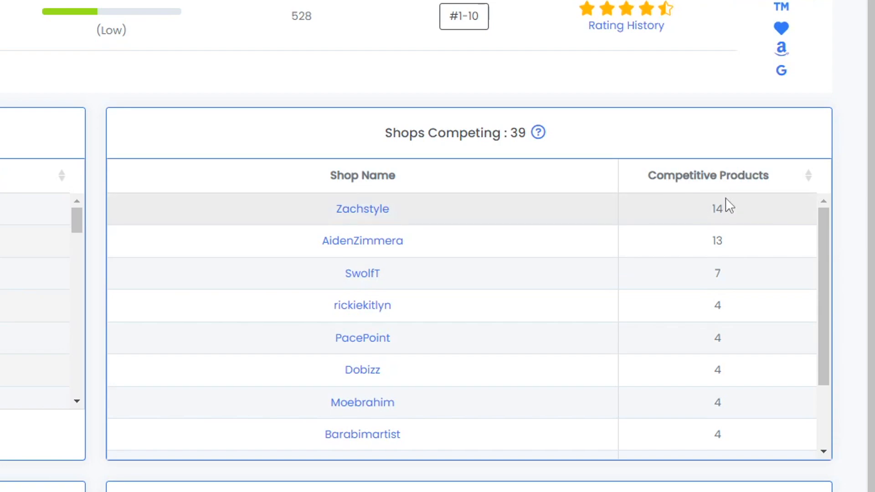
{"action": "mouse_move", "coordinate": [734, 220]}
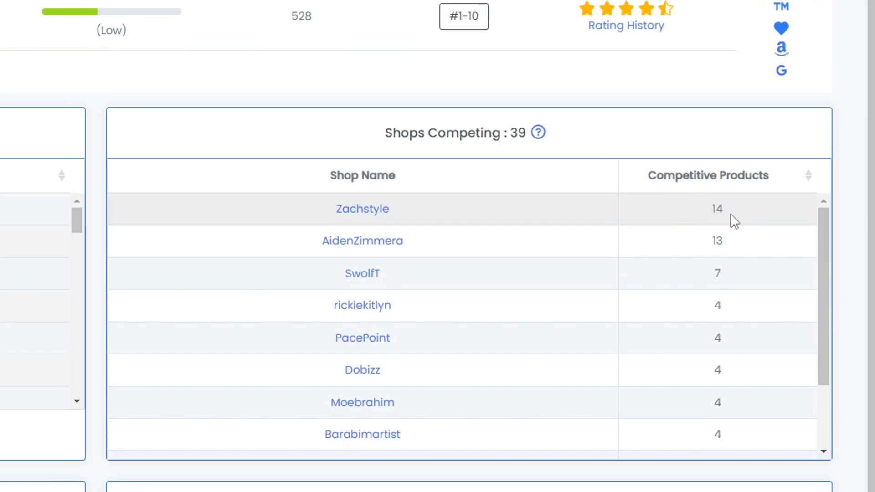
{"action": "mouse_move", "coordinate": [710, 216]}
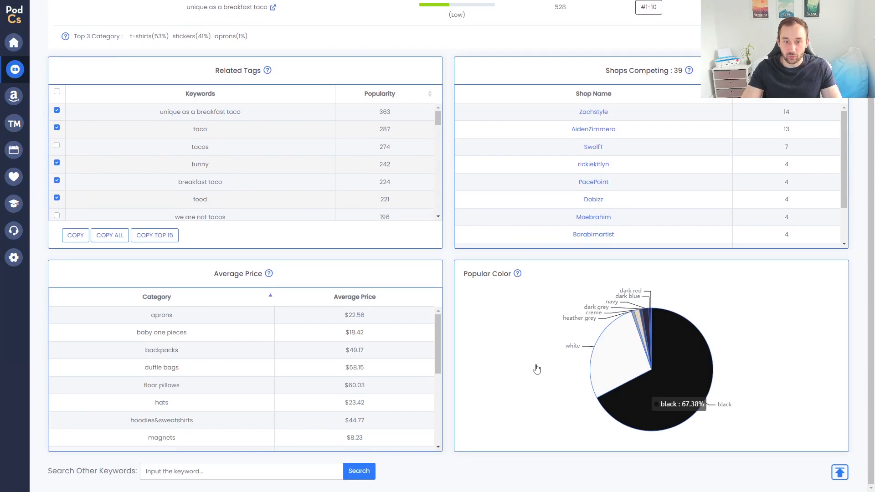
{"action": "mouse_move", "coordinate": [339, 332]}
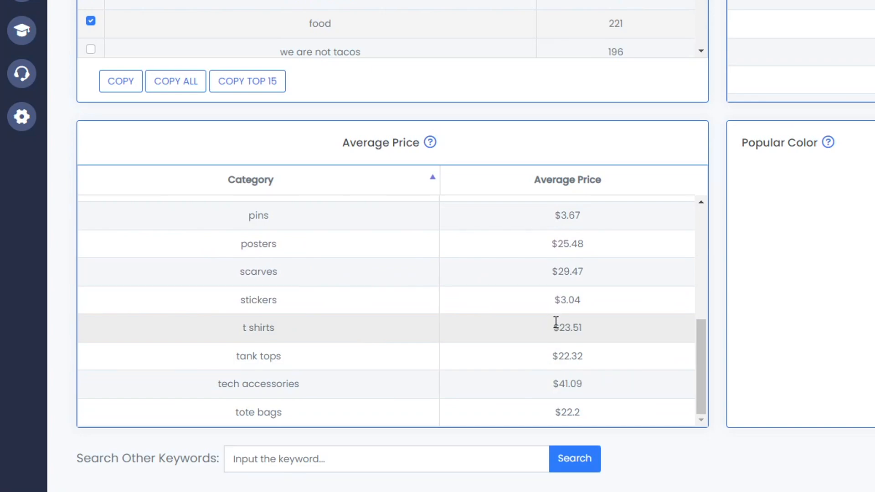
{"action": "mouse_move", "coordinate": [604, 340]}
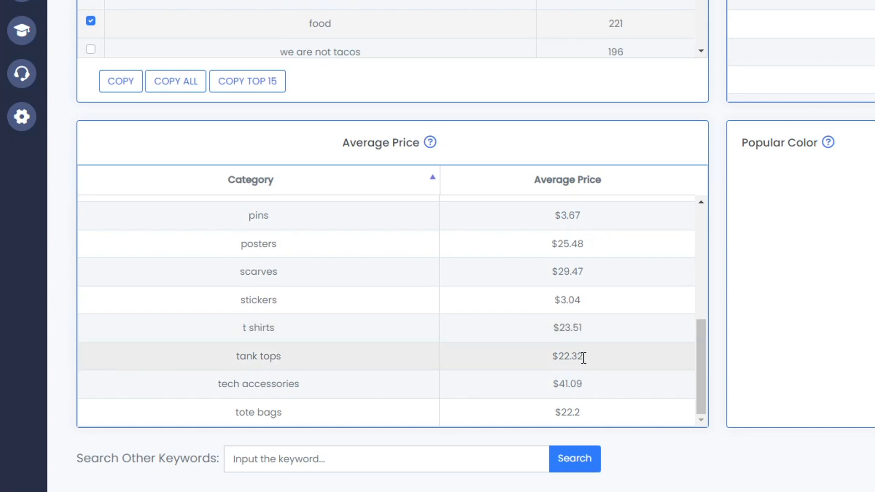
{"action": "mouse_move", "coordinate": [713, 326]}
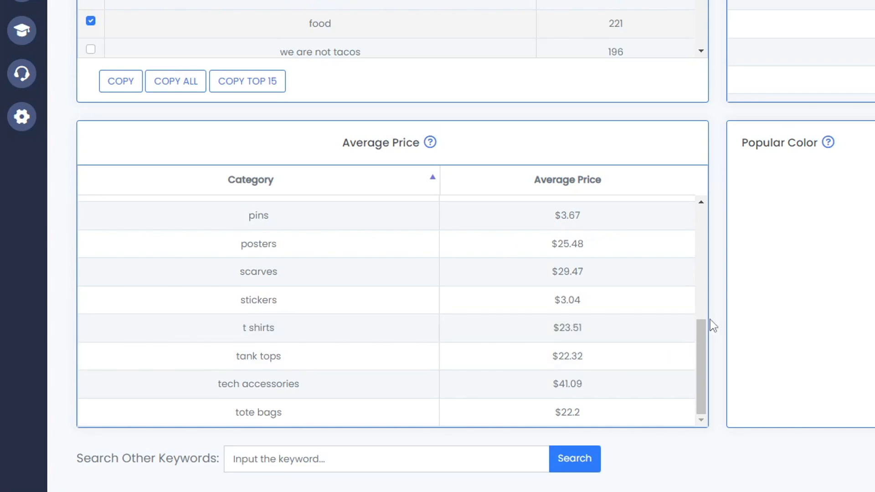
Scroll the Average Price table to the pins-through-tote-bags categories and colour breakdown
{"action": "scroll", "scroll_direction": "up", "scroll_amount": 3}
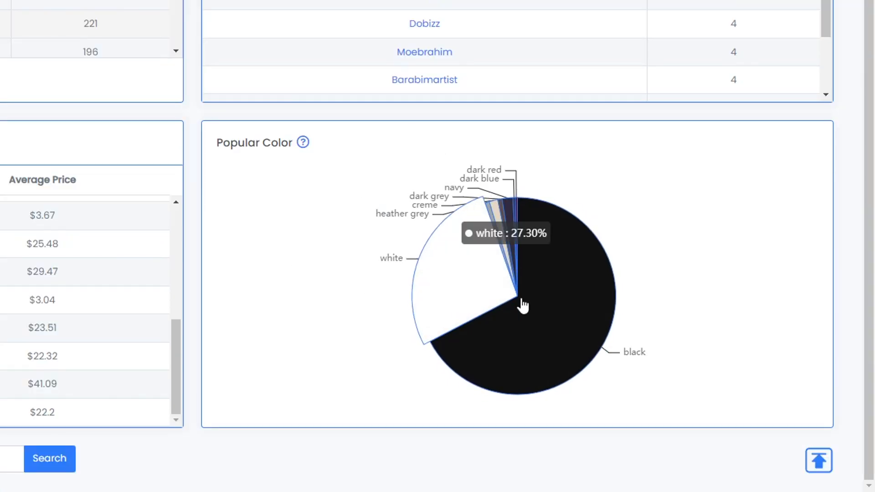
{"action": "mouse_move", "coordinate": [599, 320]}
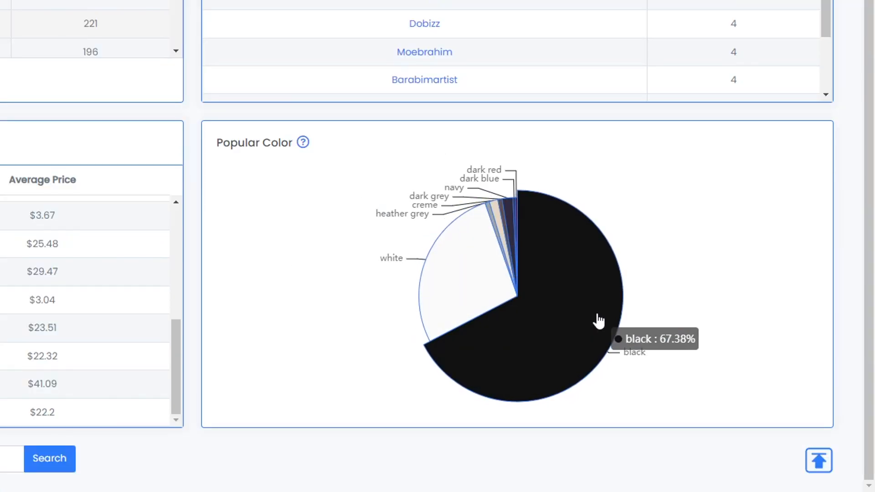
{"action": "mouse_move", "coordinate": [597, 312]}
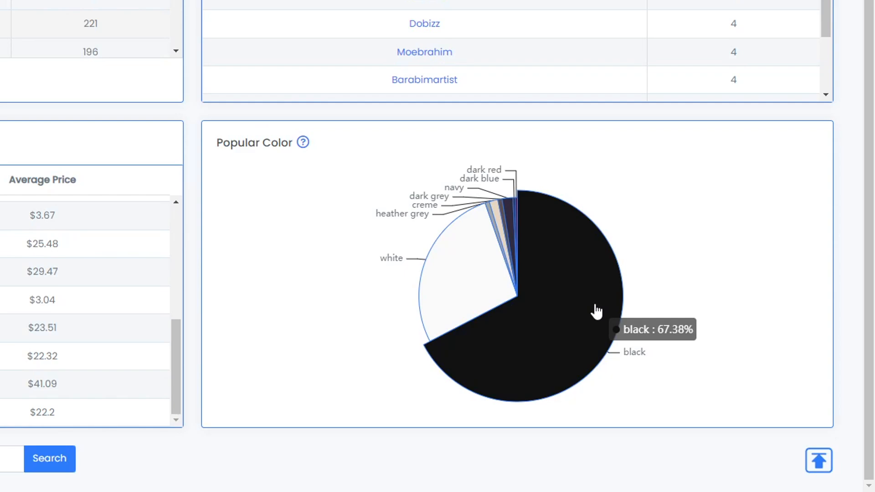
{"action": "mouse_move", "coordinate": [576, 309]}
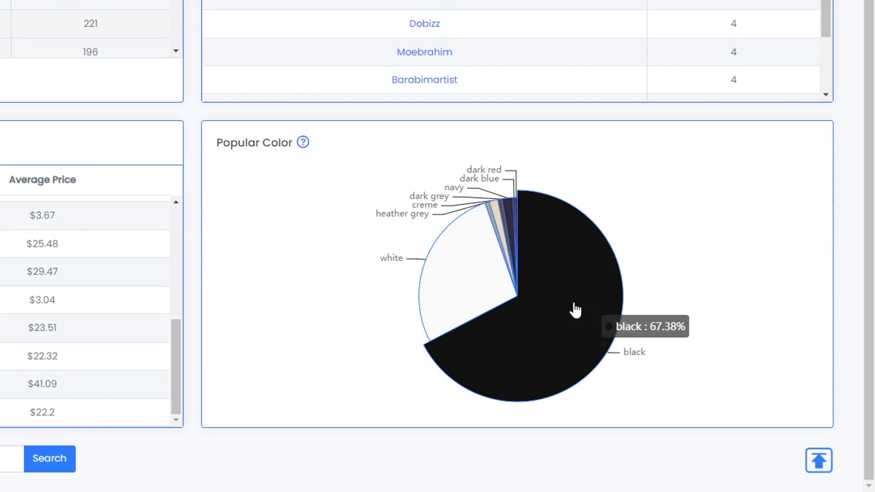
{"action": "mouse_move", "coordinate": [481, 297]}
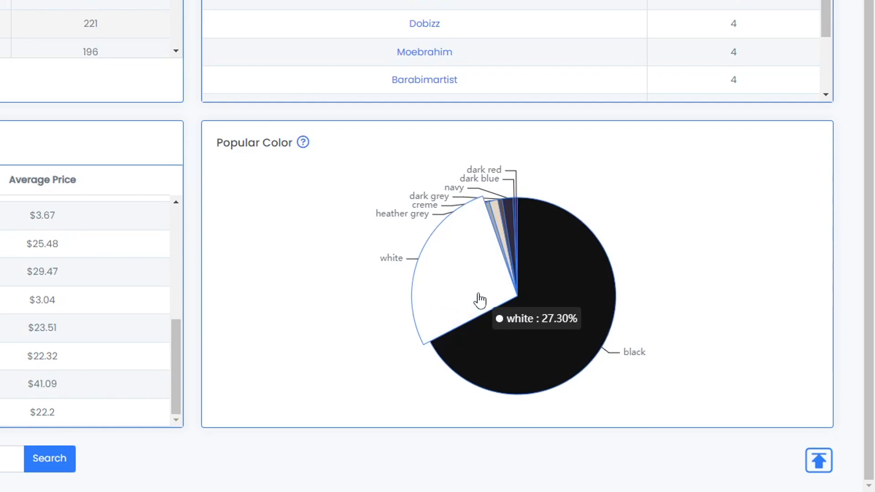
{"action": "mouse_move", "coordinate": [511, 224]}
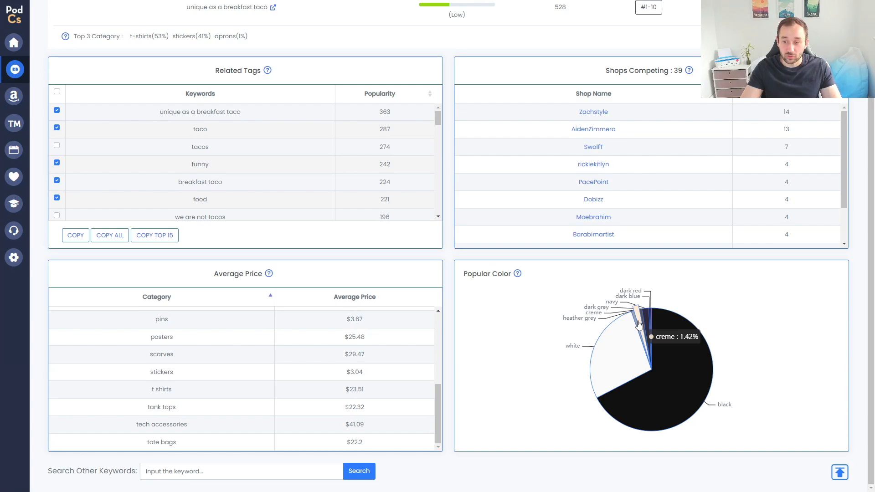
{"action": "mouse_move", "coordinate": [773, 379]}
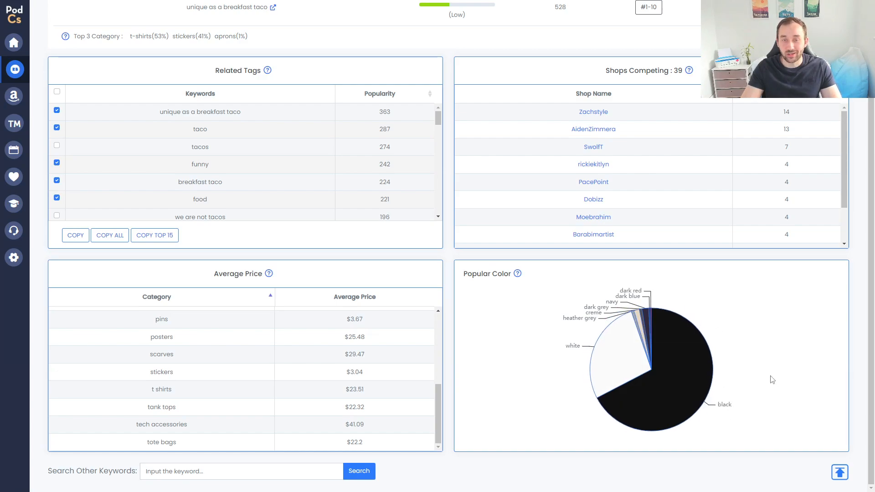
{"action": "mouse_move", "coordinate": [716, 386]}
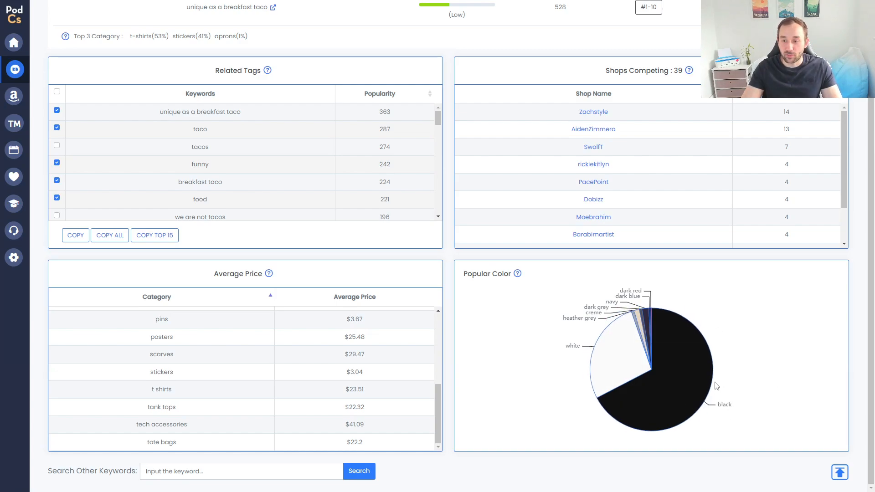
{"action": "mouse_move", "coordinate": [668, 403]}
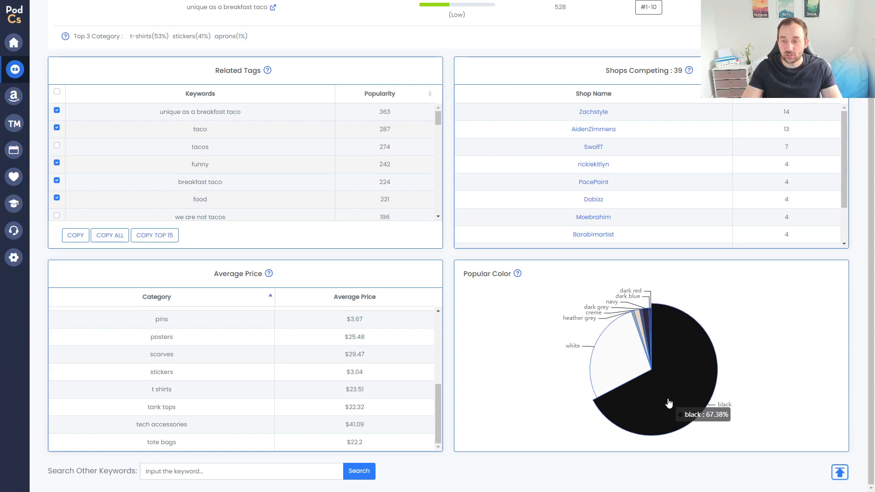
{"action": "scroll", "scroll_direction": "up", "scroll_amount": 3}
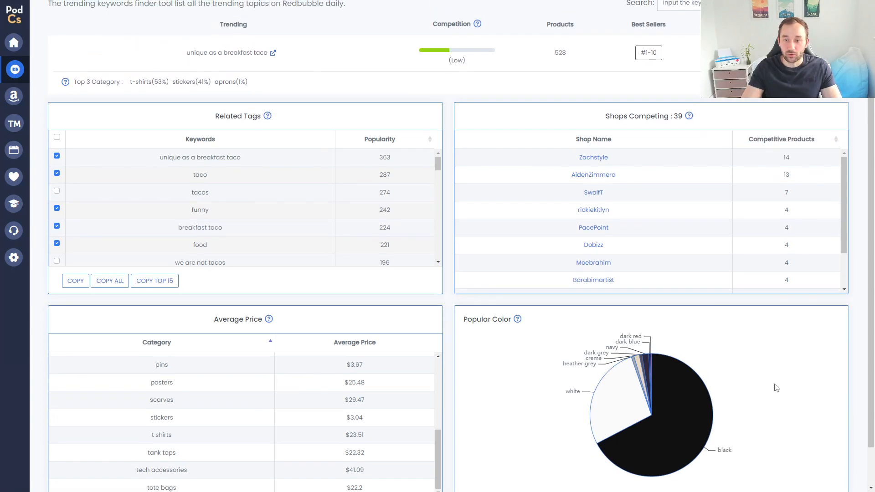
{"action": "scroll", "scroll_direction": "down", "scroll_amount": 3}
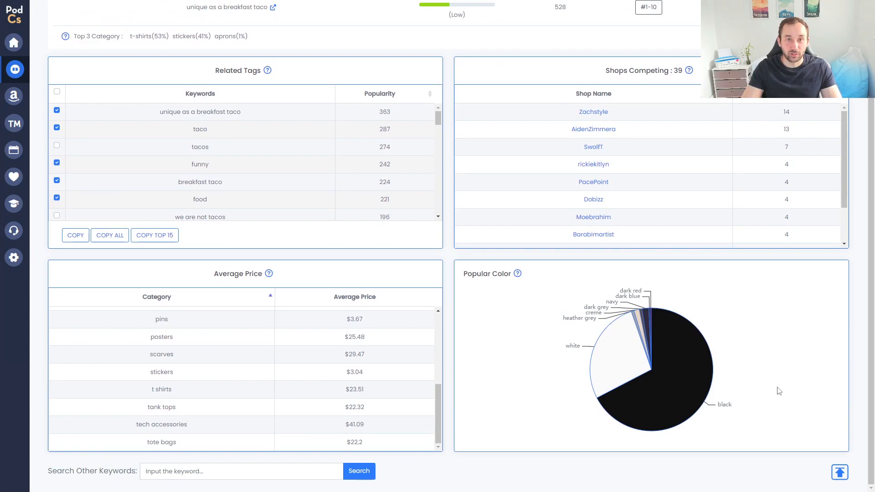
{"action": "scroll", "scroll_direction": "up", "scroll_amount": 3}
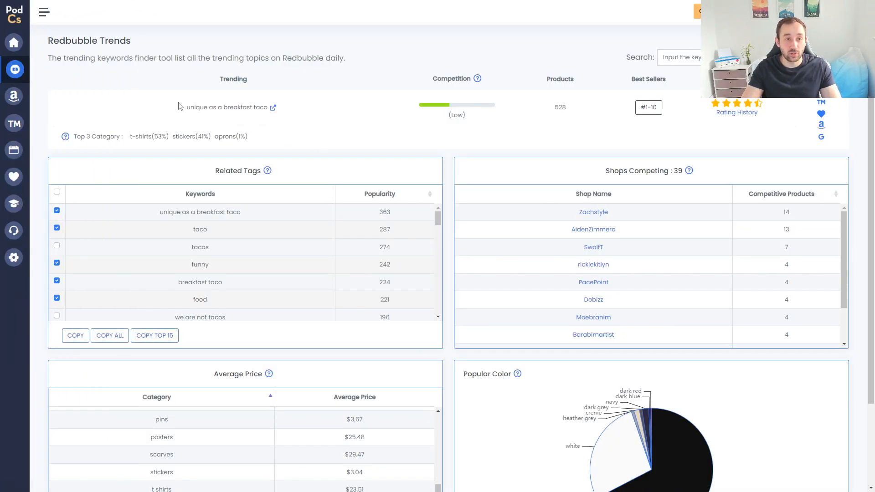
Search the Redbubble Tag Generator with seed 'taco', listing taco at 7047 occurrences
{"action": "left_click", "coordinate": [44, 12]}
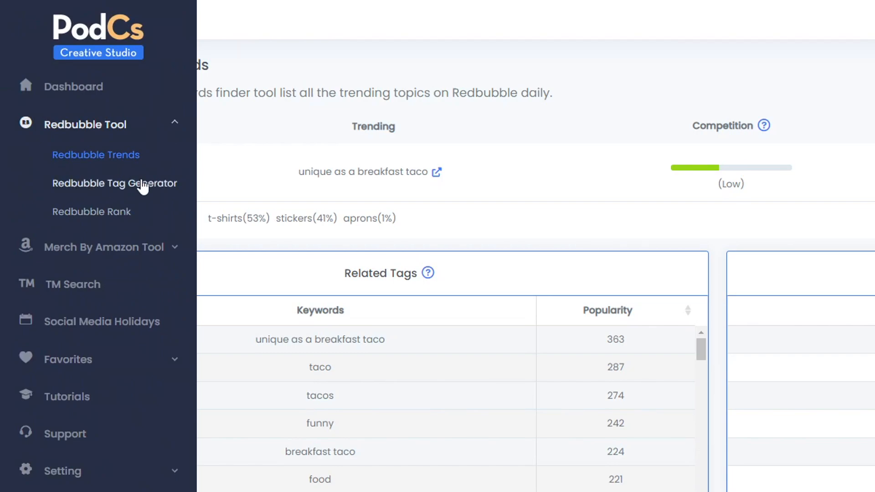
{"action": "left_click", "coordinate": [115, 183]}
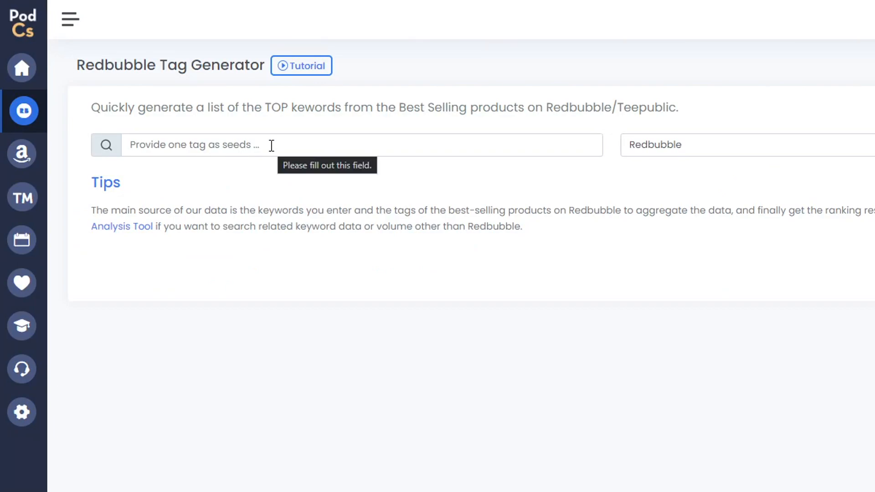
{"action": "type", "text": "taco"}
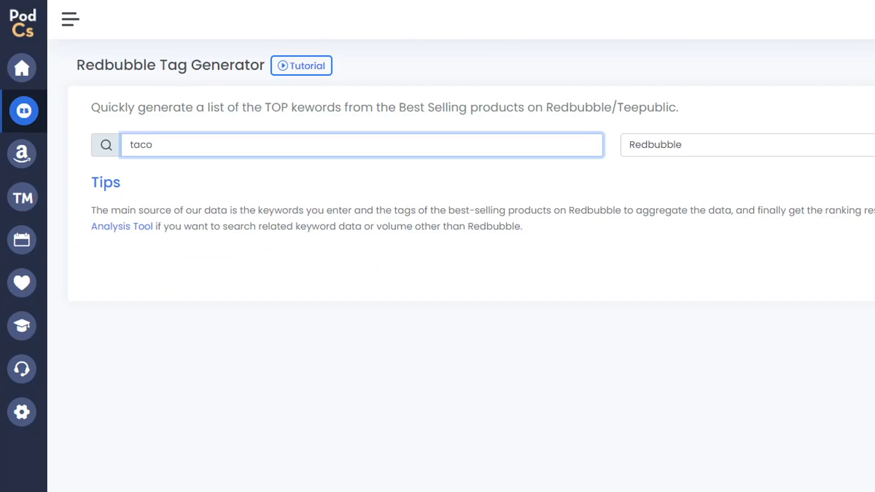
{"action": "left_click", "coordinate": [106, 145]}
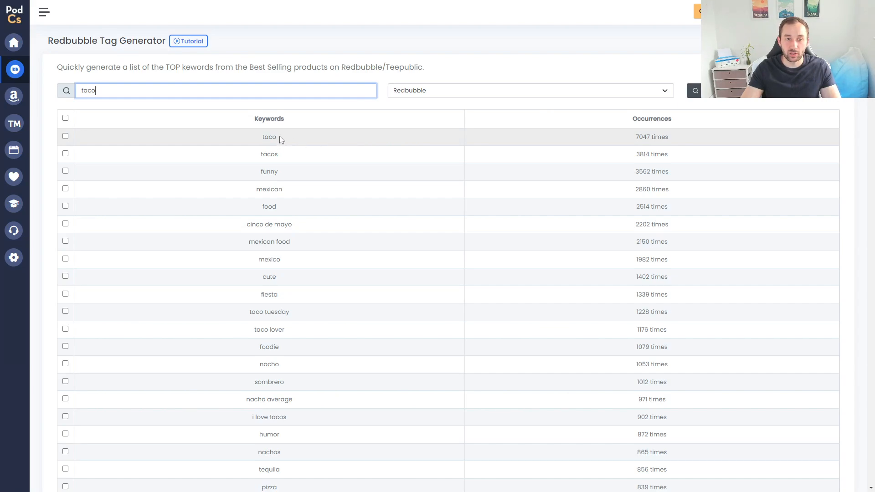
{"action": "mouse_move", "coordinate": [590, 144]}
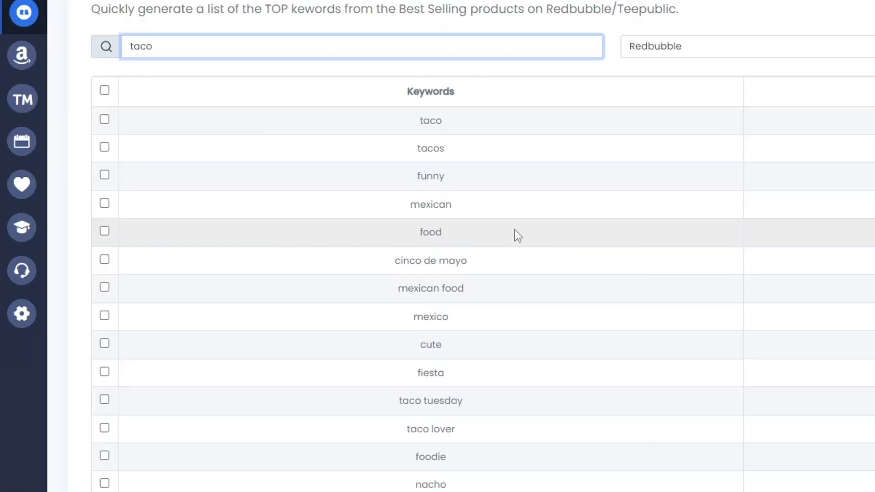
{"action": "mouse_move", "coordinate": [105, 119]}
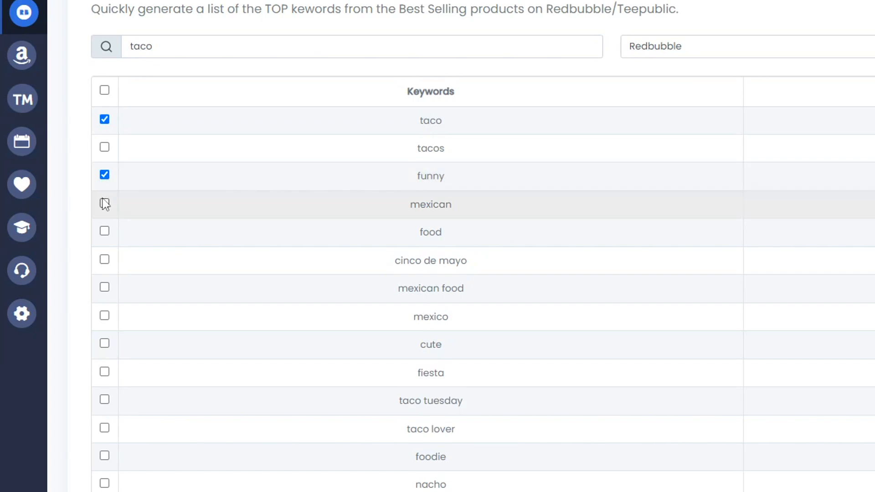
Tick the mexican, cinco de mayo and mexico keywords in the Tag Generator results
{"action": "left_click", "coordinate": [104, 203]}
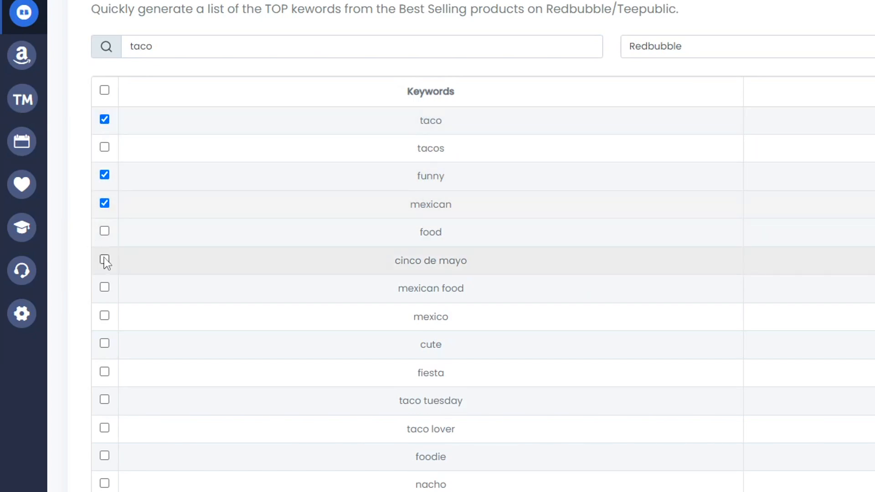
{"action": "left_click", "coordinate": [103, 261]}
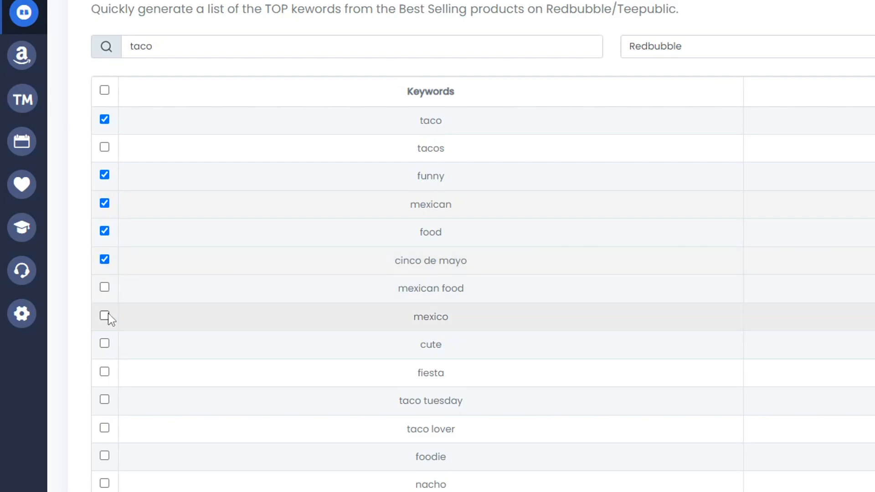
{"action": "left_click", "coordinate": [104, 317]}
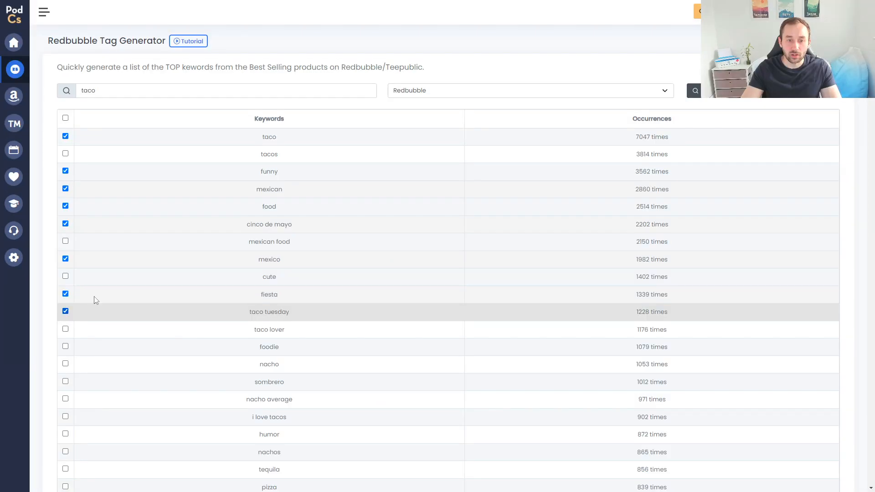
{"action": "mouse_move", "coordinate": [210, 295]}
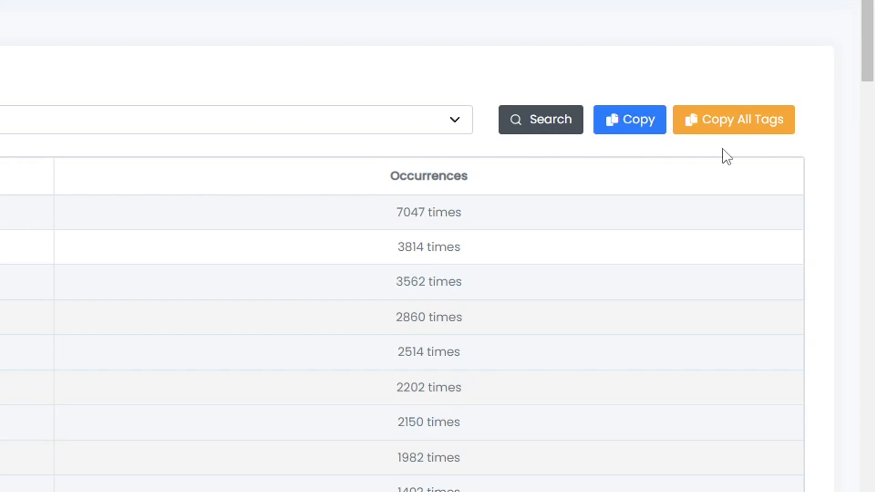
{"action": "mouse_move", "coordinate": [760, 128]}
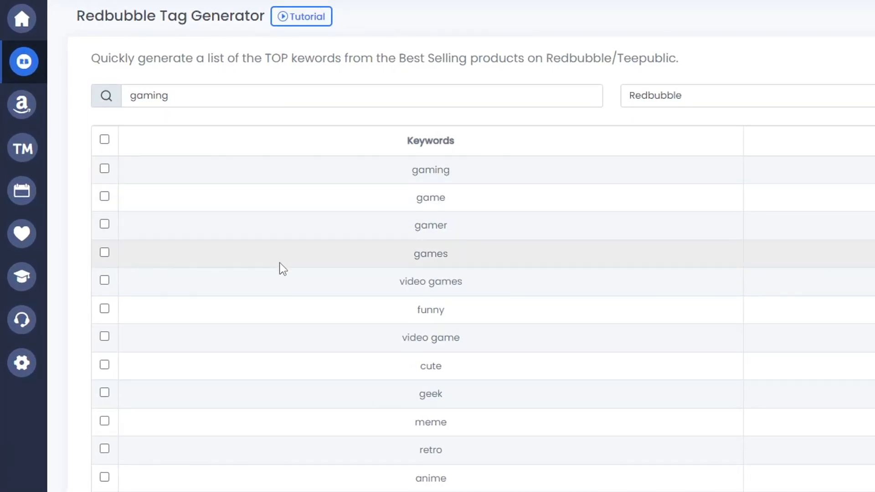
{"action": "mouse_move", "coordinate": [505, 454]}
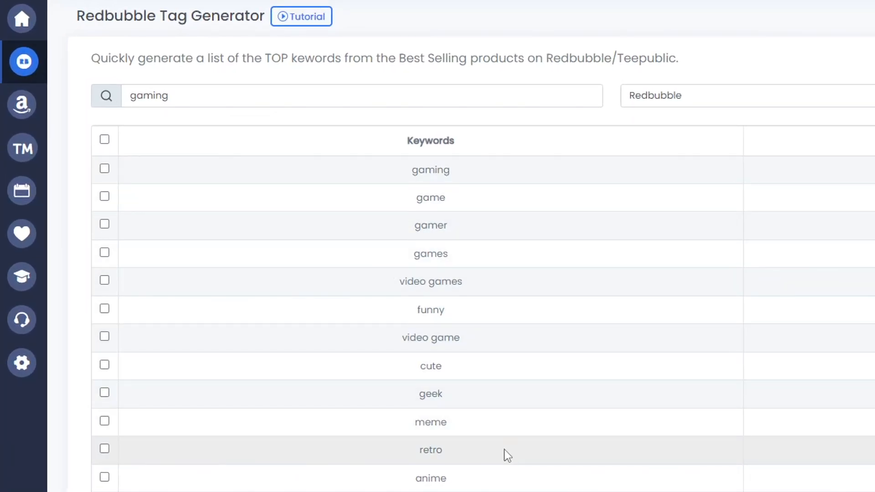
{"action": "mouse_move", "coordinate": [493, 437]}
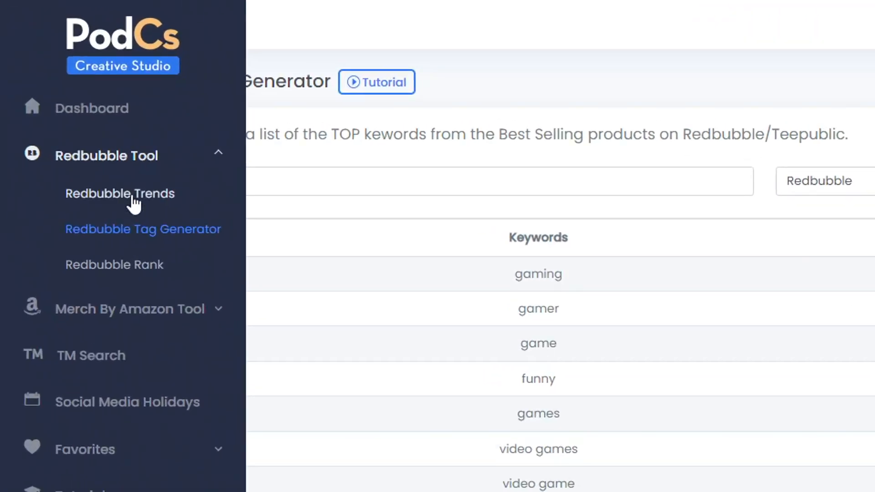
{"action": "mouse_move", "coordinate": [248, 289]}
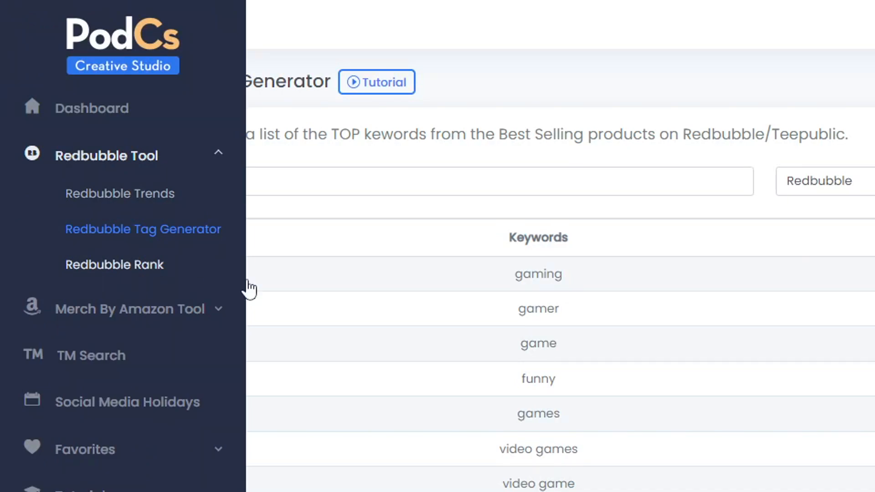
Browse Redbubble Rank best-sellers, topped by Street Cats t-shirt with Aier Squat newly ranked
{"action": "left_click", "coordinate": [114, 264]}
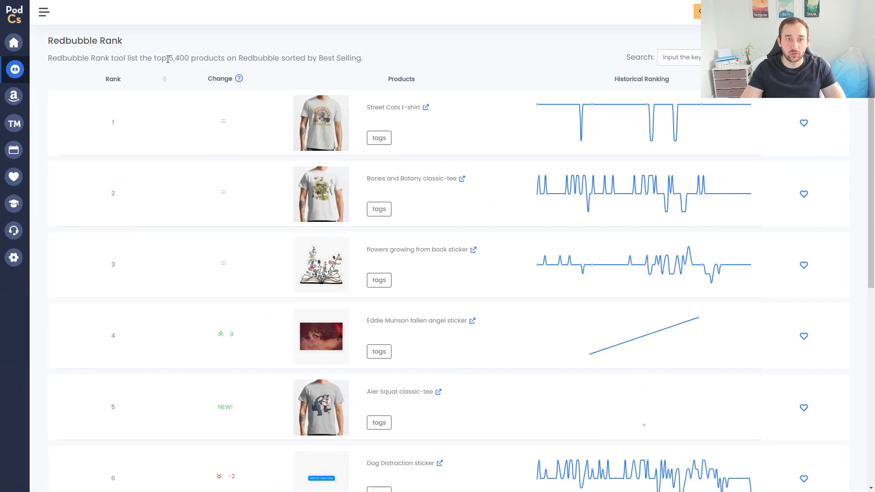
{"action": "mouse_move", "coordinate": [295, 73]}
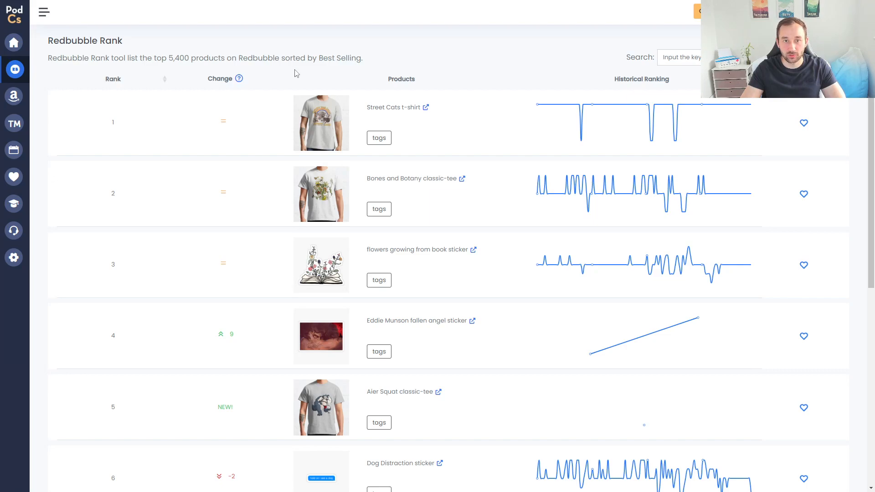
{"action": "mouse_move", "coordinate": [546, 161]}
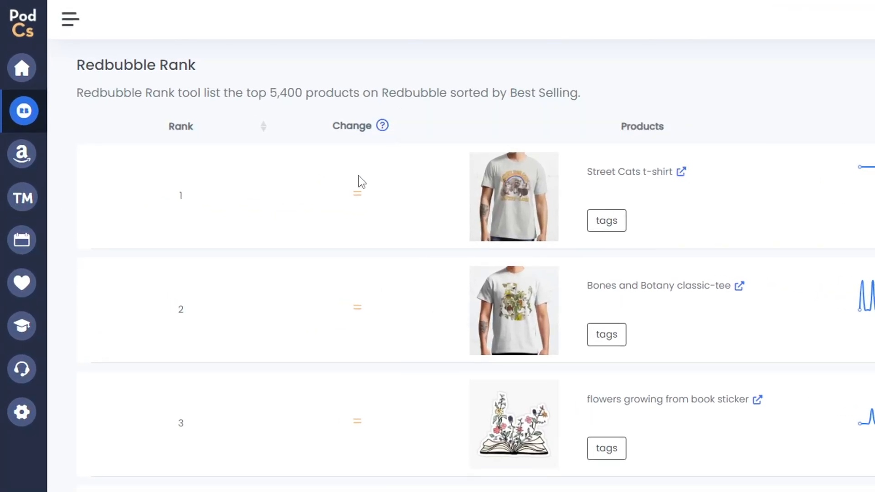
{"action": "mouse_move", "coordinate": [418, 315]}
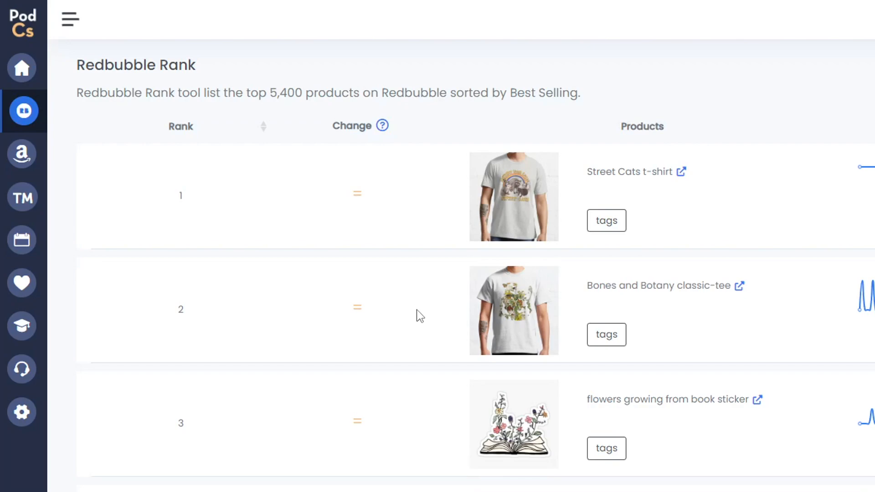
{"action": "scroll", "scroll_direction": "down", "scroll_amount": 3}
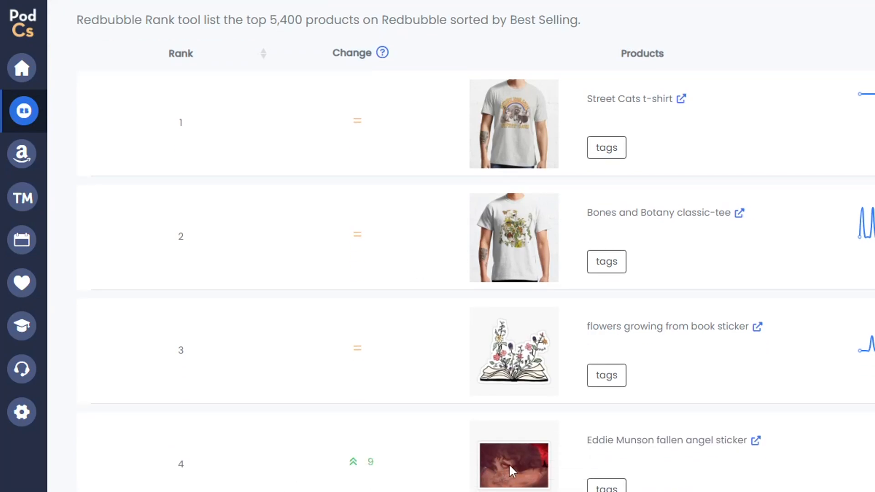
{"action": "mouse_move", "coordinate": [531, 470]}
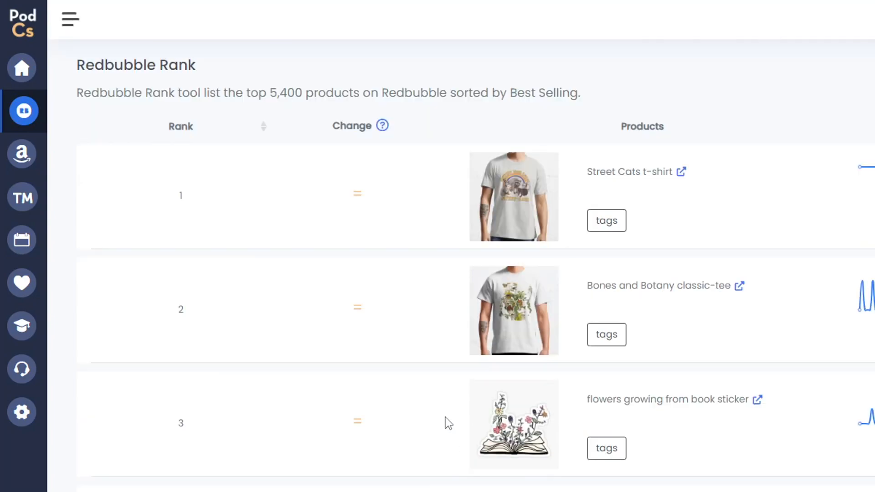
{"action": "mouse_move", "coordinate": [387, 324]}
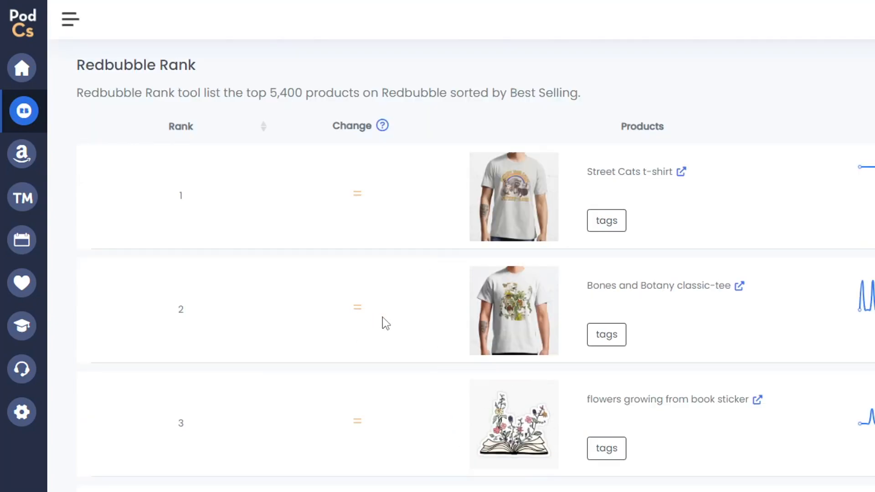
{"action": "scroll", "scroll_direction": "down", "scroll_amount": 3}
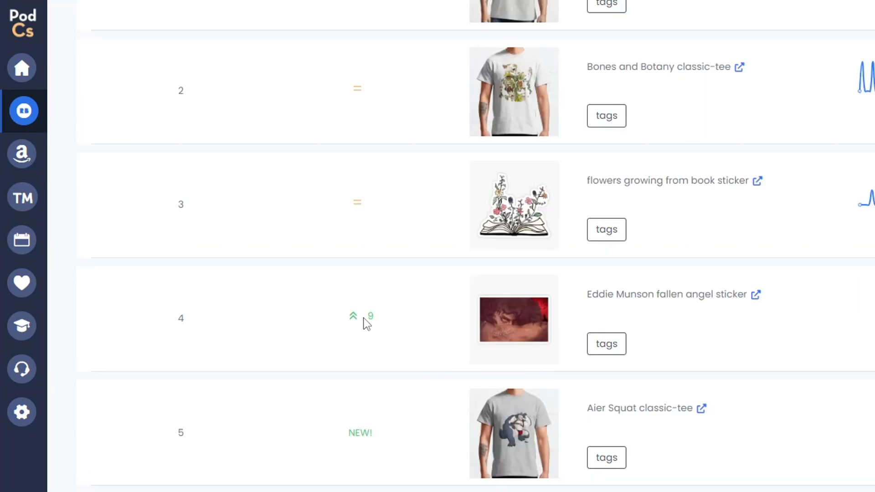
{"action": "mouse_move", "coordinate": [360, 331]}
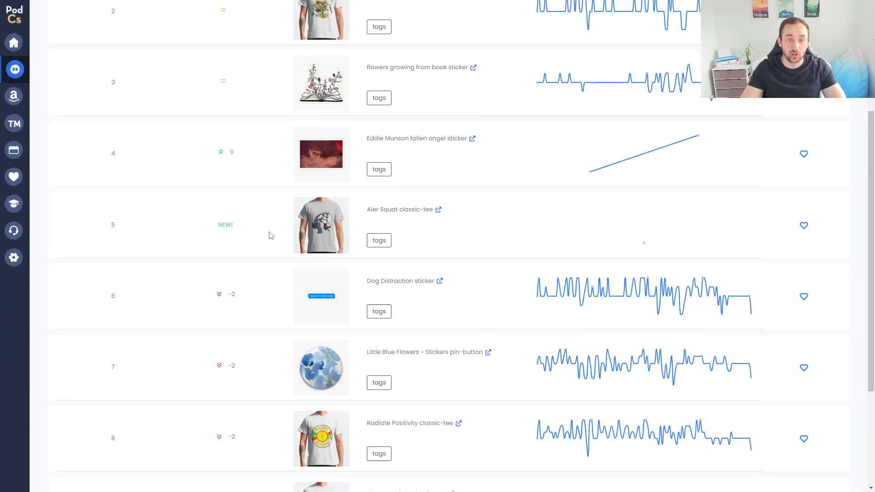
{"action": "mouse_move", "coordinate": [225, 225]}
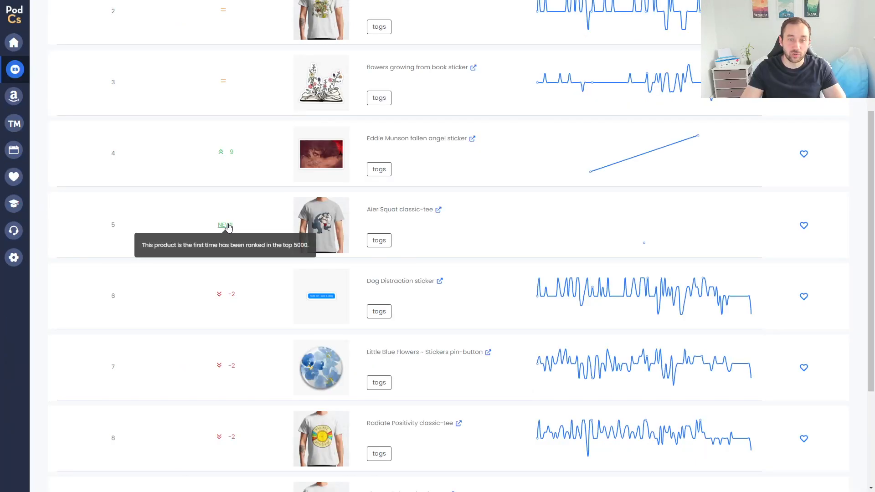
{"action": "mouse_move", "coordinate": [246, 245]}
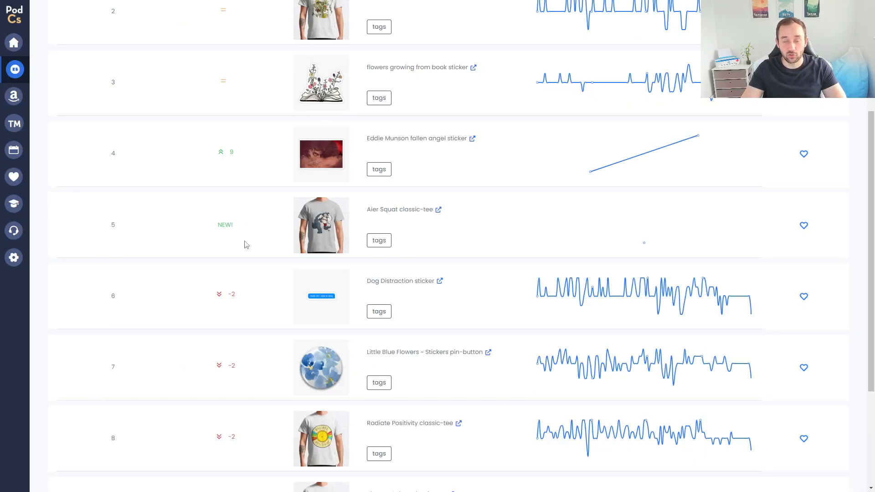
{"action": "scroll", "scroll_direction": "down", "scroll_amount": 3}
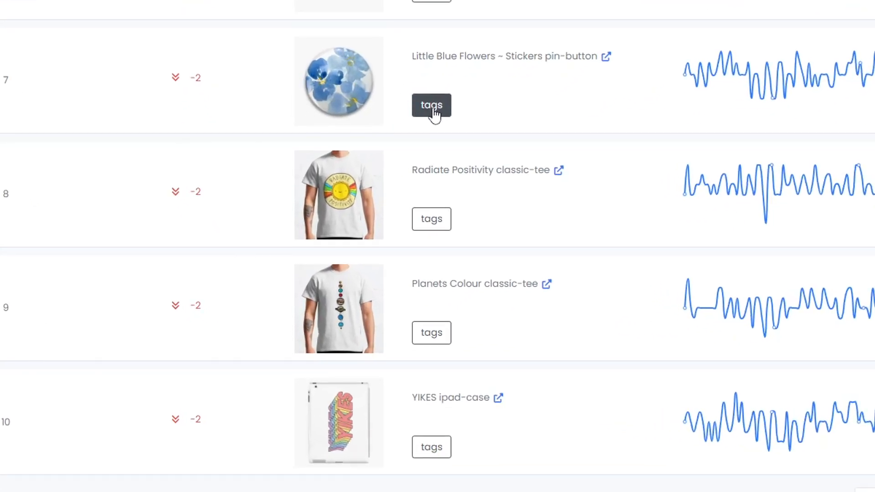
Remove the duplicate planner tag from the Little Blue Flowers pin-button tags and copy the rest to the clipboard
{"action": "left_click", "coordinate": [431, 105]}
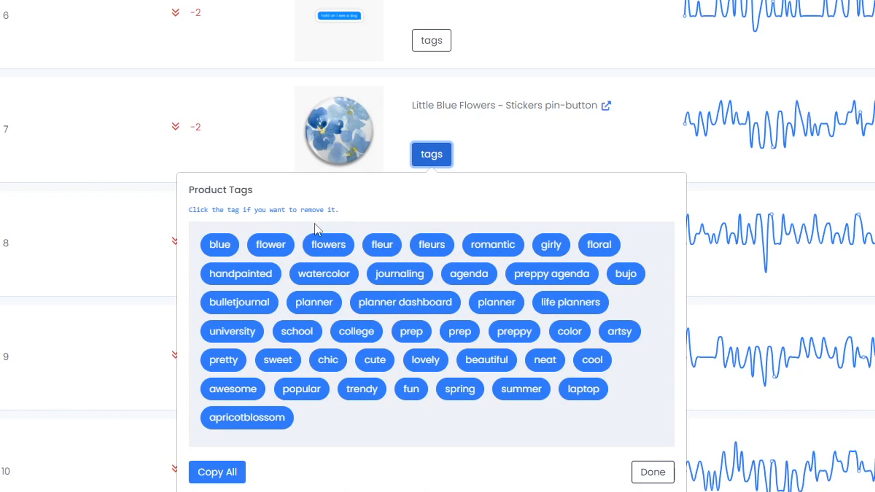
{"action": "mouse_move", "coordinate": [416, 113]}
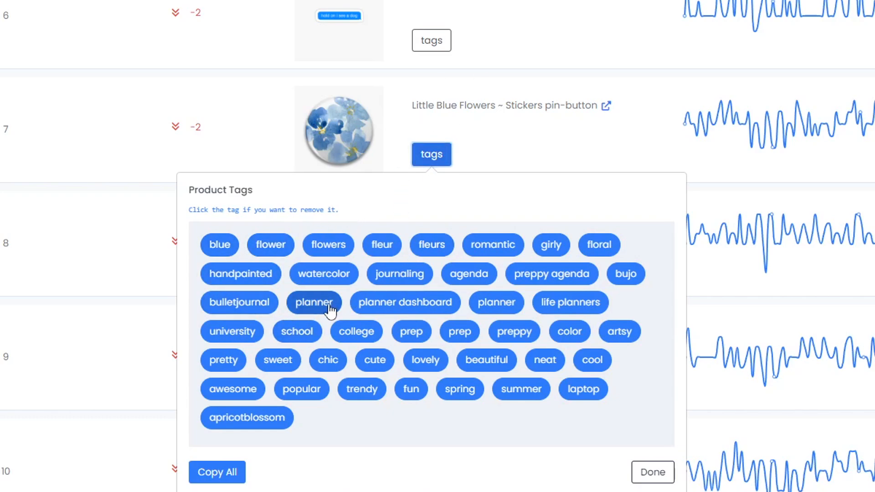
{"action": "left_click", "coordinate": [314, 303]}
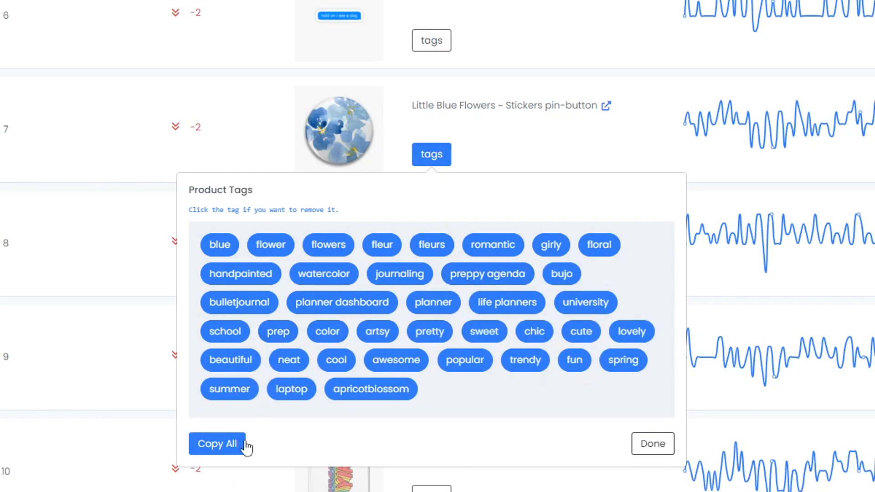
{"action": "left_click", "coordinate": [217, 444]}
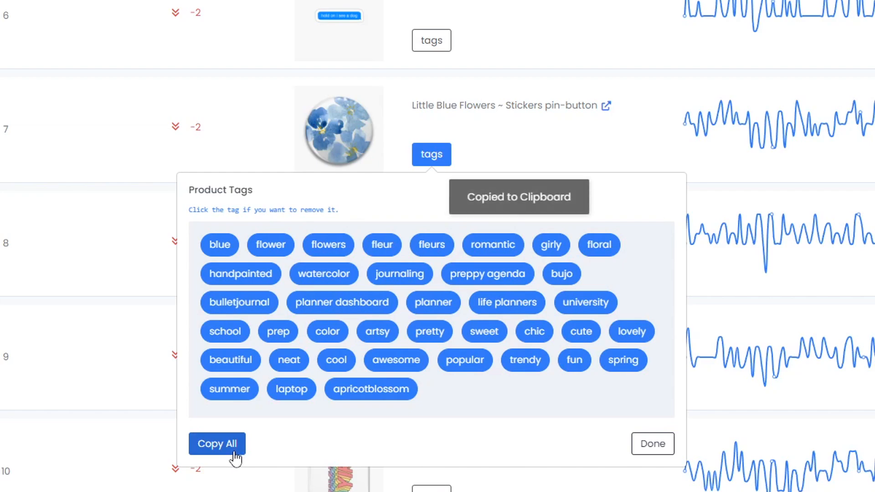
{"action": "left_click", "coordinate": [652, 443]}
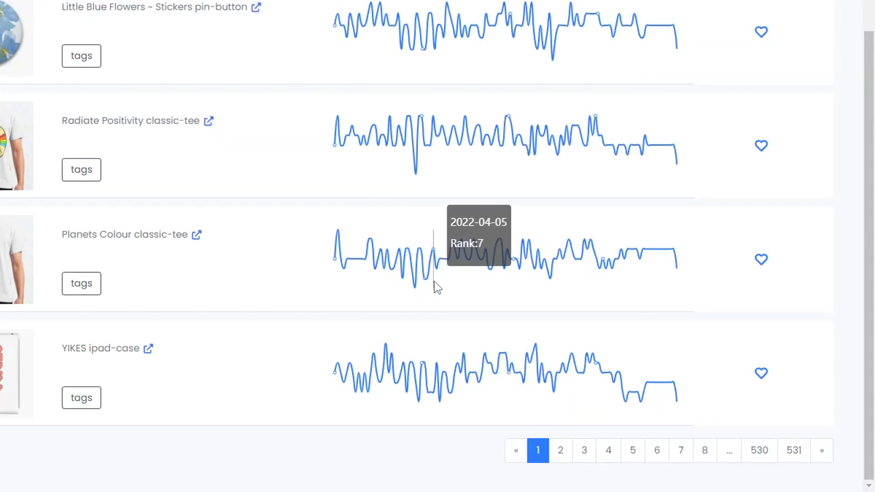
{"action": "mouse_move", "coordinate": [497, 265]}
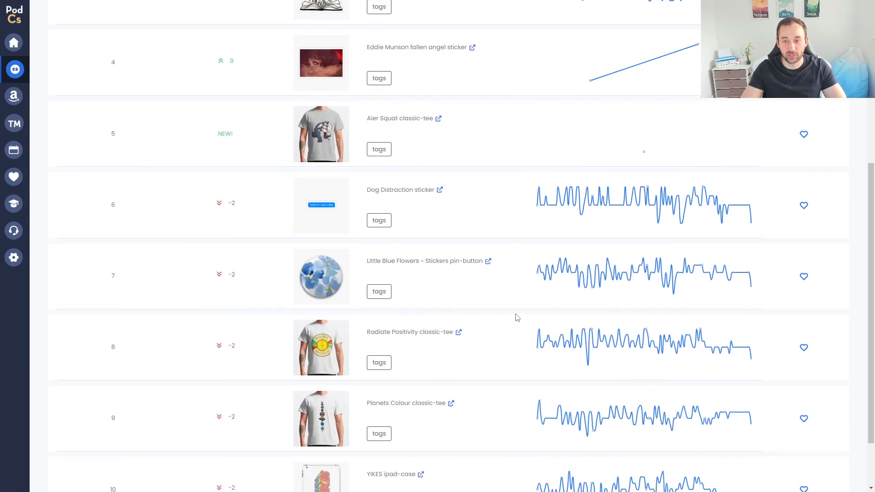
{"action": "mouse_move", "coordinate": [745, 278]}
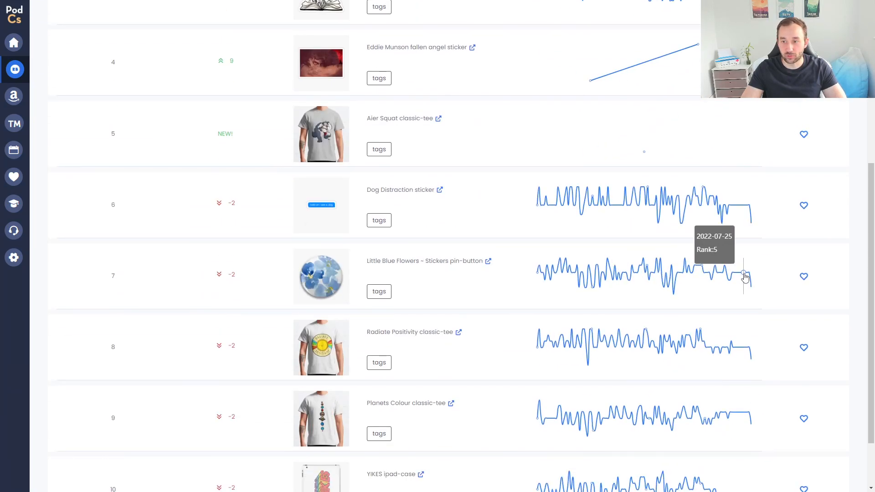
{"action": "scroll", "scroll_direction": "down", "scroll_amount": 3}
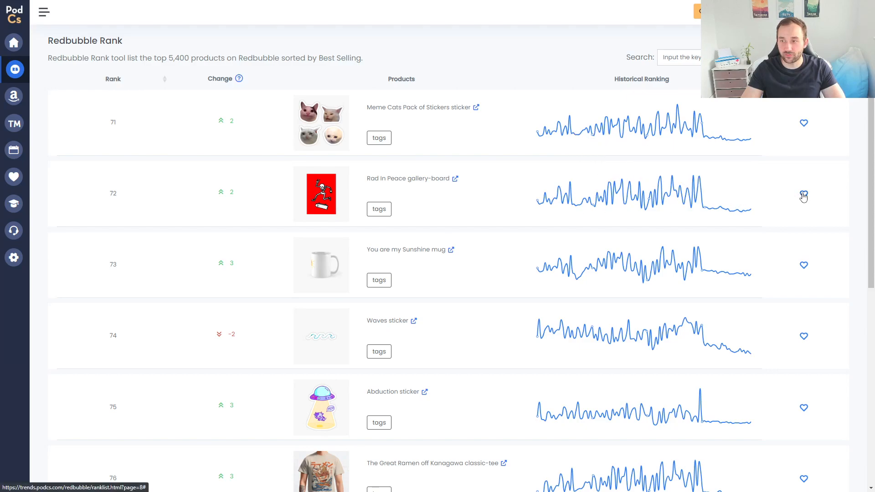
Favourite the Abduction sticker further down the rank list, show its tags, and go to its Redbubble product page
{"action": "scroll", "scroll_direction": "down", "scroll_amount": 3}
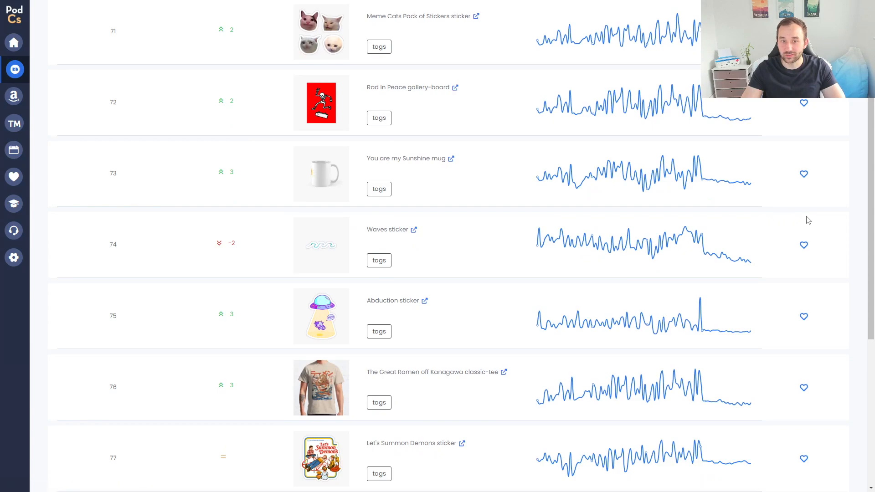
{"action": "scroll", "scroll_direction": "down", "scroll_amount": 3}
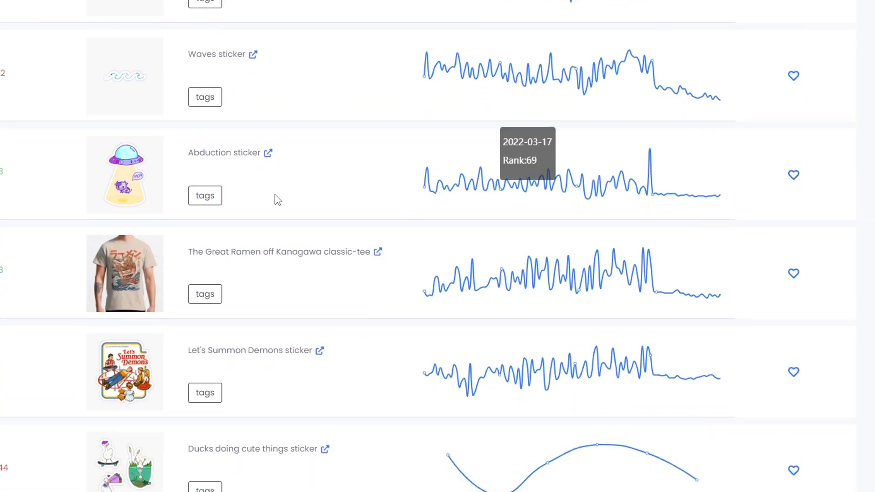
{"action": "left_click", "coordinate": [793, 175]}
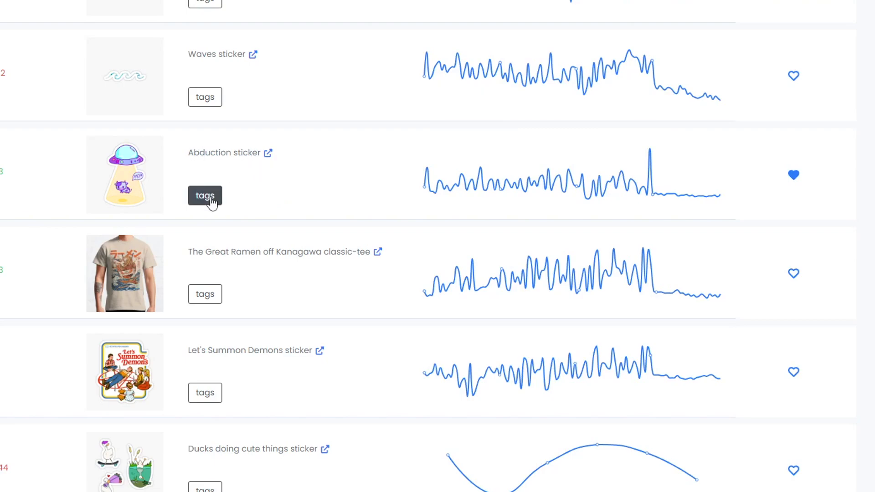
{"action": "left_click", "coordinate": [205, 195]}
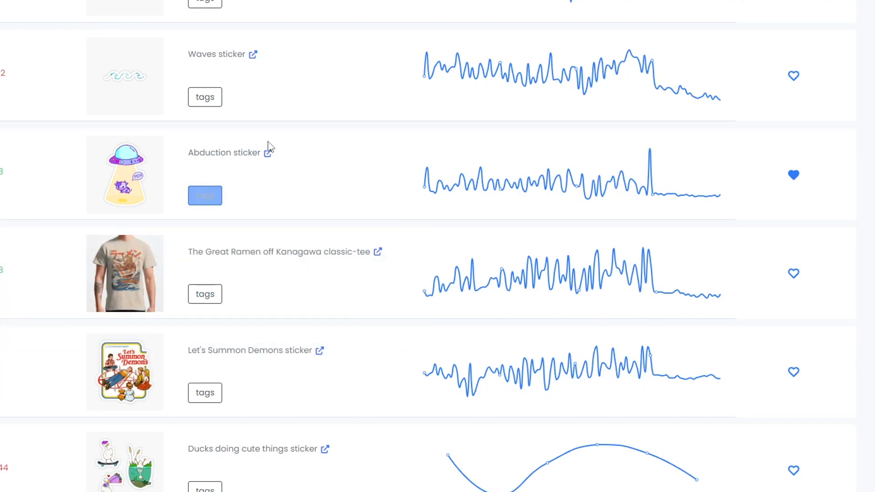
{"action": "left_click", "coordinate": [224, 153]}
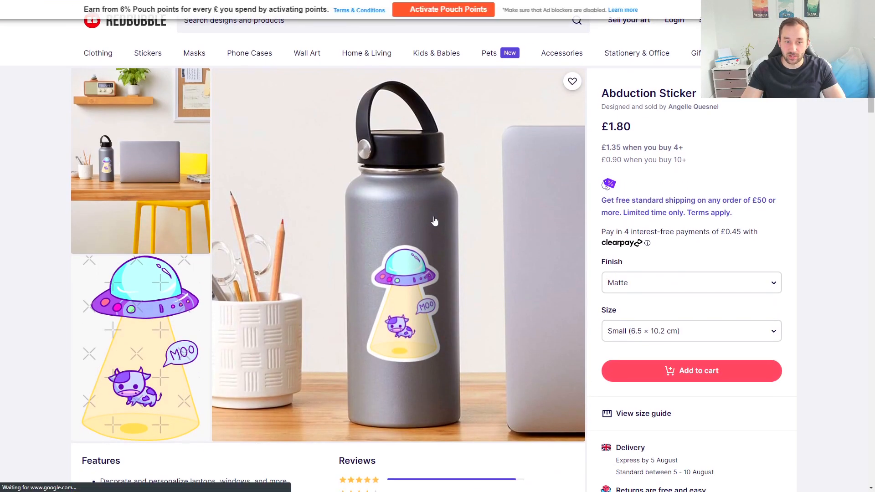
Scroll the Abduction Sticker listing to review its water-bottle mock-up and details
{"action": "scroll", "scroll_direction": "down", "scroll_amount": 3}
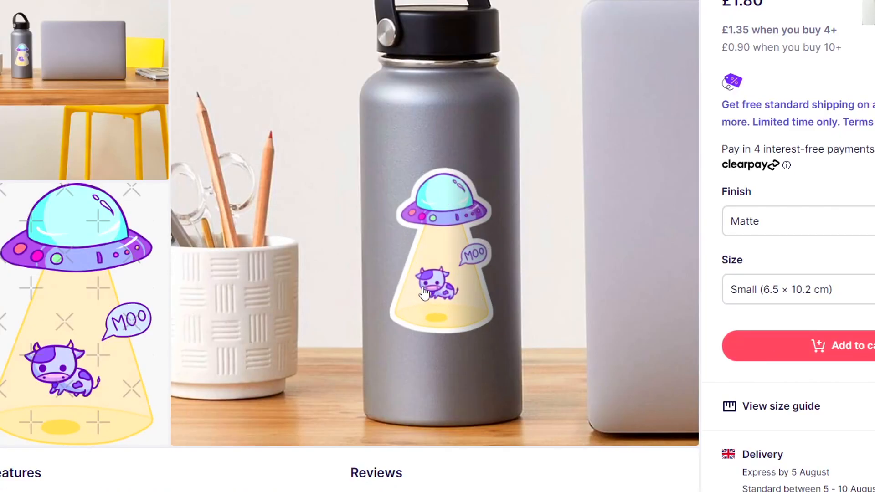
{"action": "mouse_move", "coordinate": [405, 316]}
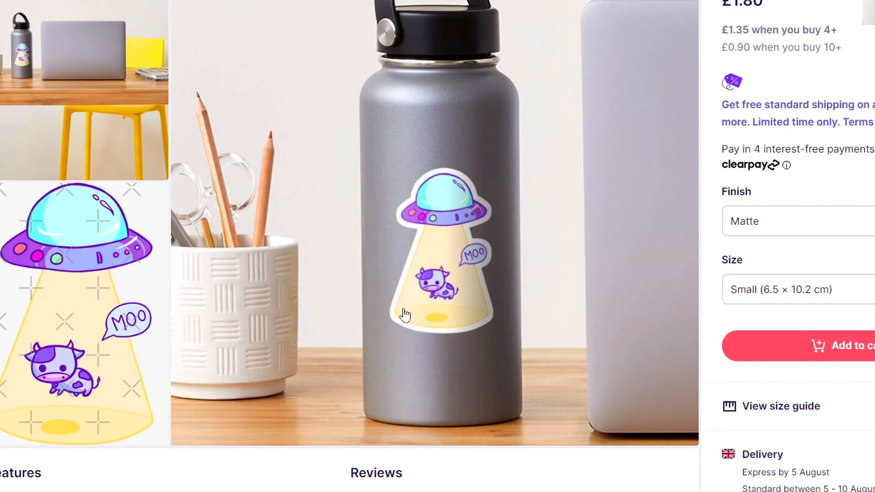
{"action": "mouse_move", "coordinate": [456, 298]}
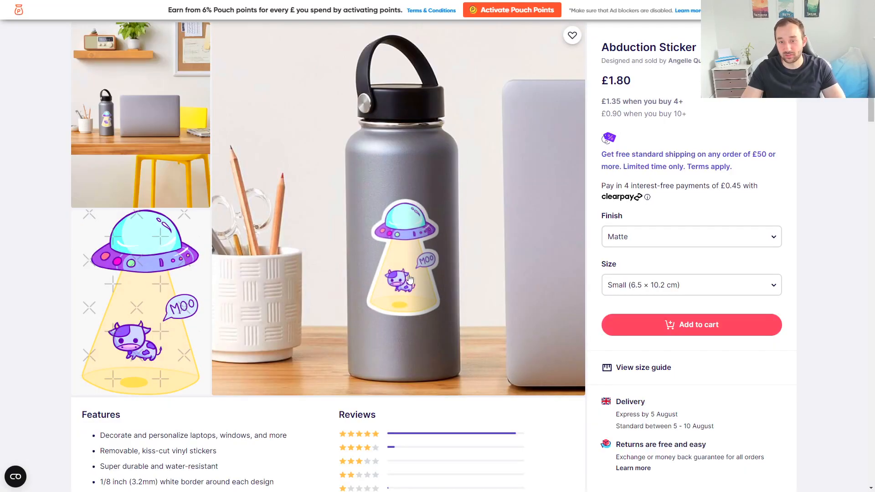
{"action": "mouse_move", "coordinate": [412, 292]}
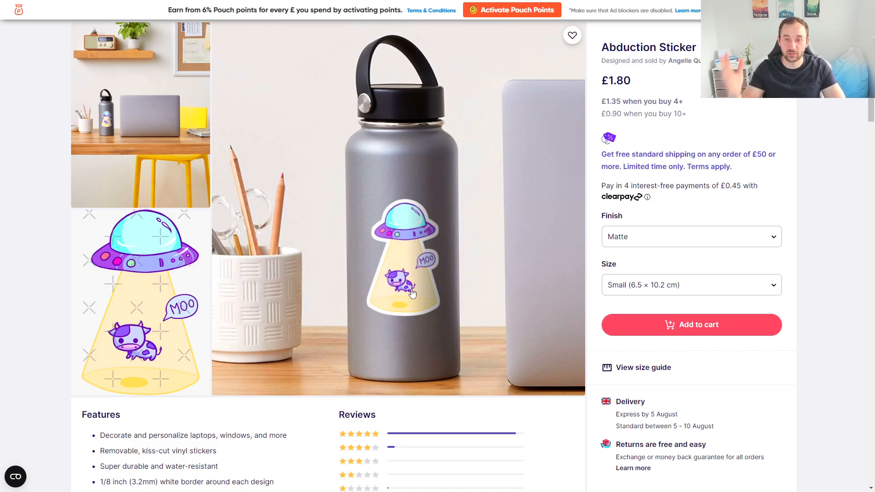
{"action": "scroll", "scroll_direction": "up", "scroll_amount": 3}
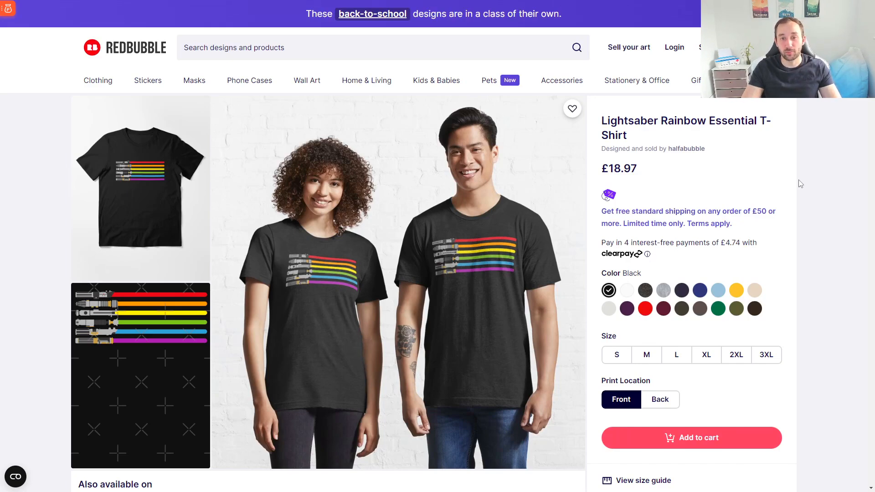
{"action": "mouse_move", "coordinate": [814, 189]}
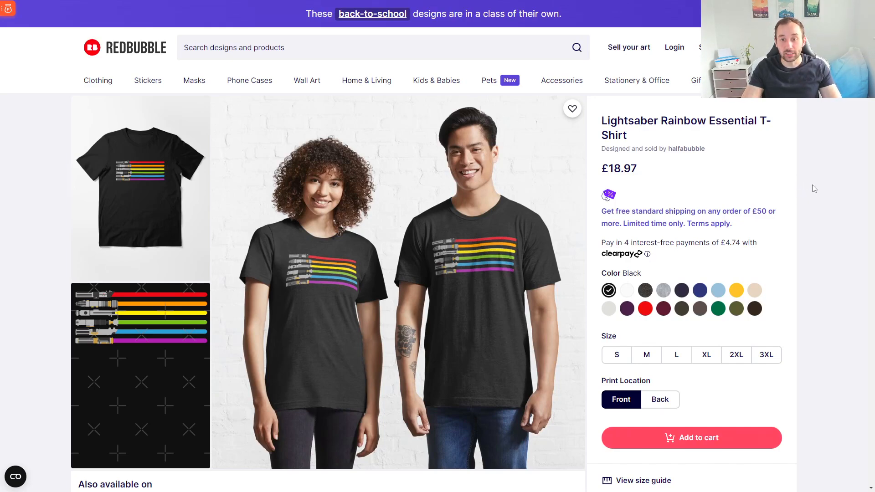
Scroll the Lightsaber Rainbow Essential T-Shirt listing down to its 'Also available on' suggestions
{"action": "scroll", "scroll_direction": "down", "scroll_amount": 3}
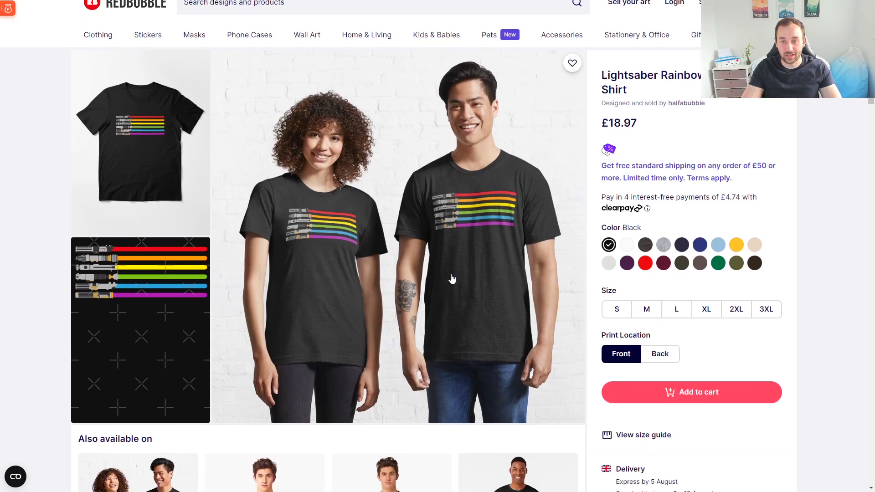
{"action": "mouse_move", "coordinate": [335, 254]}
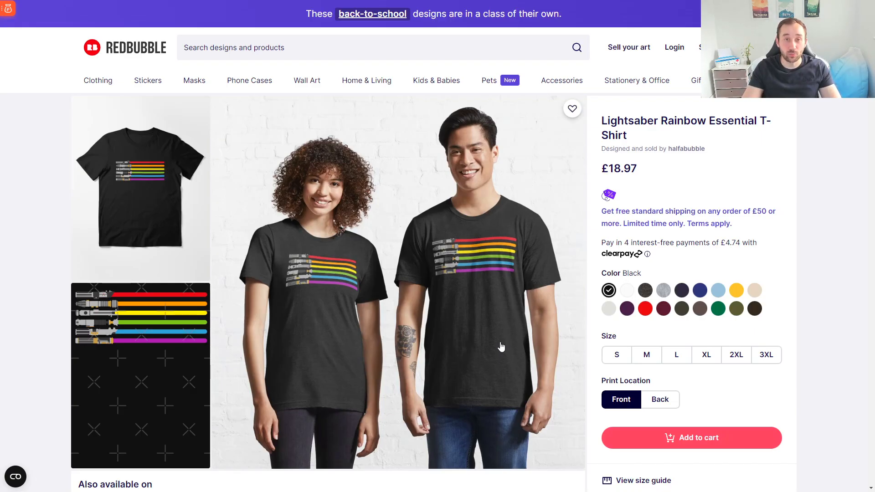
{"action": "mouse_move", "coordinate": [484, 367]}
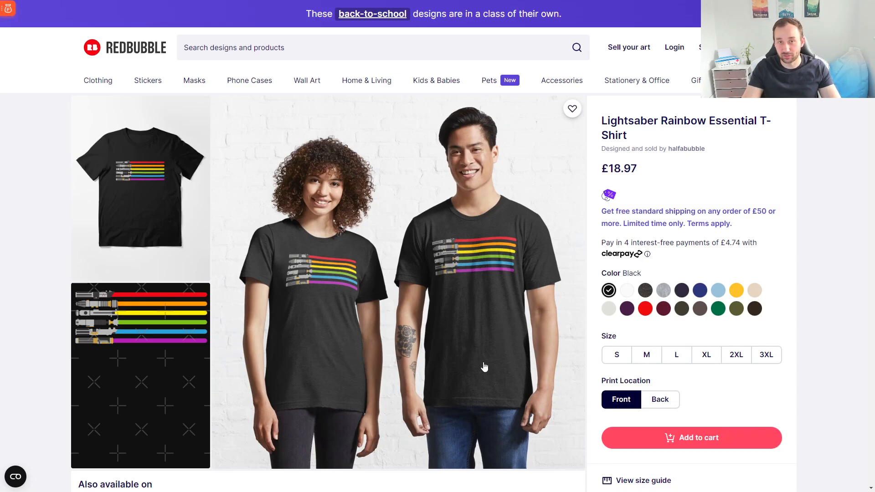
{"action": "mouse_move", "coordinate": [519, 273]}
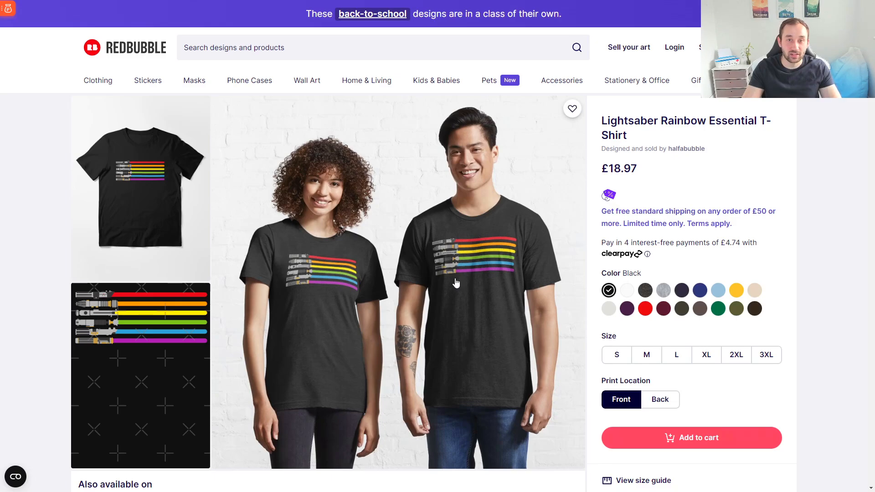
{"action": "mouse_move", "coordinate": [441, 286]}
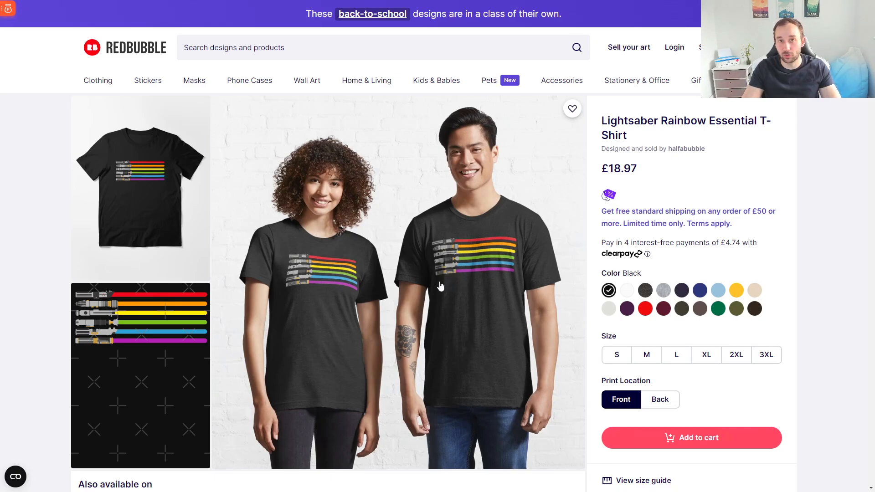
{"action": "mouse_move", "coordinate": [502, 279]}
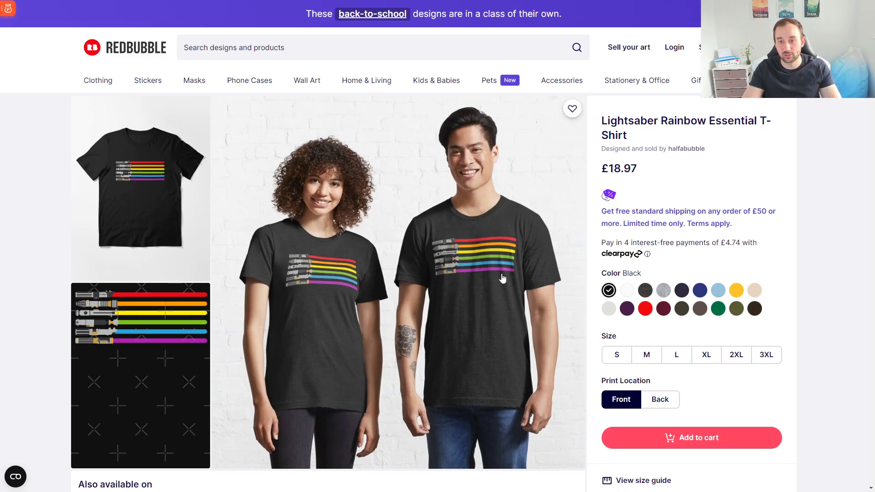
{"action": "mouse_move", "coordinate": [529, 345]}
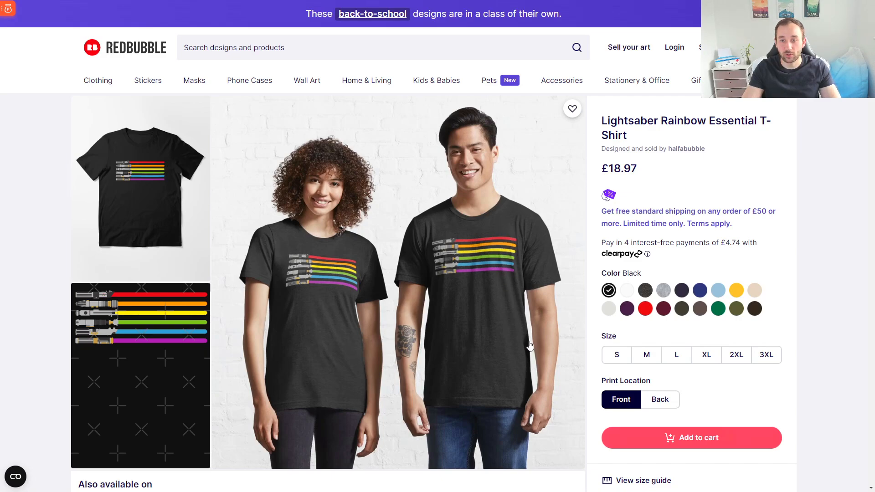
{"action": "mouse_move", "coordinate": [462, 369]}
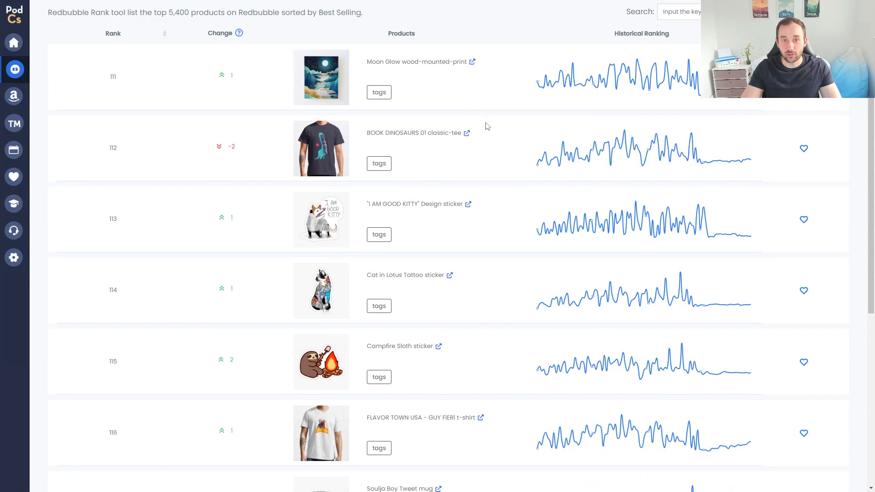
Move Redbubble Rank to page 13 and scroll through best-sellers ranked 121 to 140 with their history graphs
{"action": "scroll", "scroll_direction": "down", "scroll_amount": 3}
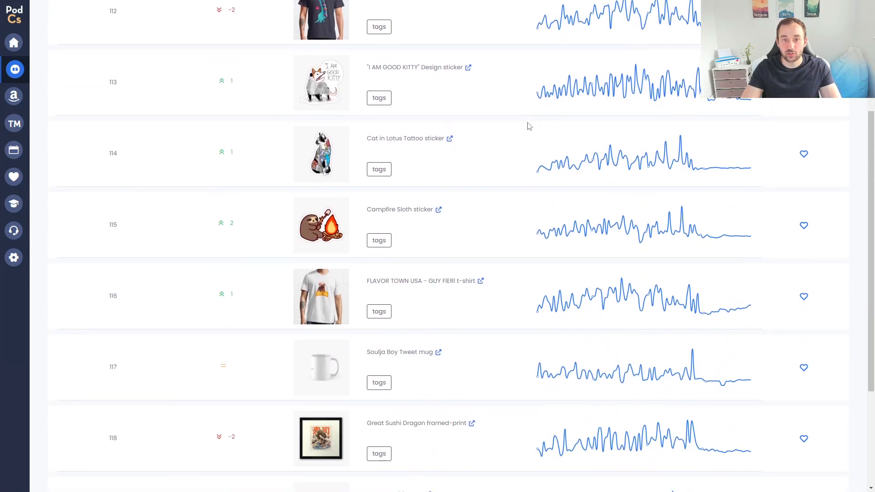
{"action": "scroll", "scroll_direction": "down", "scroll_amount": 3}
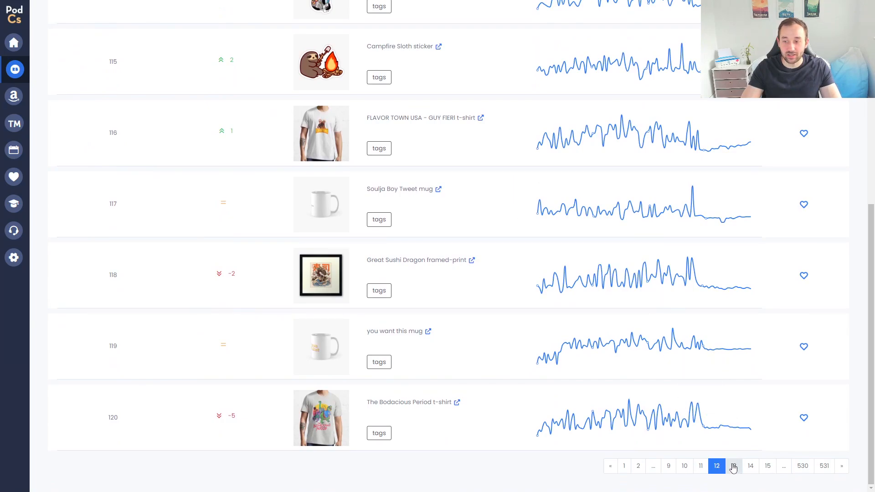
{"action": "left_click", "coordinate": [733, 466]}
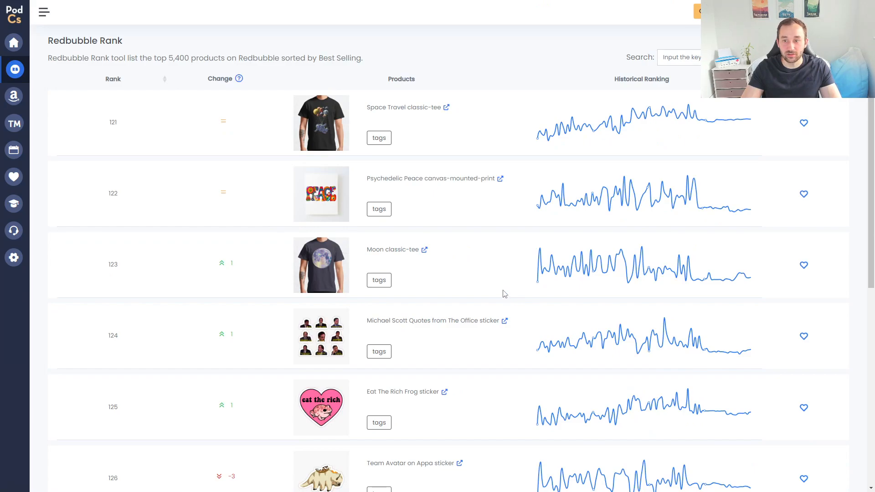
{"action": "mouse_move", "coordinate": [491, 292]}
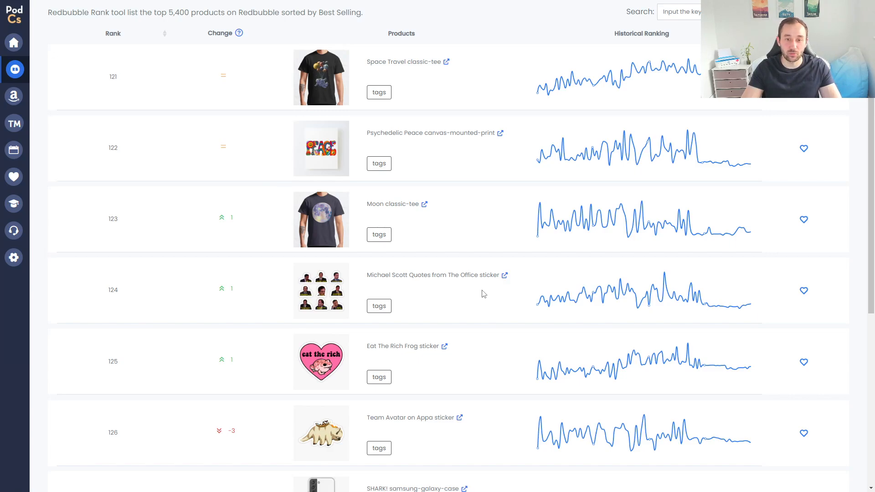
{"action": "scroll", "scroll_direction": "down", "scroll_amount": 3}
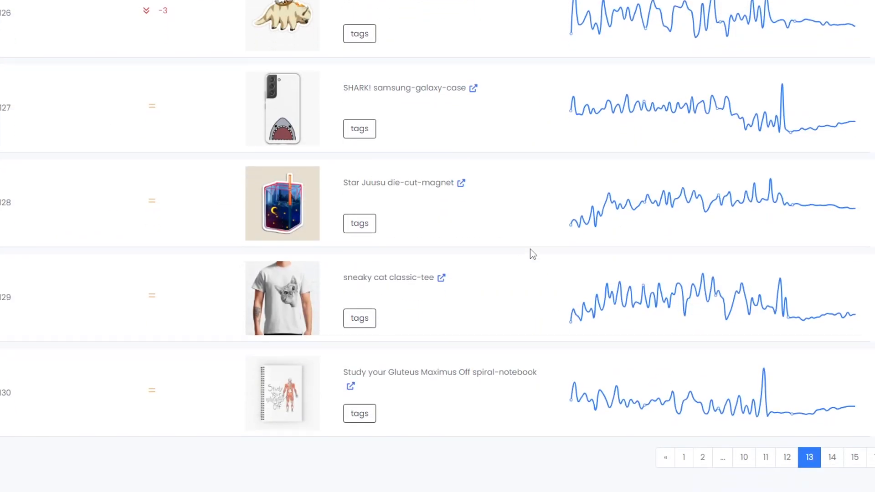
{"action": "mouse_move", "coordinate": [784, 446]}
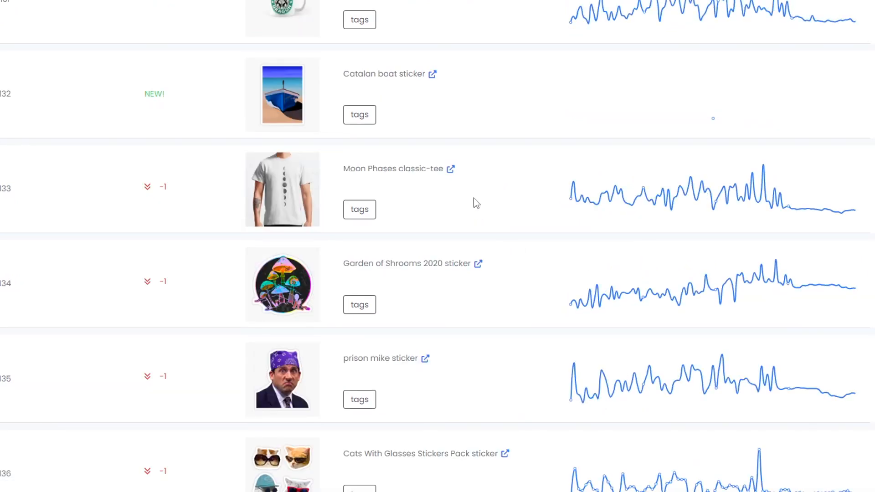
{"action": "scroll", "scroll_direction": "down", "scroll_amount": 3}
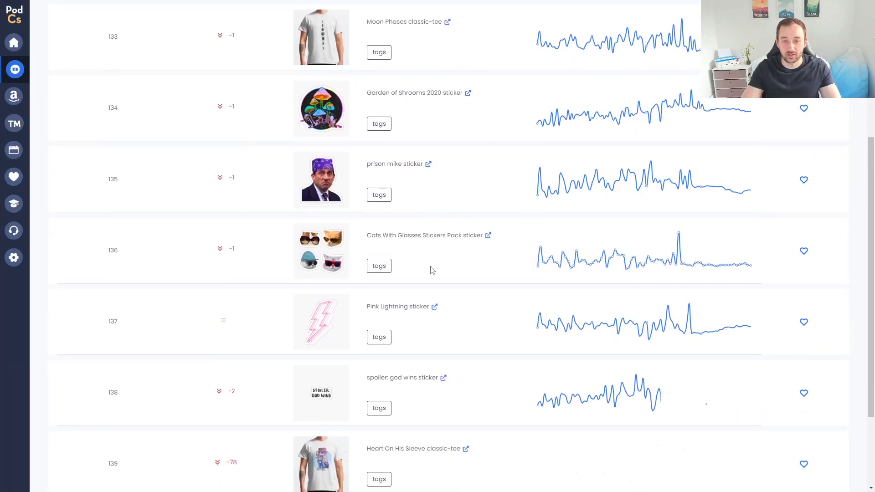
{"action": "scroll", "scroll_direction": "down", "scroll_amount": 3}
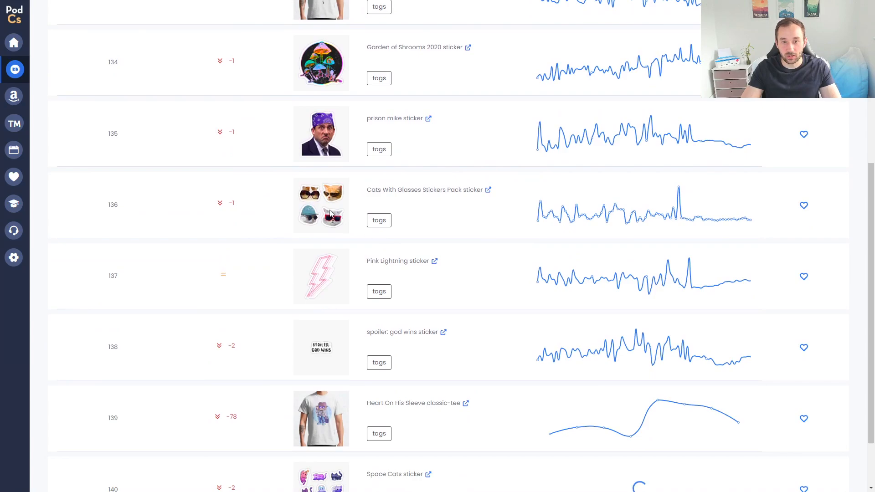
{"action": "mouse_move", "coordinate": [323, 189]}
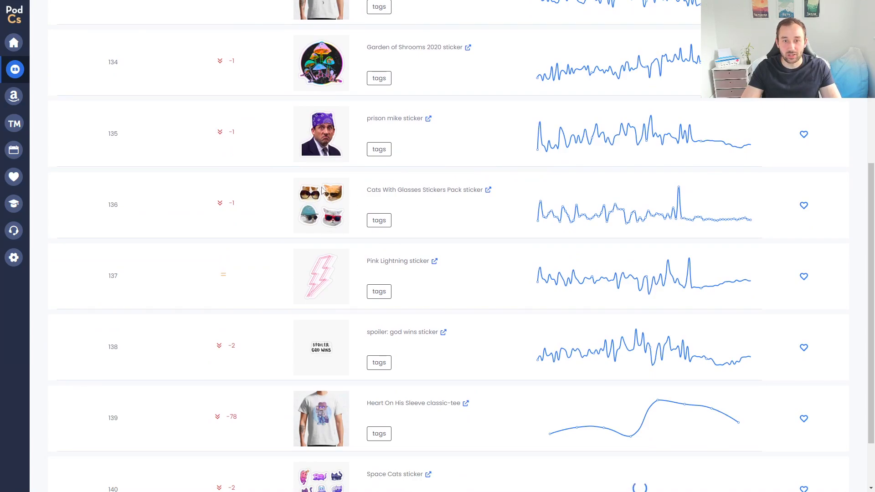
{"action": "mouse_move", "coordinate": [331, 201]}
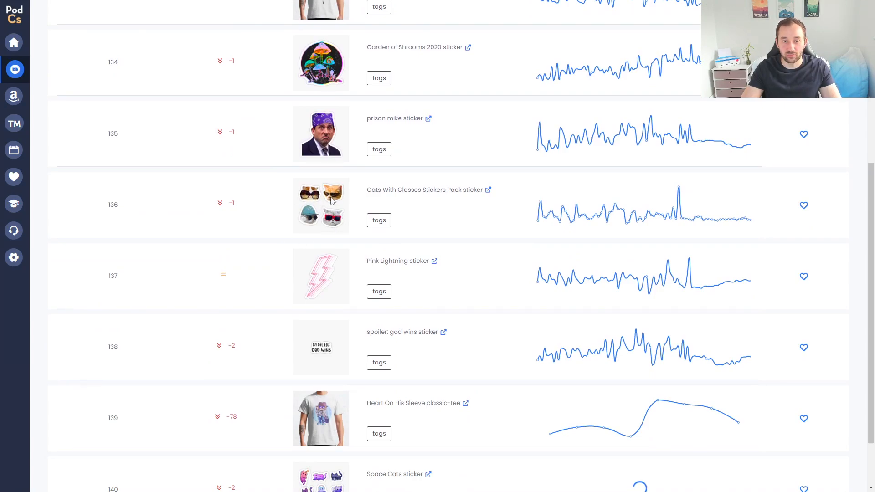
{"action": "mouse_move", "coordinate": [434, 245]}
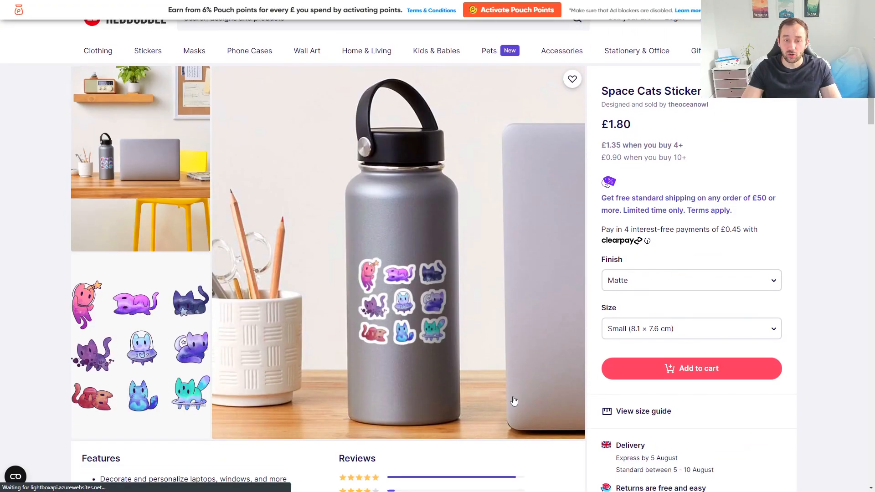
Scroll the rank list down to the Space Cats sticker at rank 140
{"action": "scroll", "scroll_direction": "down", "scroll_amount": 3}
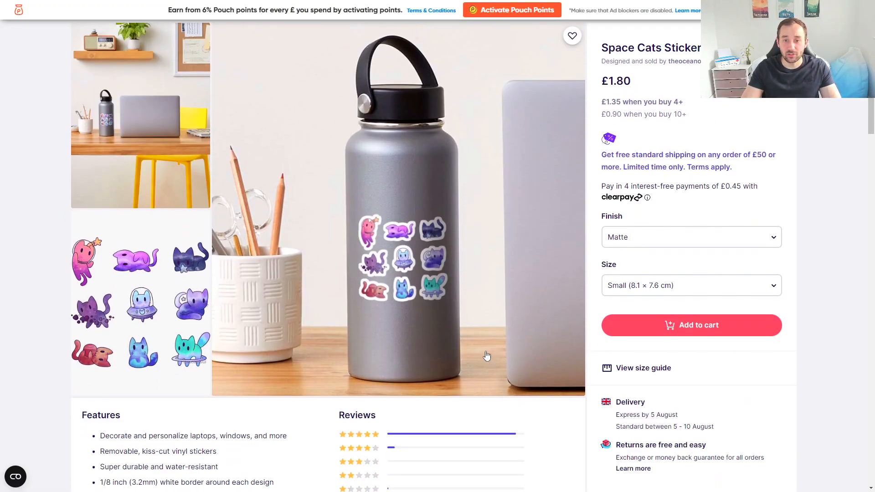
{"action": "mouse_move", "coordinate": [469, 359]}
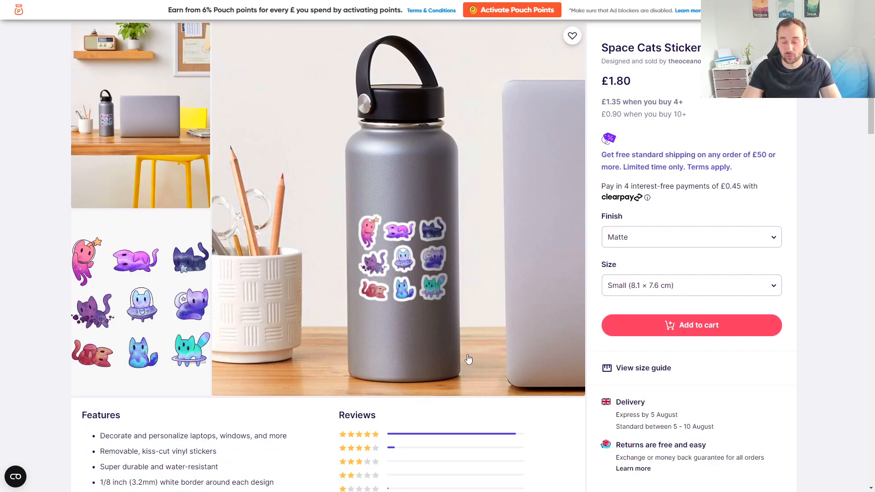